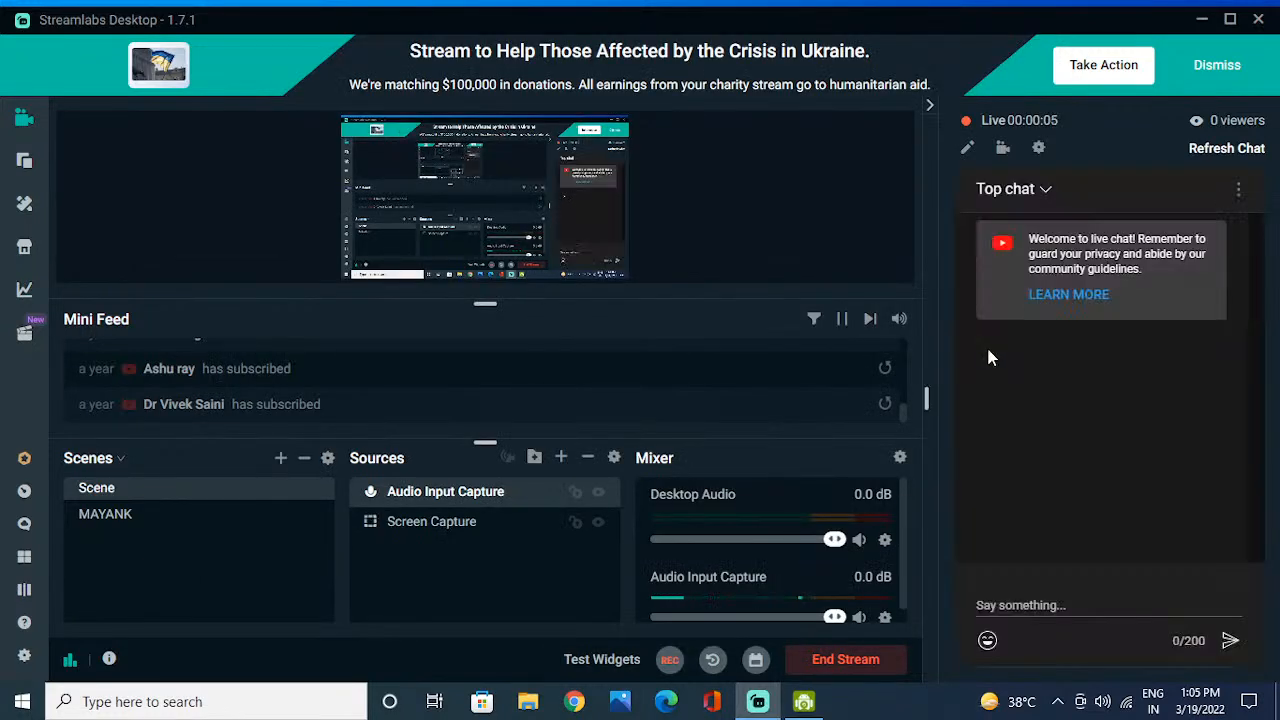
pyautogui.moveTo(1172, 14)
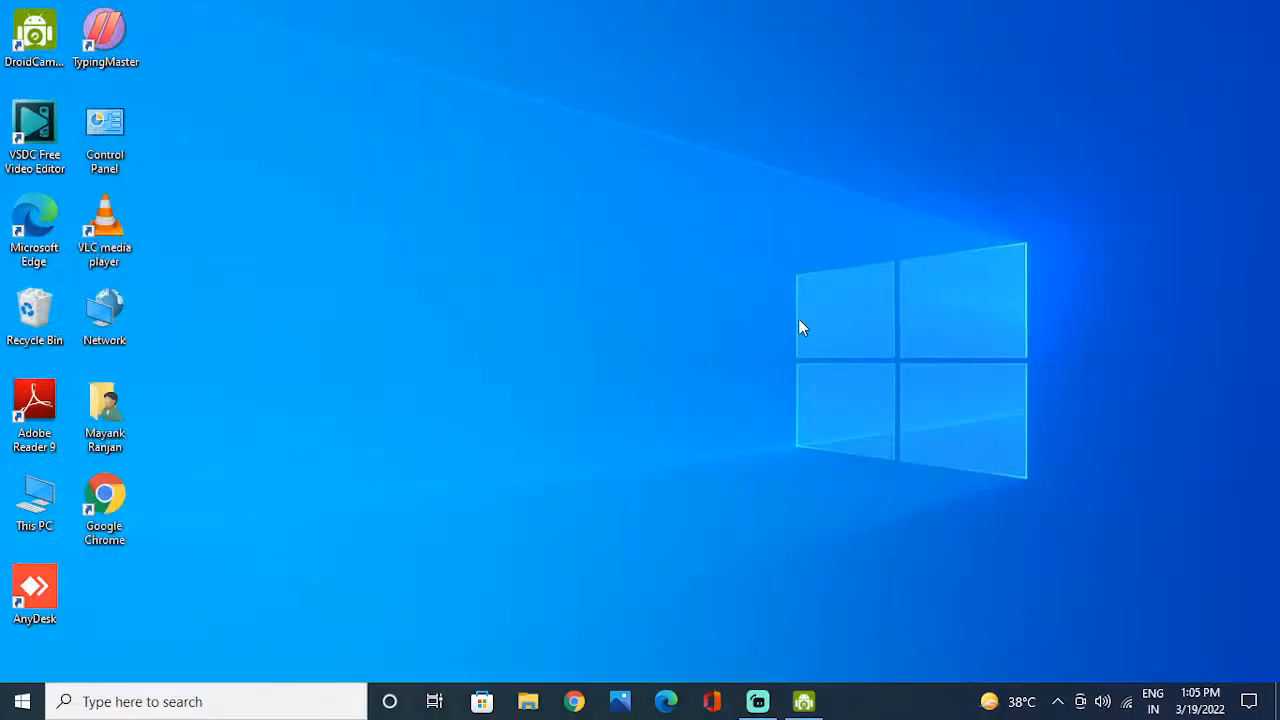
pyautogui.moveTo(742, 507)
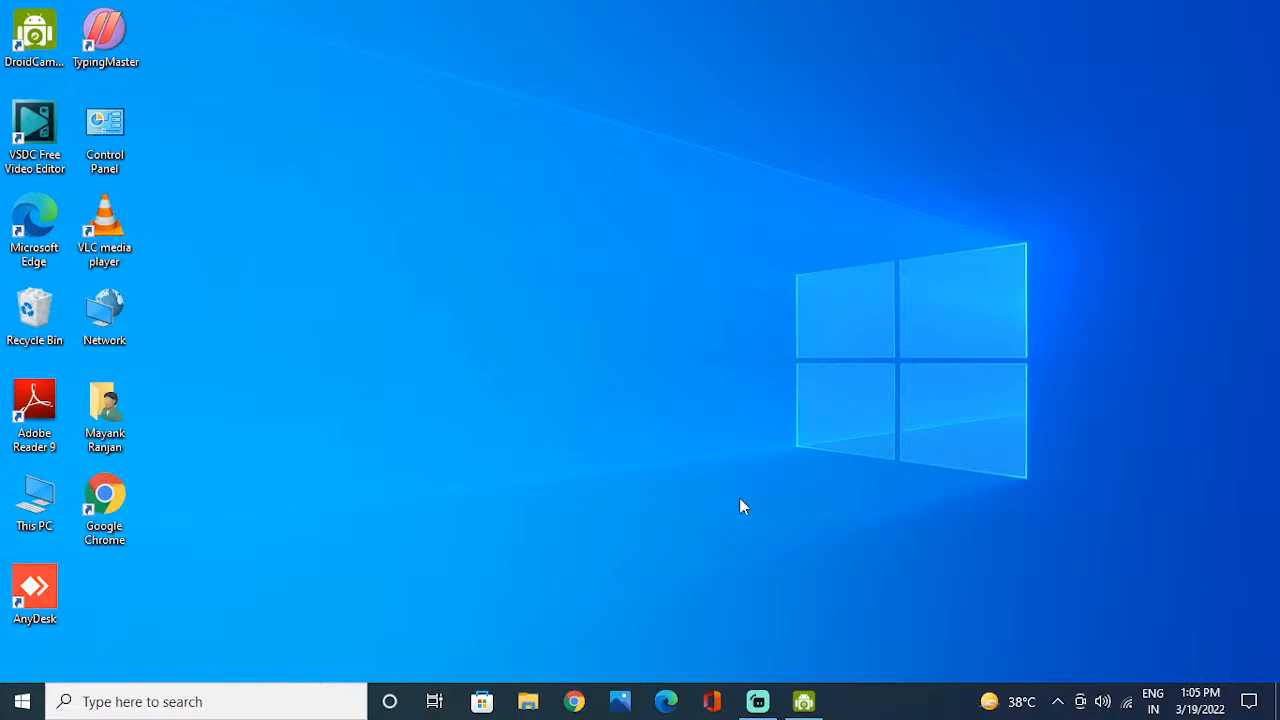
pyautogui.moveTo(22, 700)
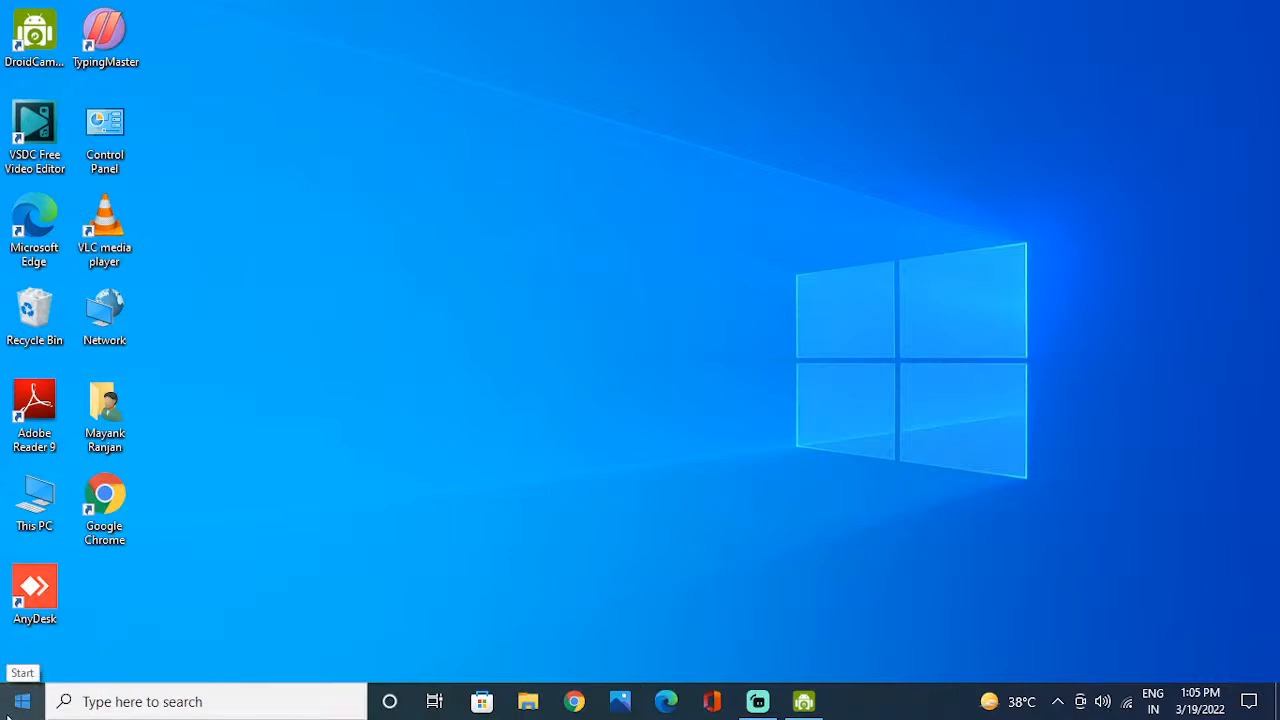
pyautogui.moveTo(295, 525)
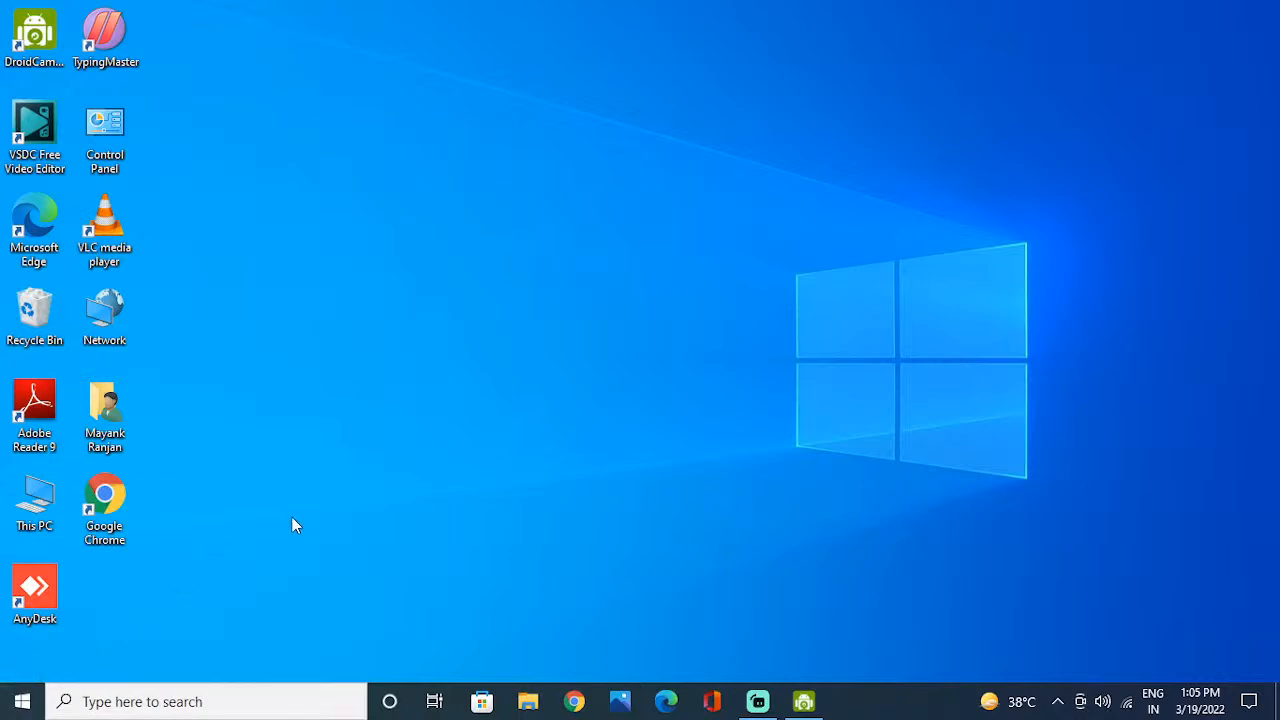
pyautogui.moveTo(22, 700)
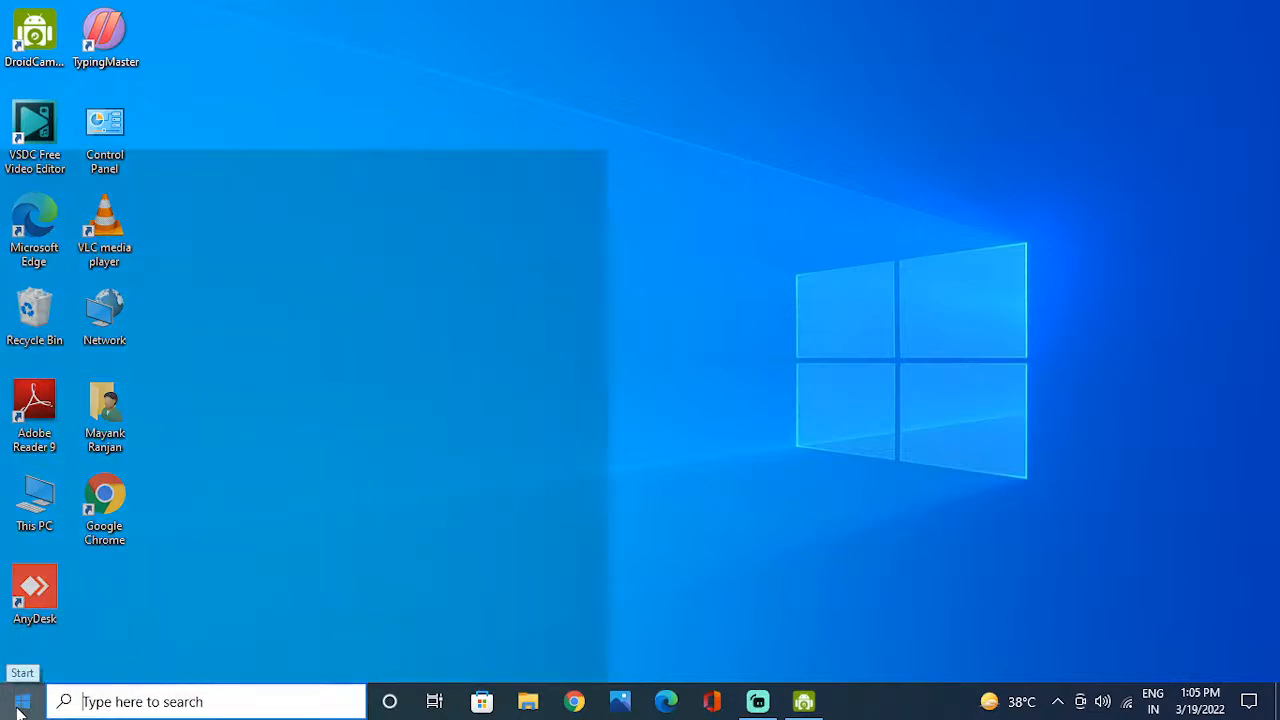
# Step: Search Windows for 'MS Paint', fixing a typo, and launch Paint to a blank canvas
pyautogui.write('M')
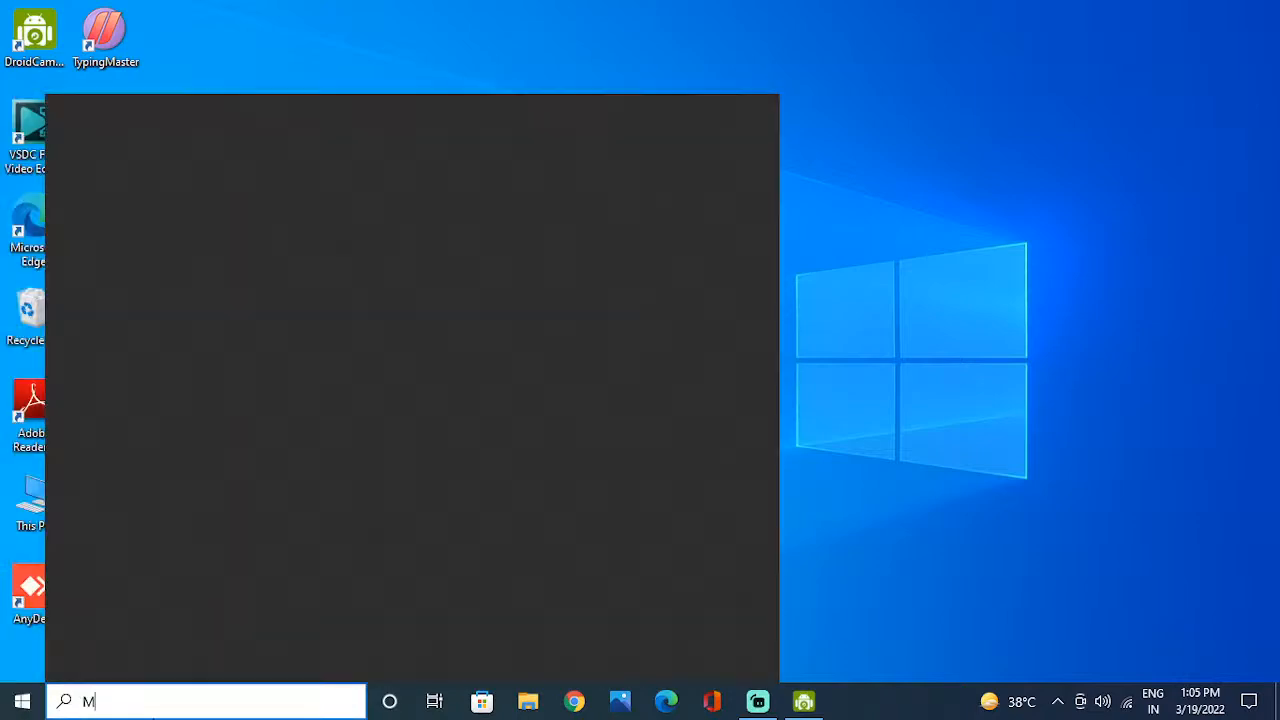
pyautogui.write('S')
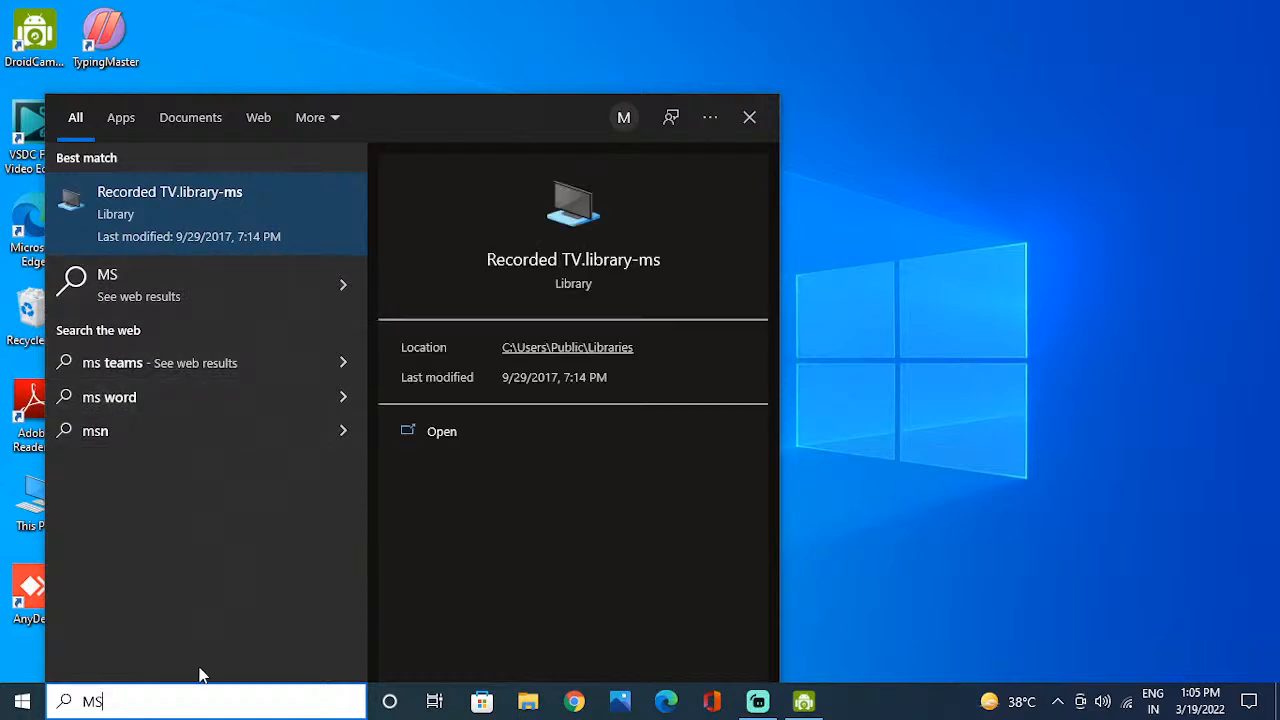
pyautogui.press('Backspace')
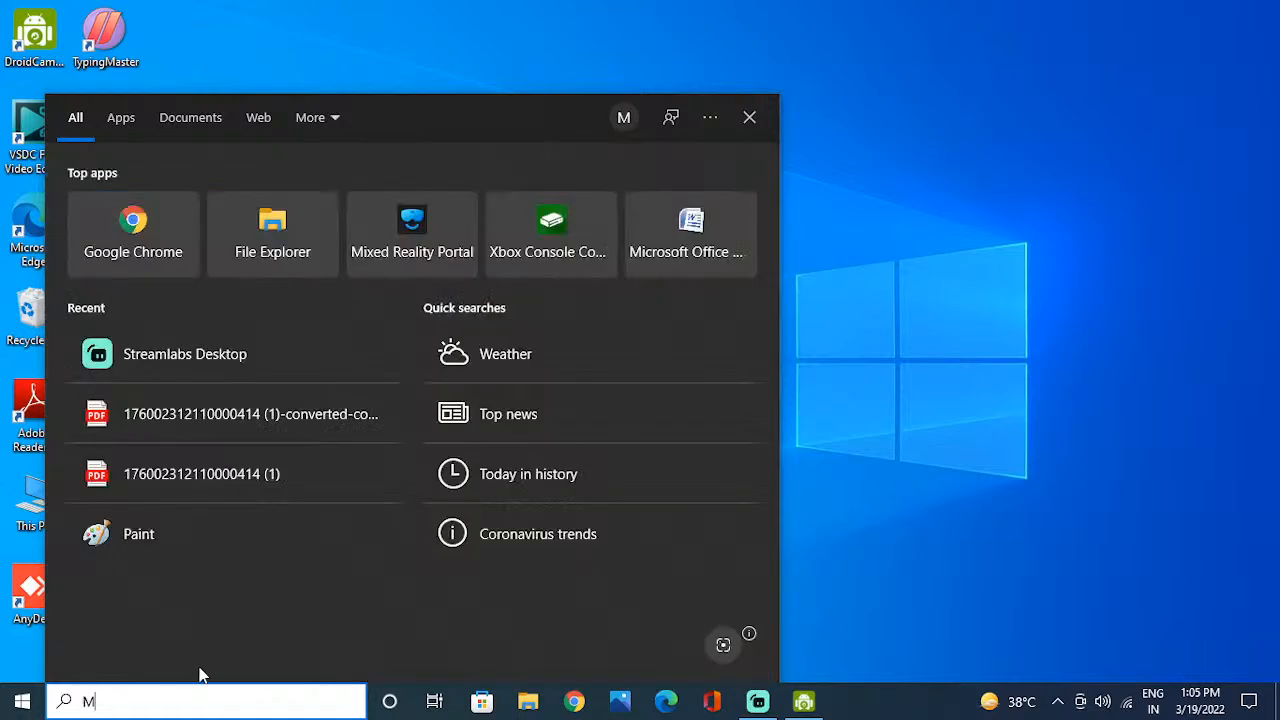
pyautogui.write('S PA')
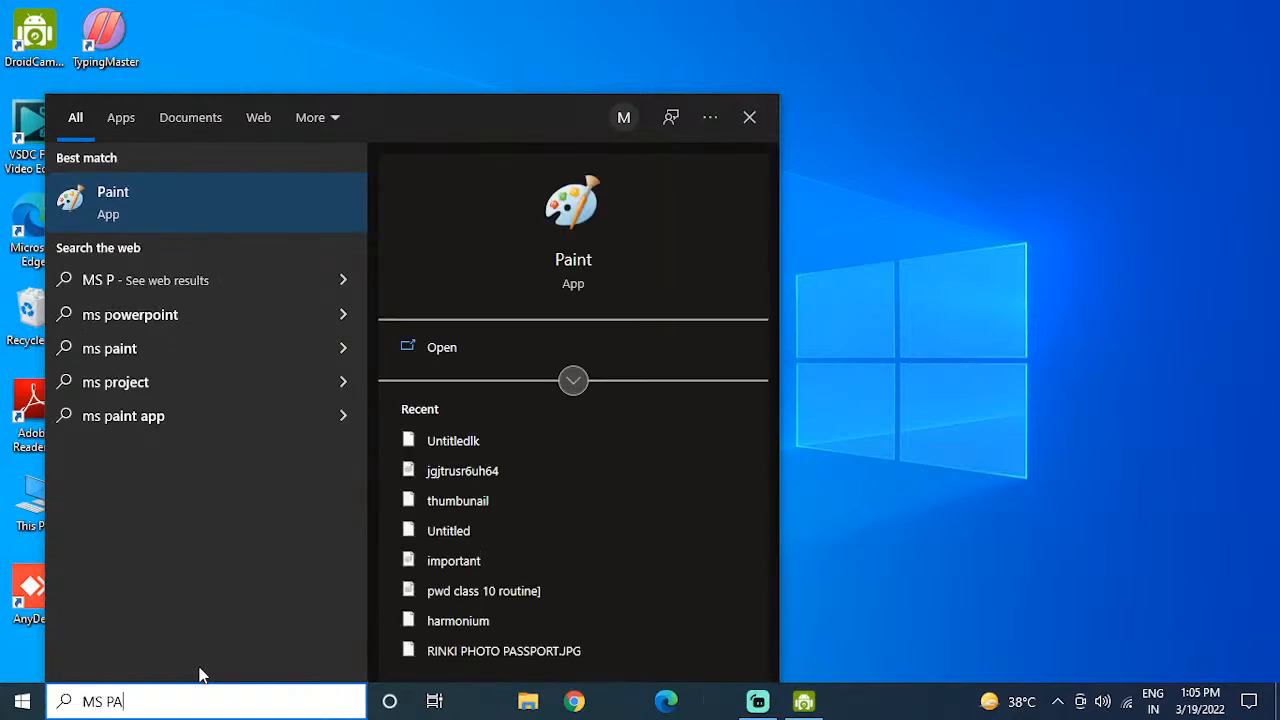
pyautogui.write('I')
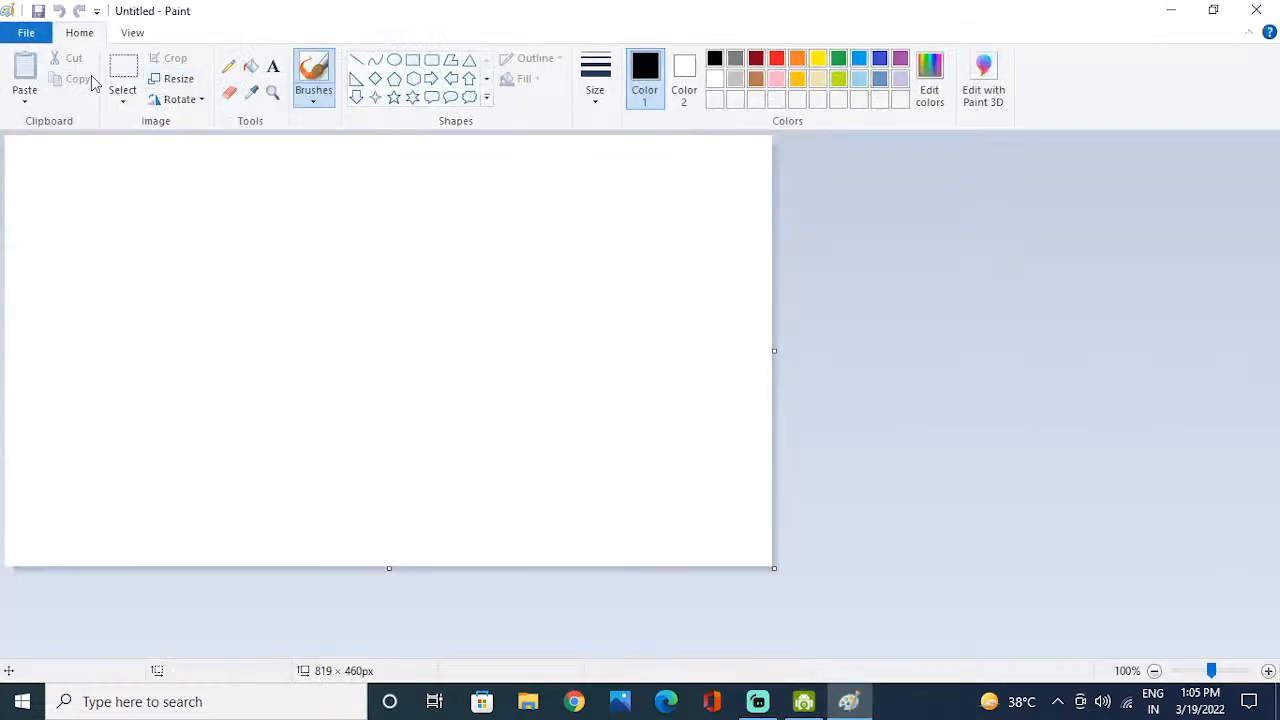
# Step: Zoom the blank canvas to 200% and return to the Home drawing tools
pyautogui.click(132, 32)
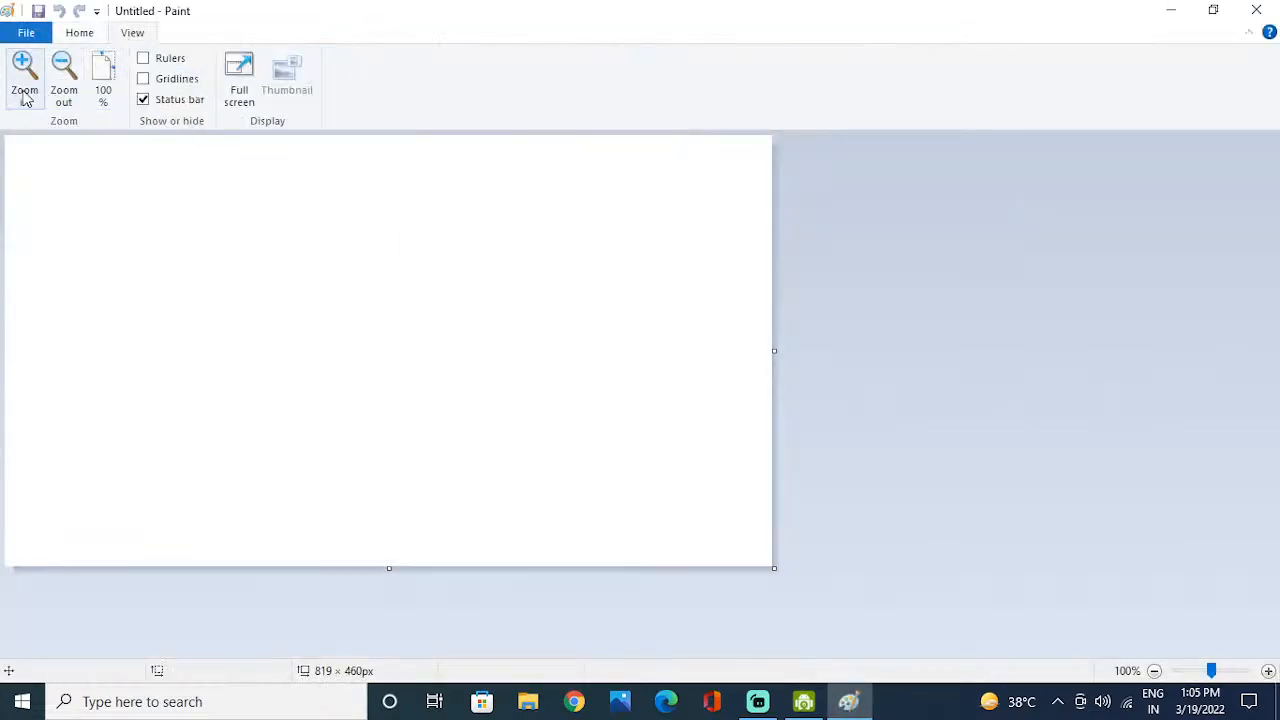
pyautogui.click(24, 75)
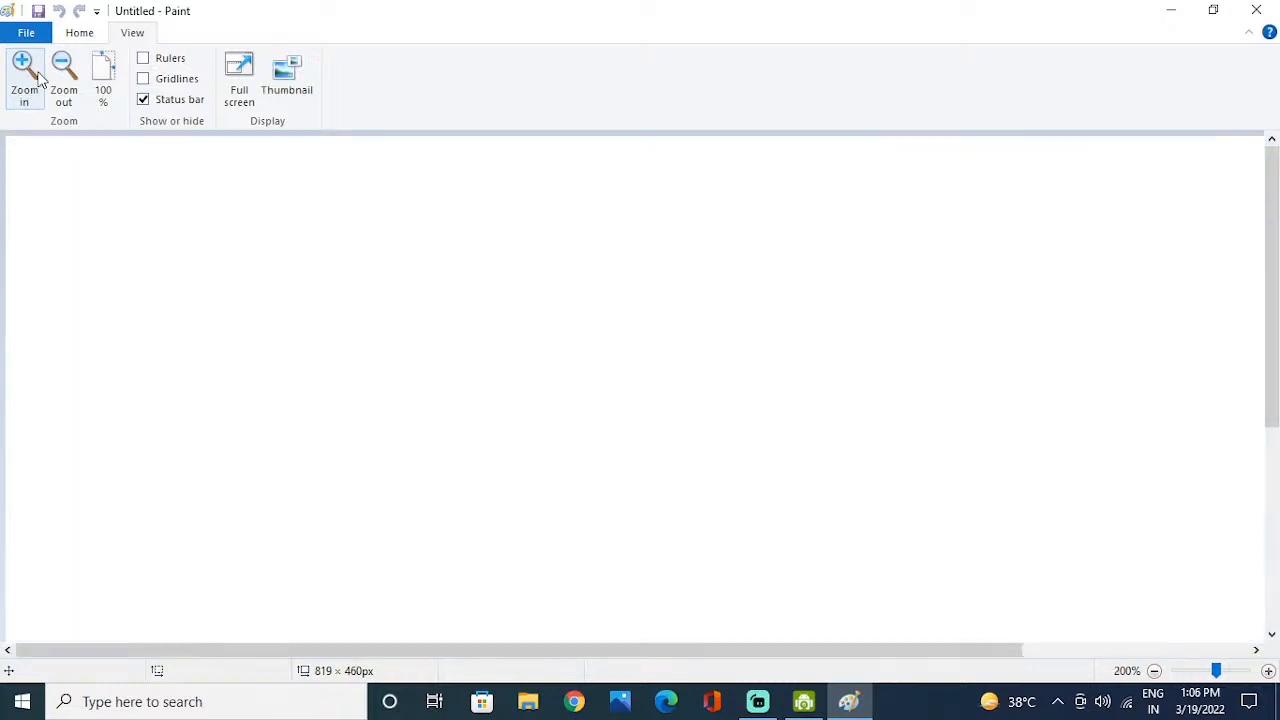
pyautogui.click(79, 32)
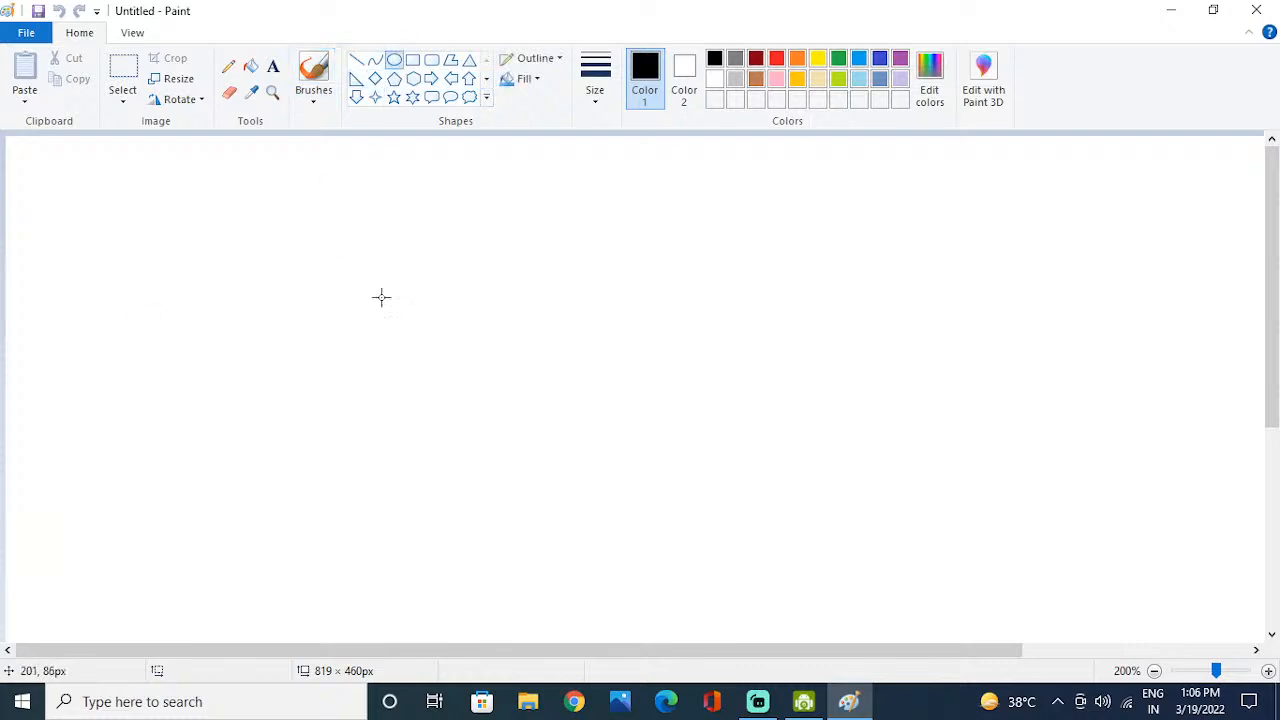
pyautogui.moveTo(387, 280)
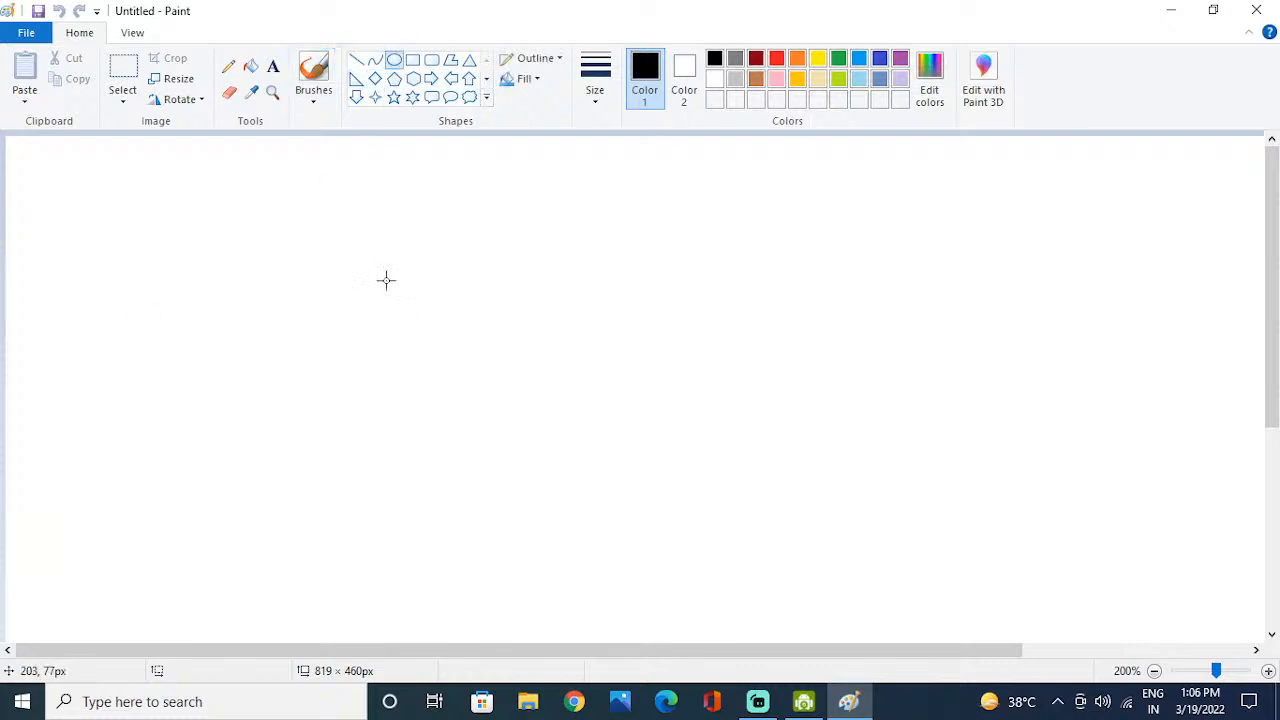
pyautogui.moveTo(475, 132)
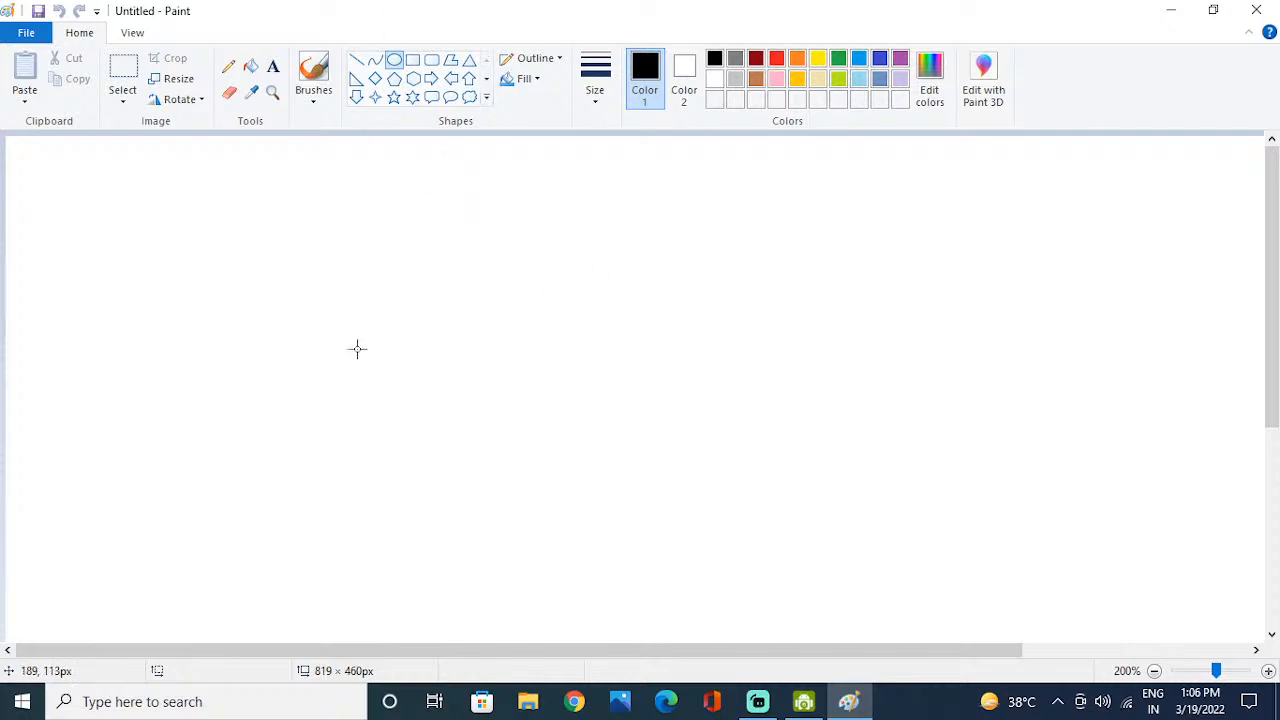
pyautogui.moveTo(487, 461)
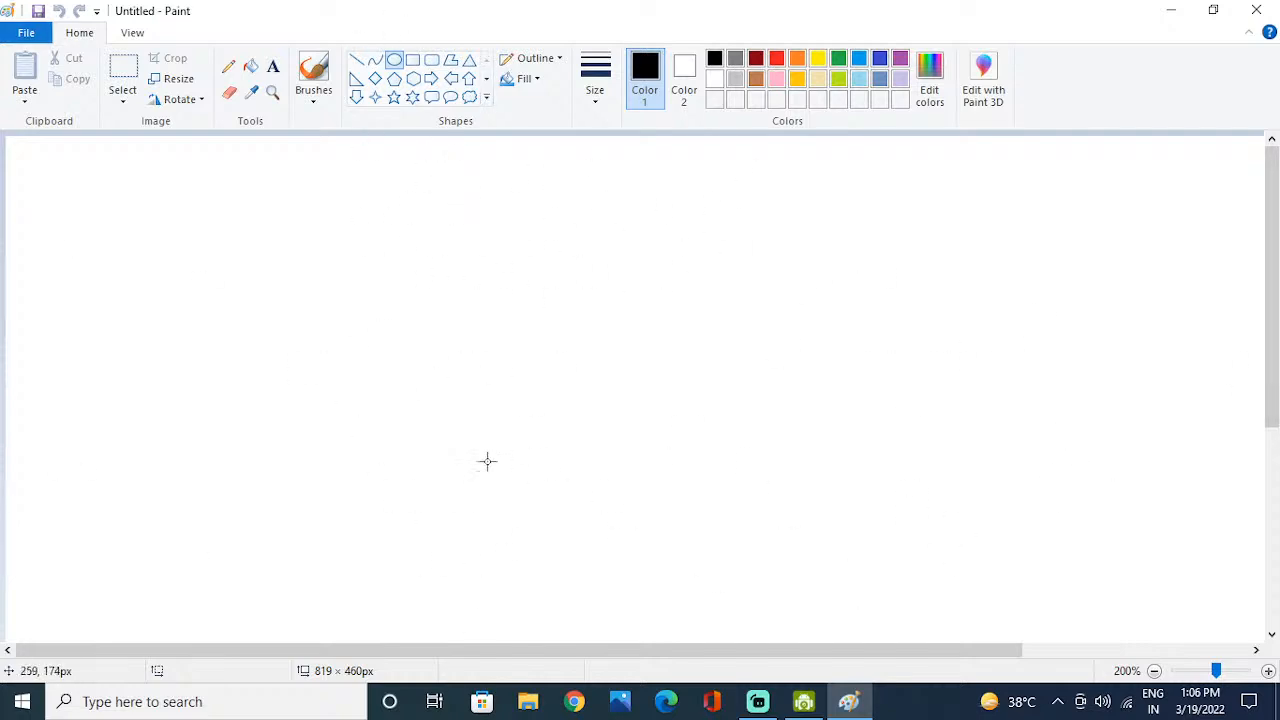
pyautogui.moveTo(448, 225)
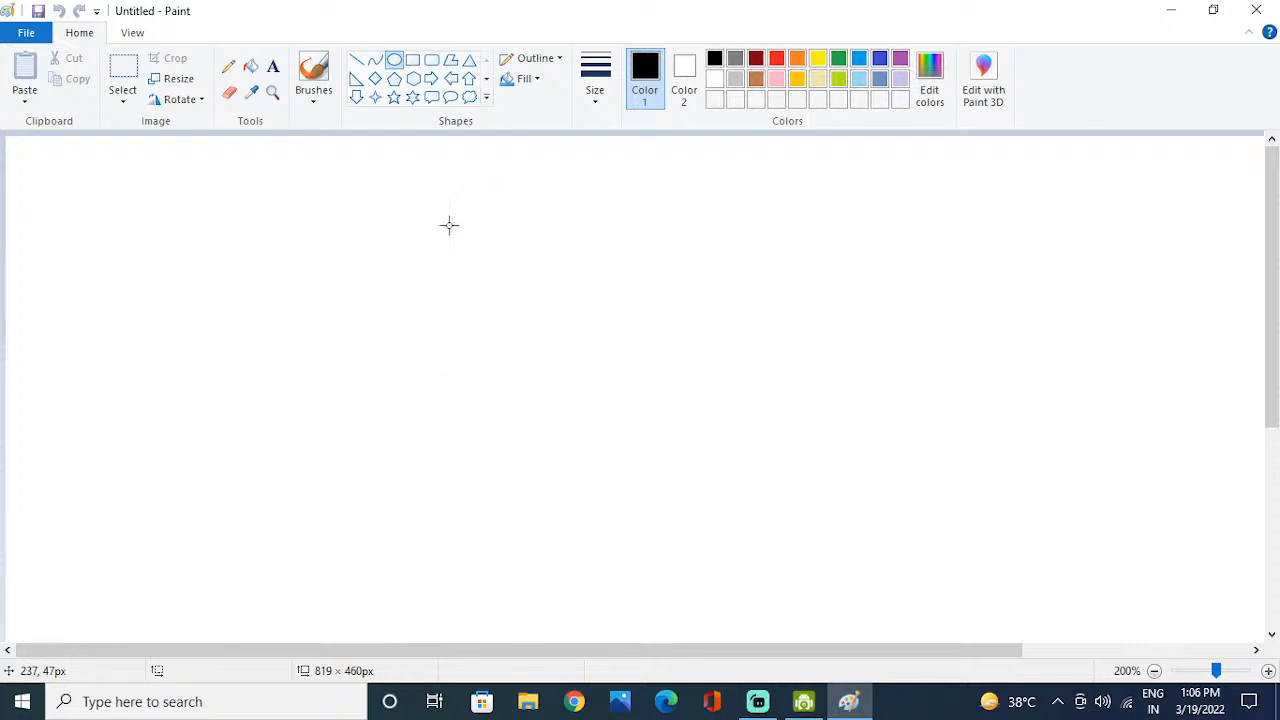
# Step: Draw the head circle, then move it up-right and shrink it slightly
pyautogui.moveTo(358, 225); pyautogui.dragTo(452, 322)
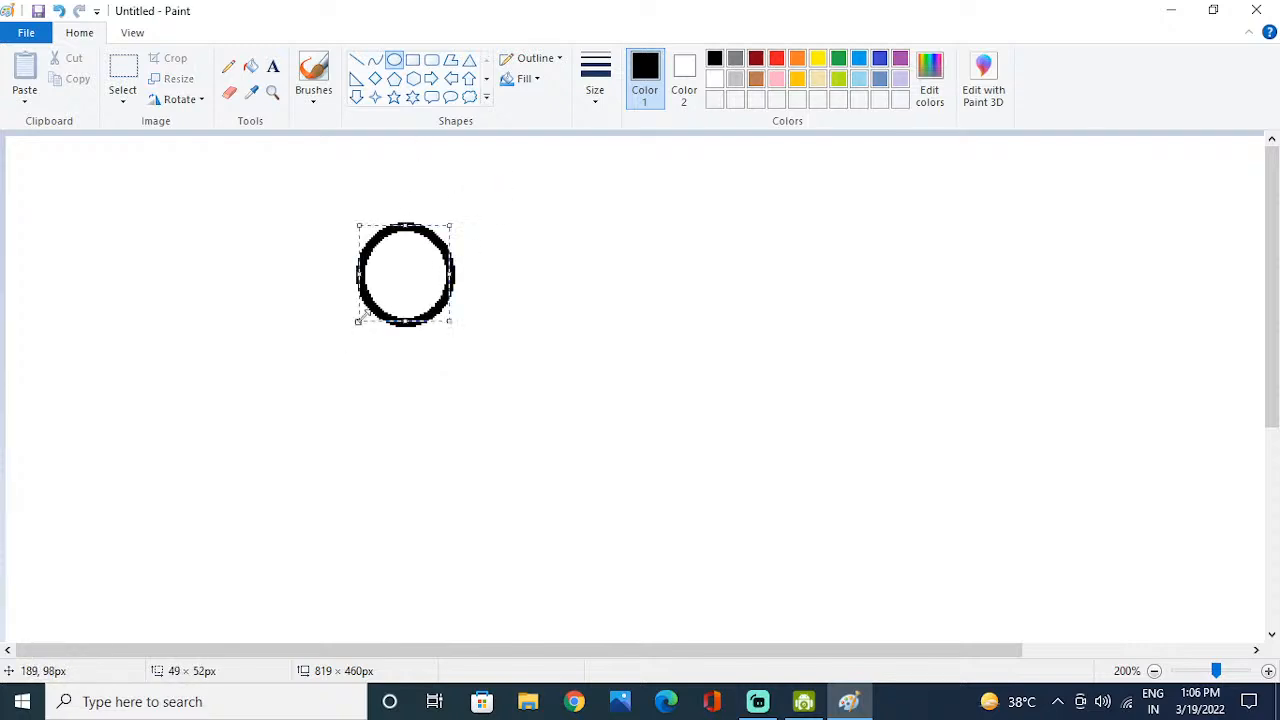
pyautogui.moveTo(405, 275); pyautogui.dragTo(440, 245)
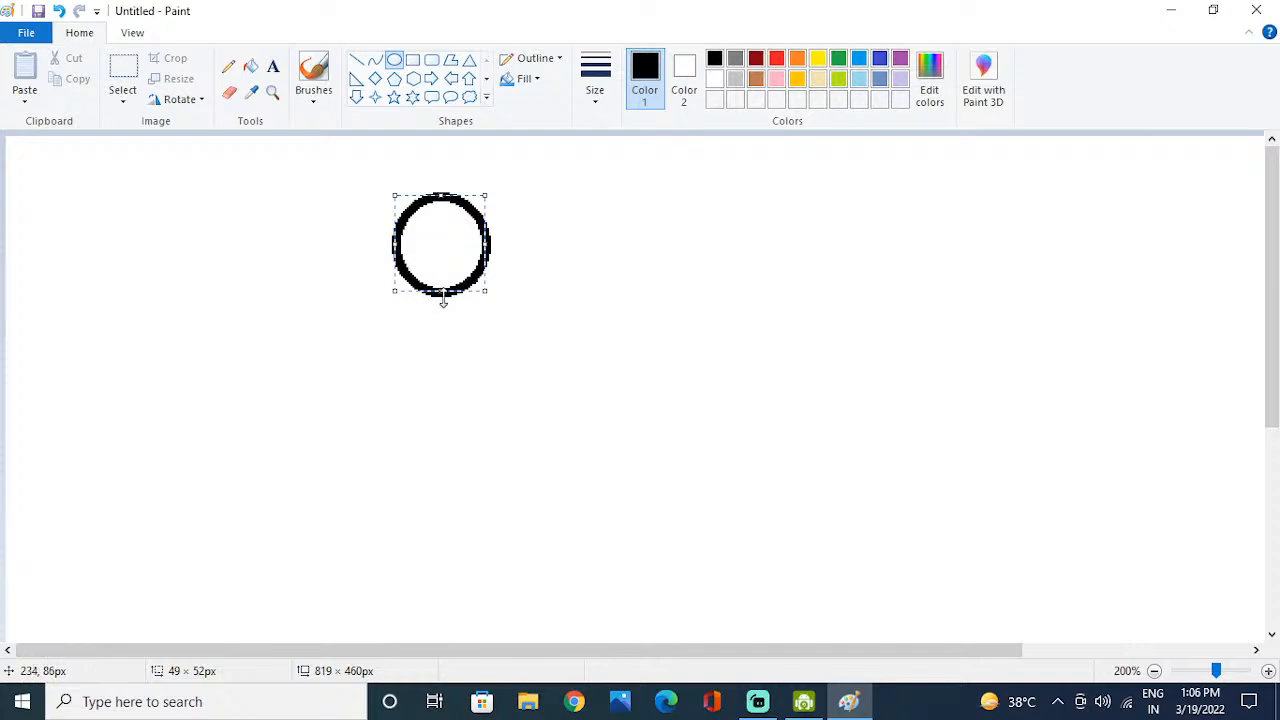
pyautogui.moveTo(440, 294); pyautogui.dragTo(440, 270)
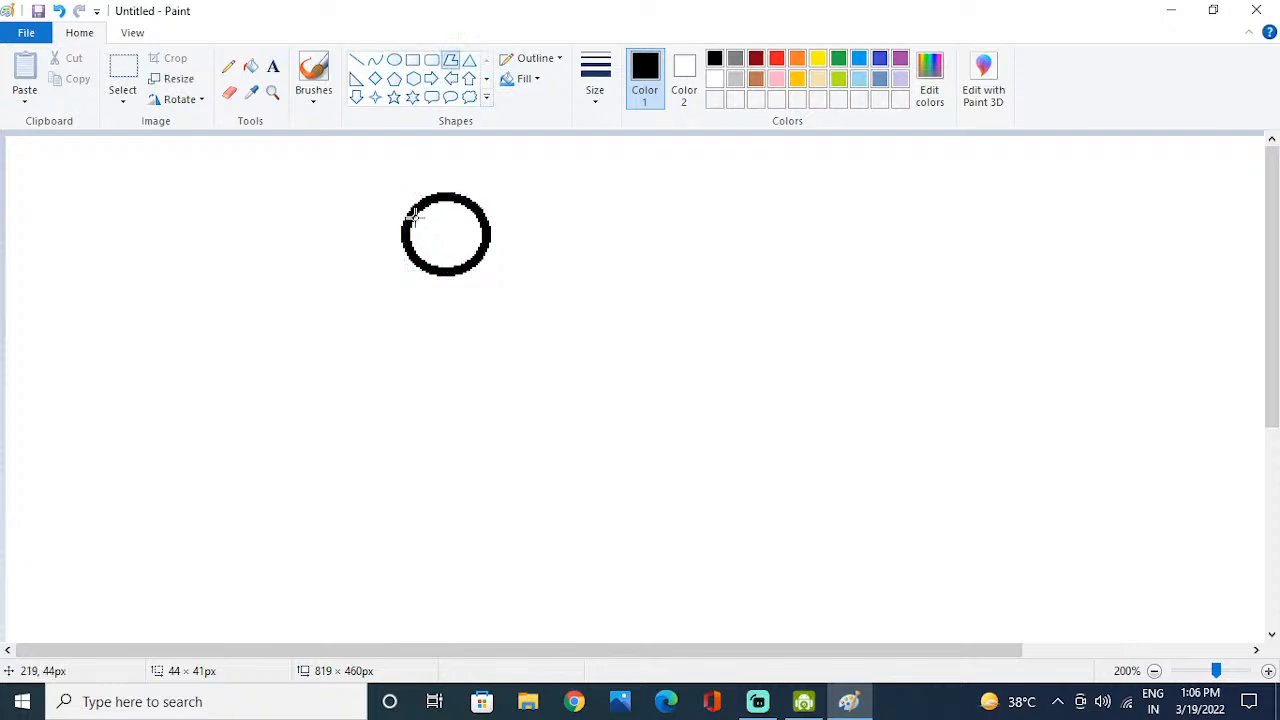
# Step: Draw the pointed beak left of the head, undoing one stray line
pyautogui.moveTo(410, 218); pyautogui.dragTo(305, 255)
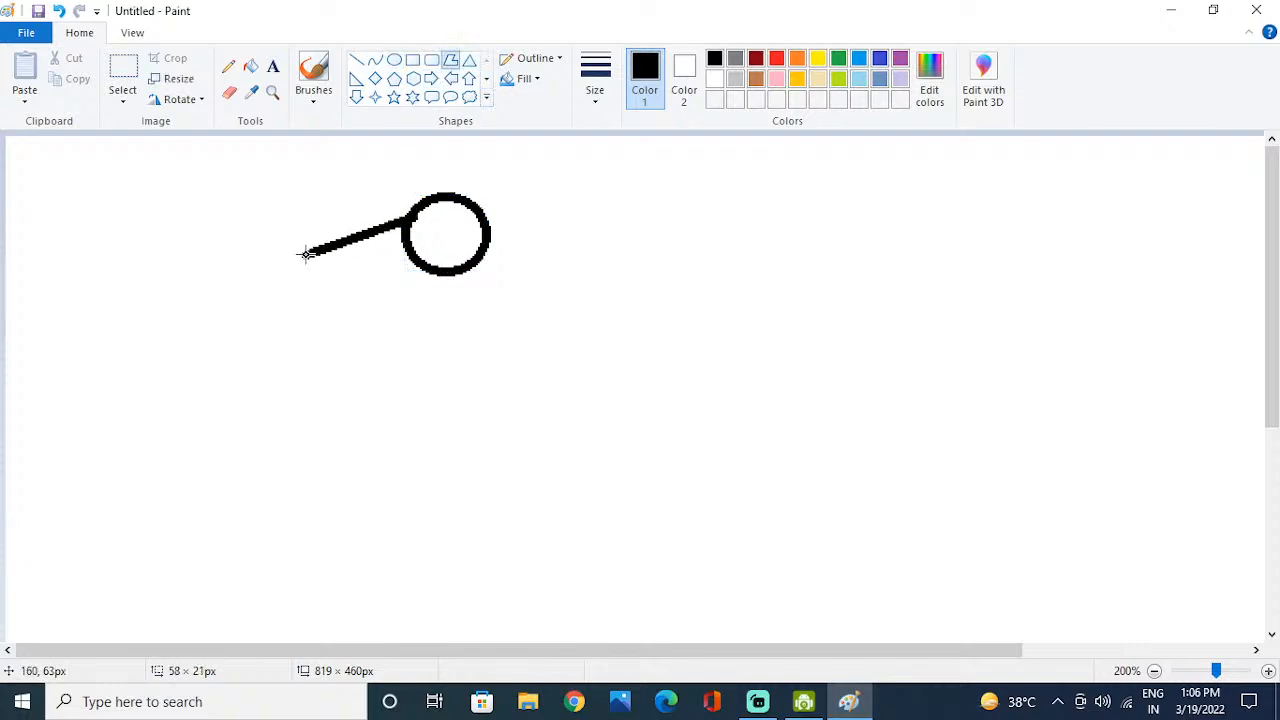
pyautogui.press('ctrl+z')
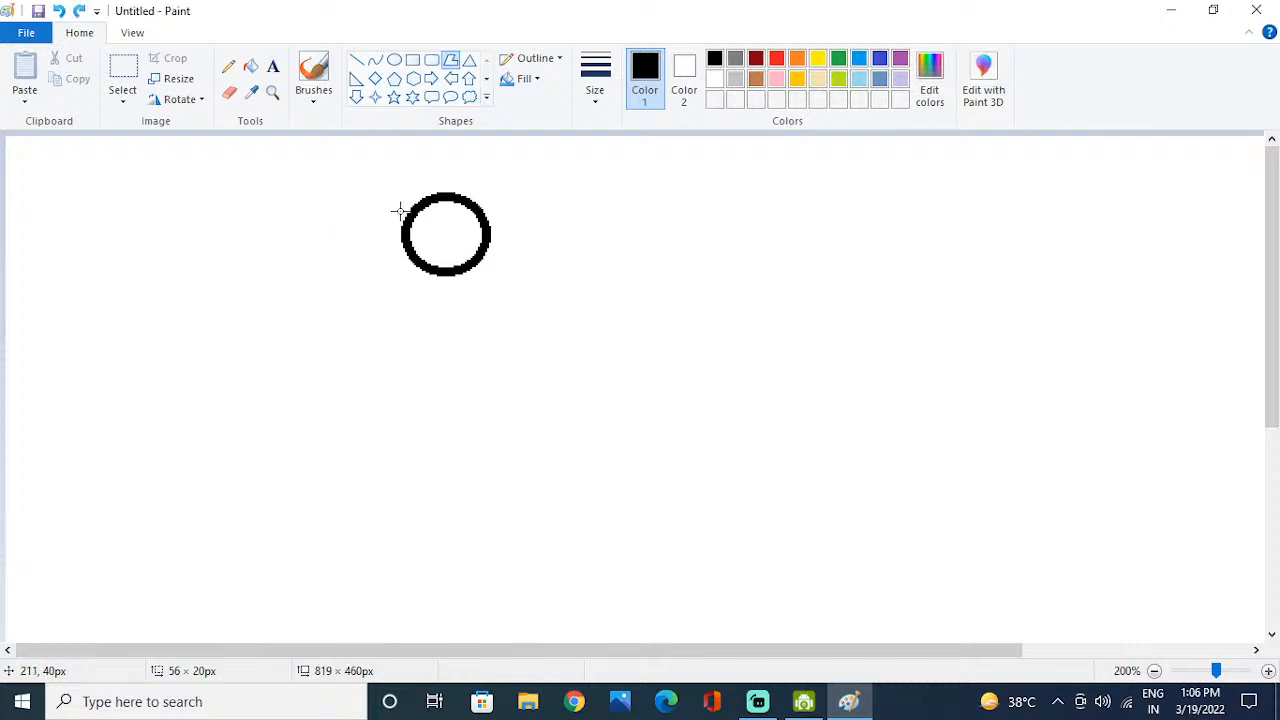
pyautogui.moveTo(400, 212); pyautogui.dragTo(315, 247)
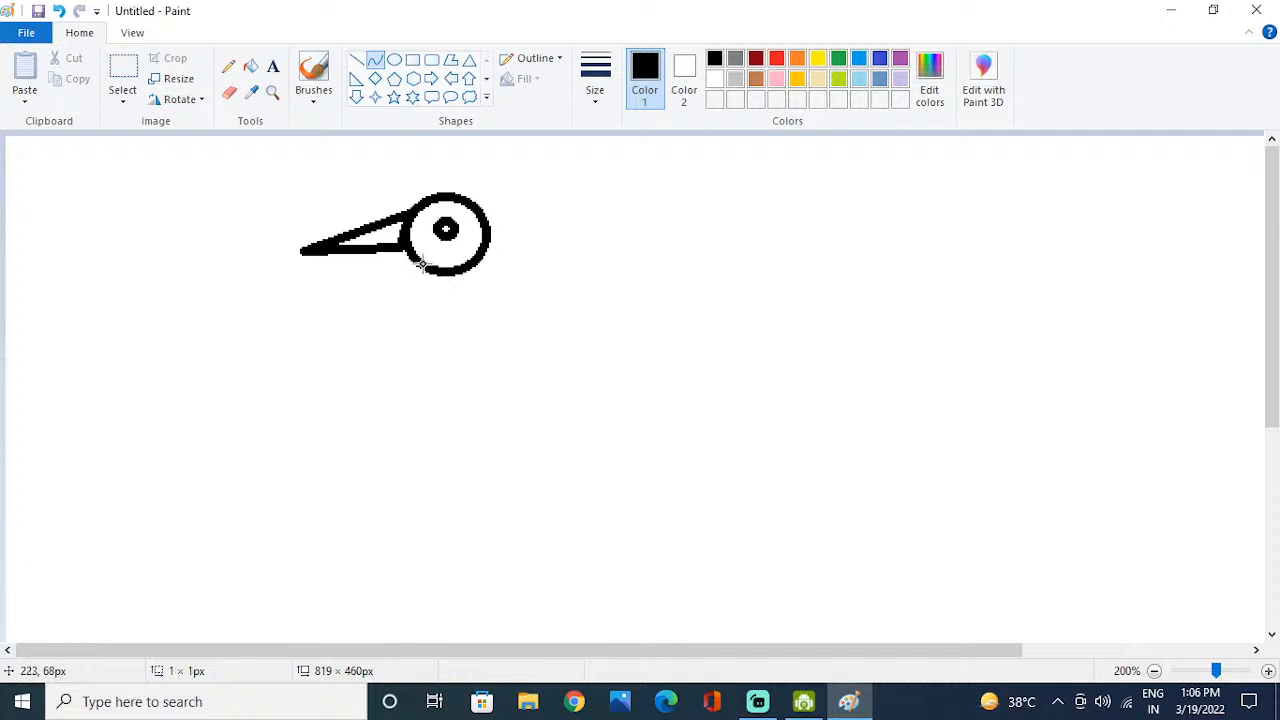
# Step: Drag a curve from beneath the head down and right, forming the body's front and bottom
pyautogui.moveTo(420, 262); pyautogui.dragTo(740, 567)
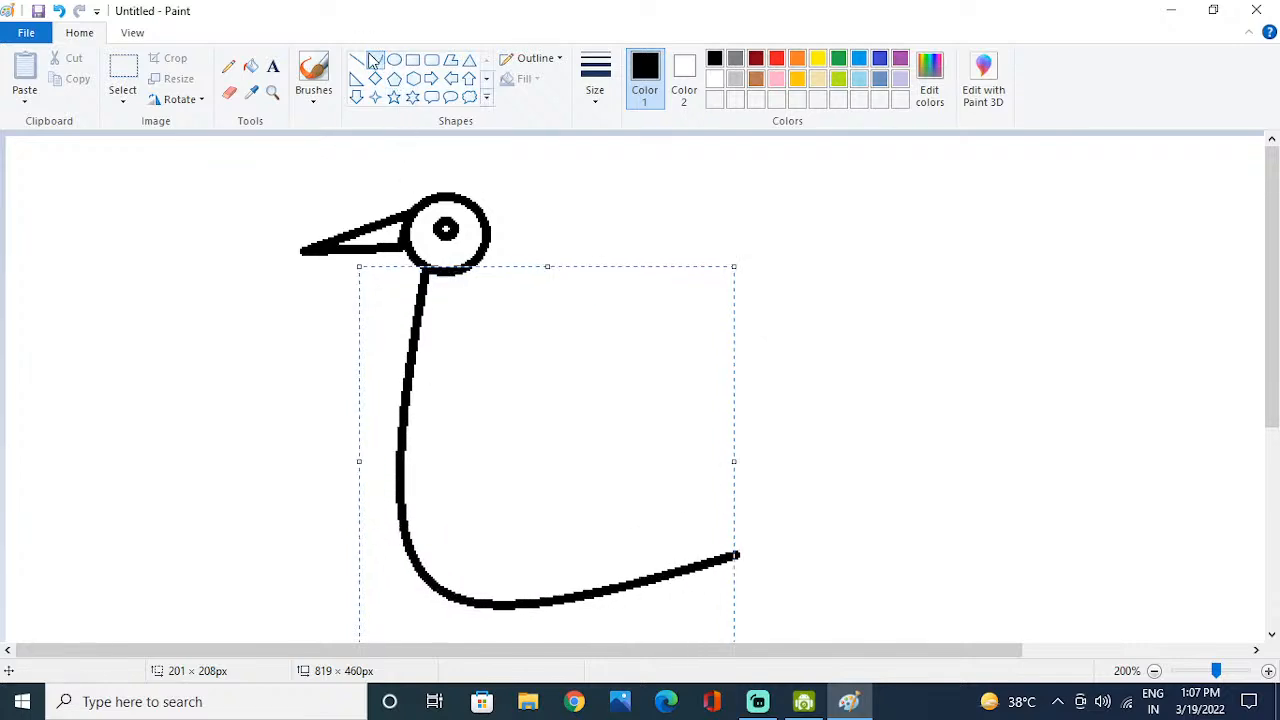
pyautogui.moveTo(372, 60)
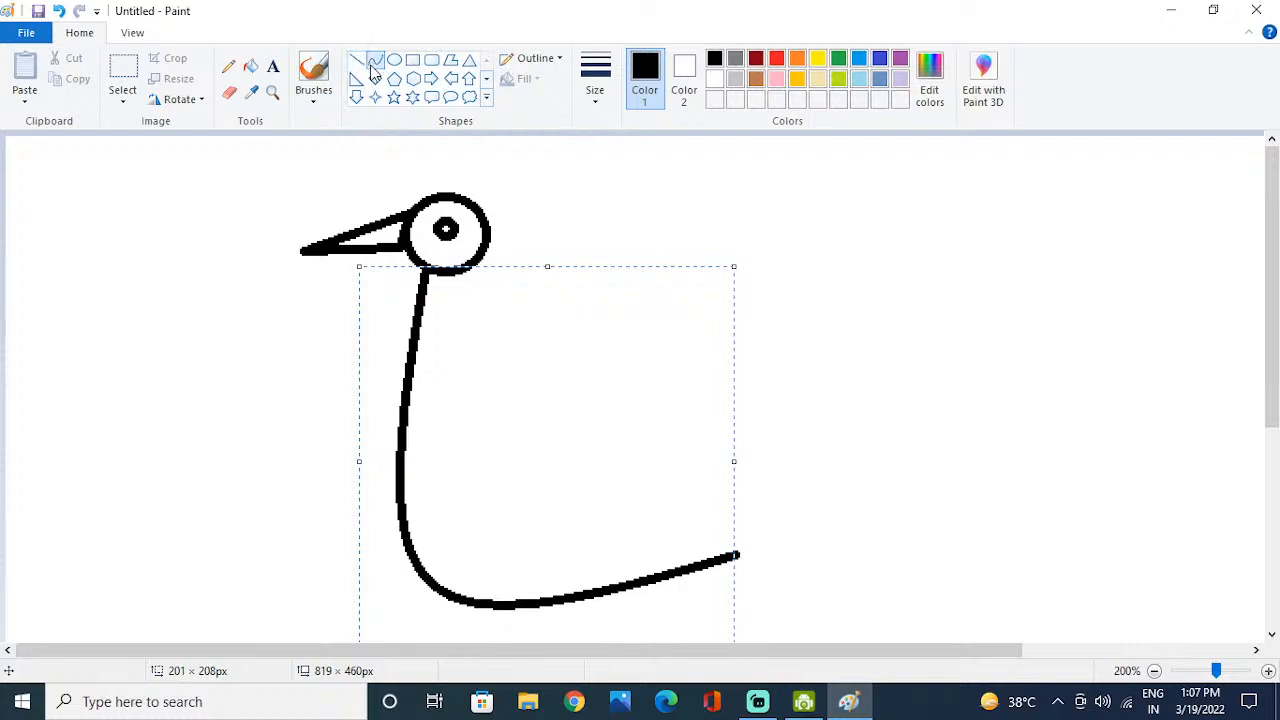
pyautogui.moveTo(373, 62)
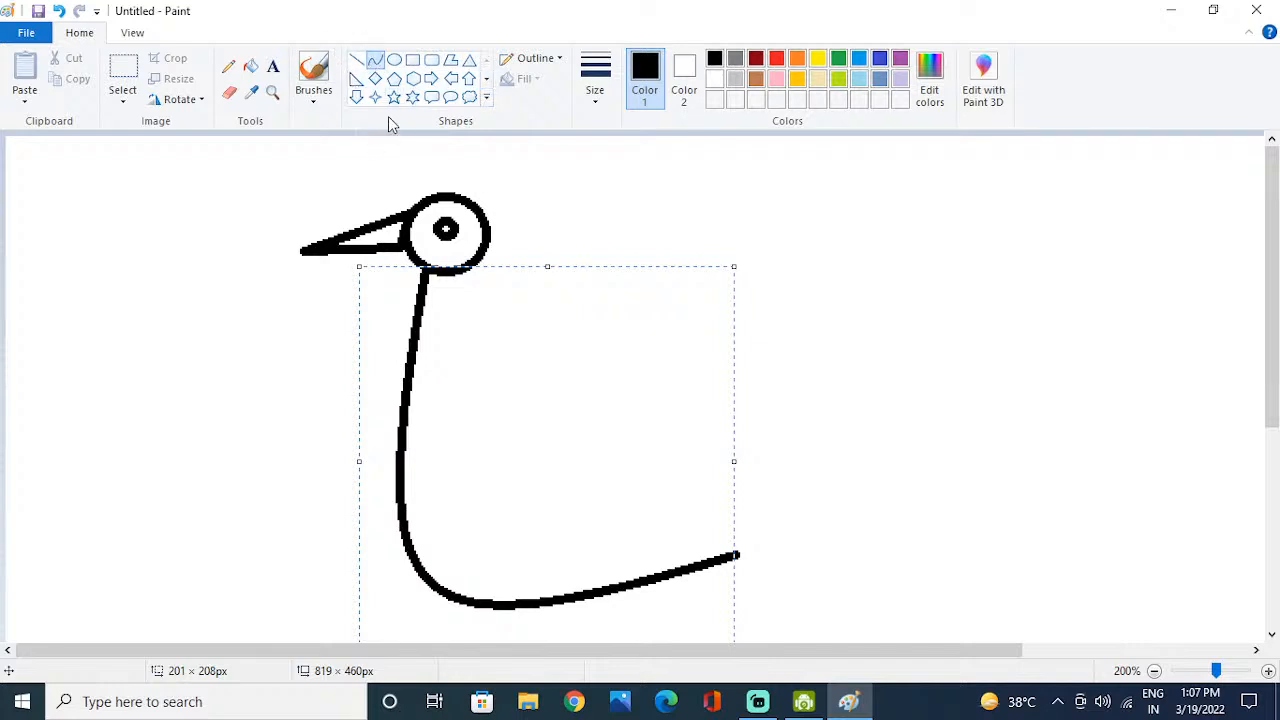
pyautogui.moveTo(487, 105)
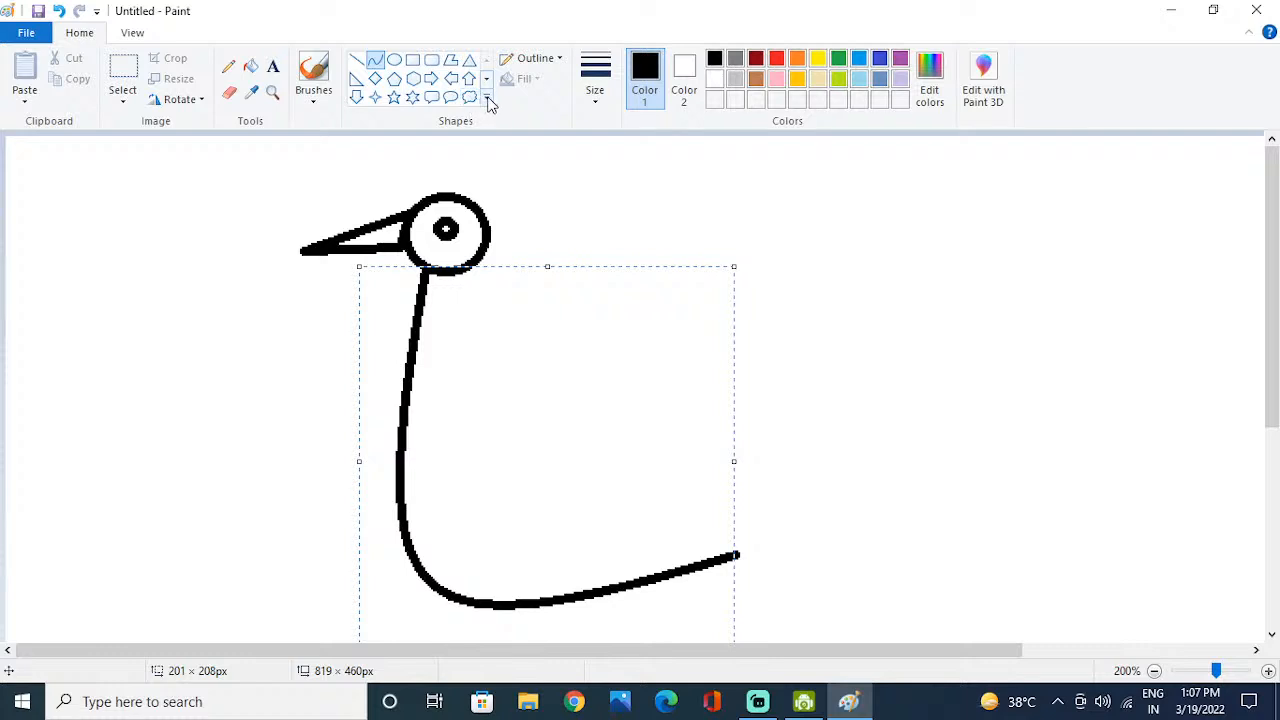
# Step: Close the body outline with a second curve from the back of the head
pyautogui.click(487, 107)
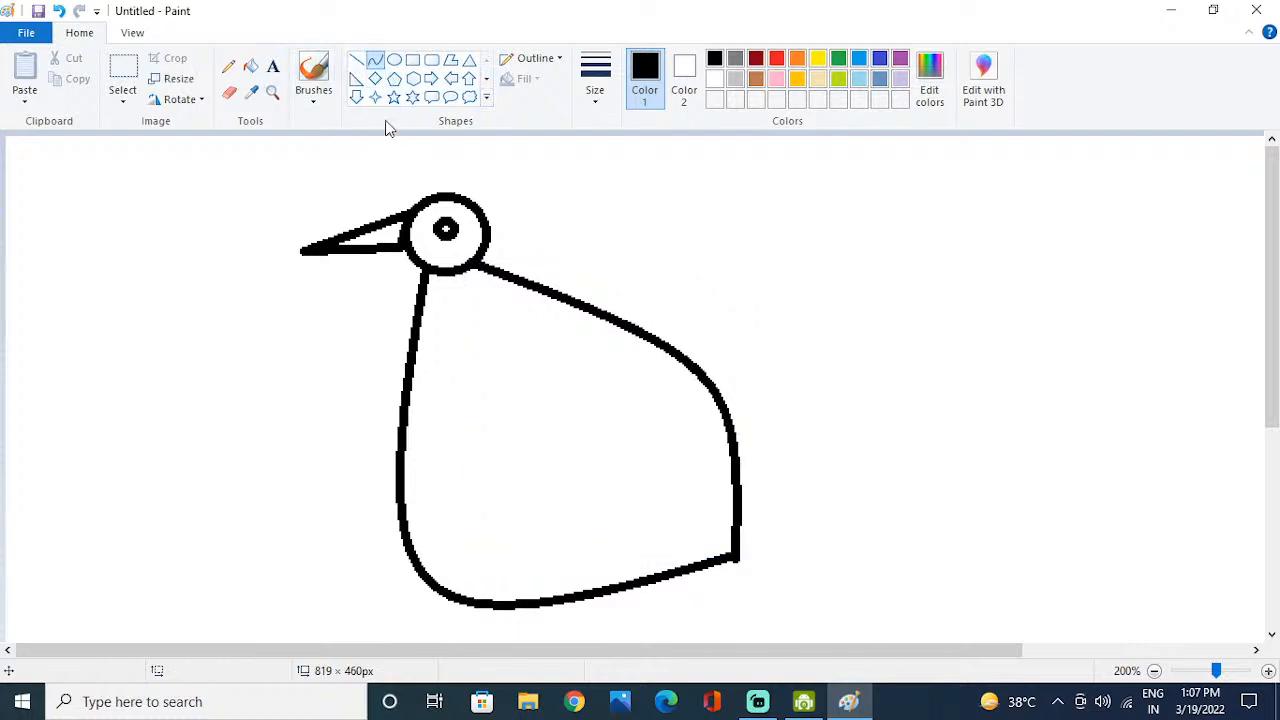
pyautogui.moveTo(379, 8)
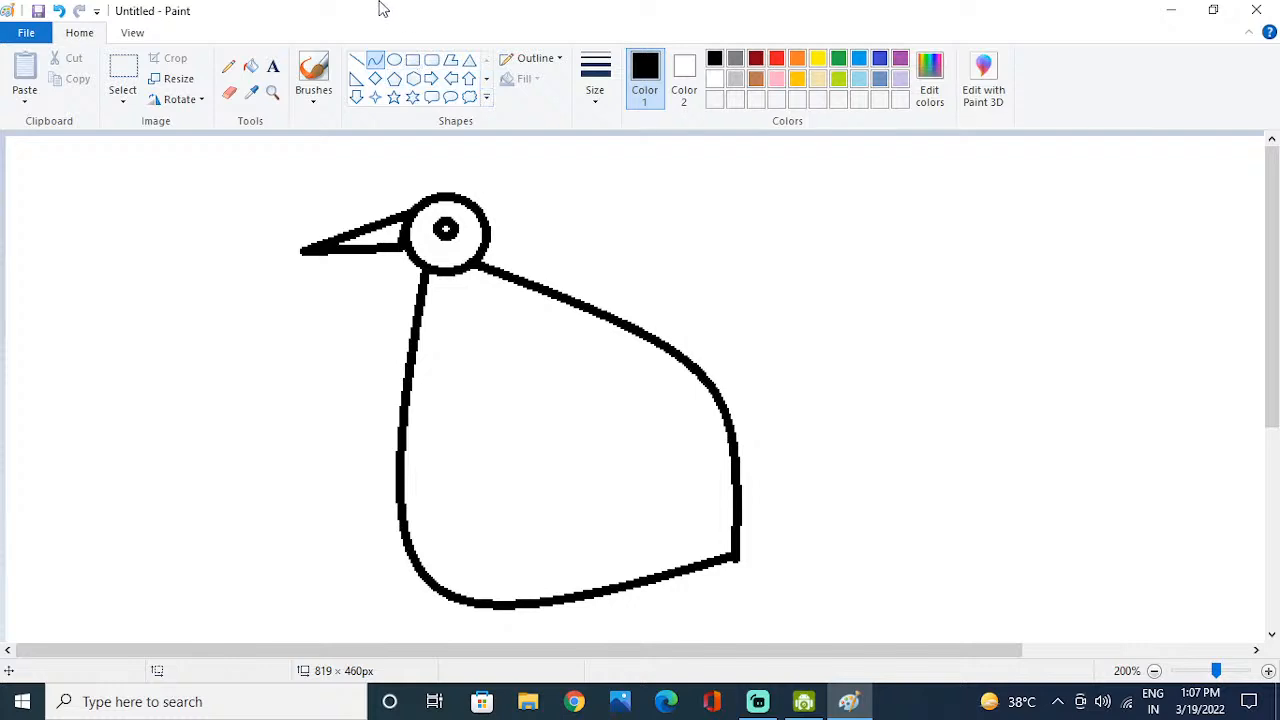
pyautogui.moveTo(349, 10)
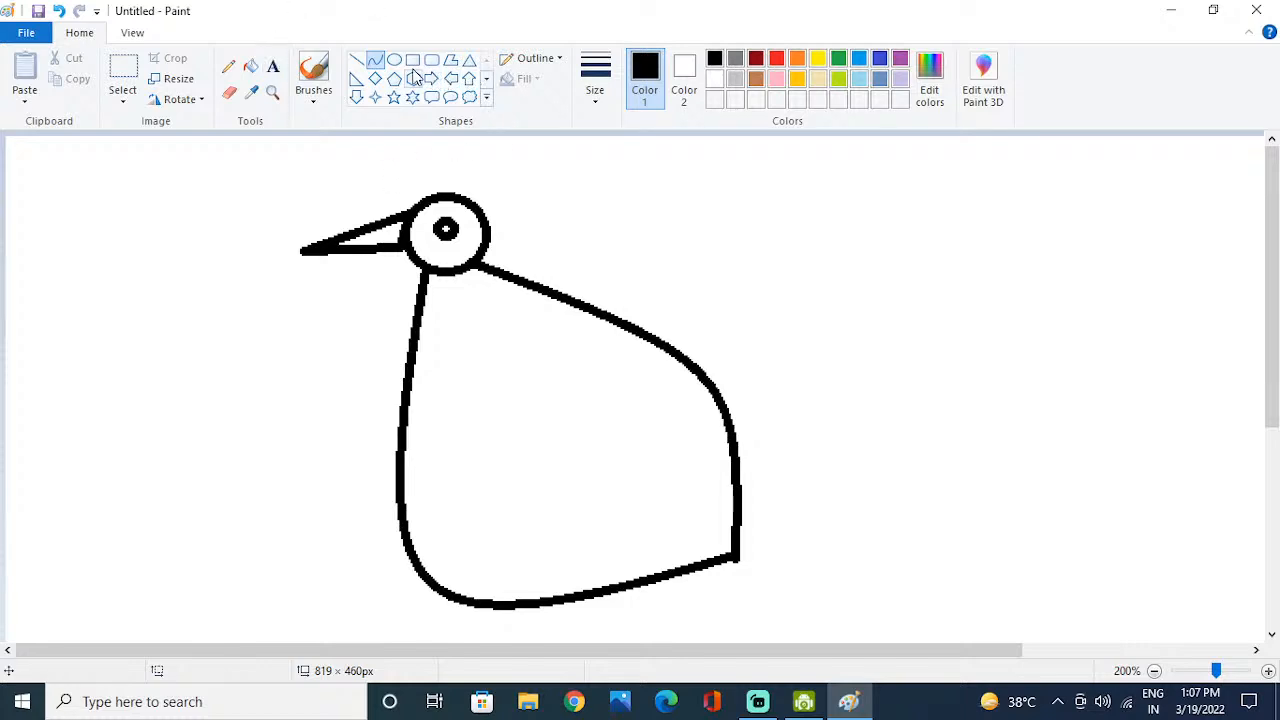
pyautogui.moveTo(410, 45)
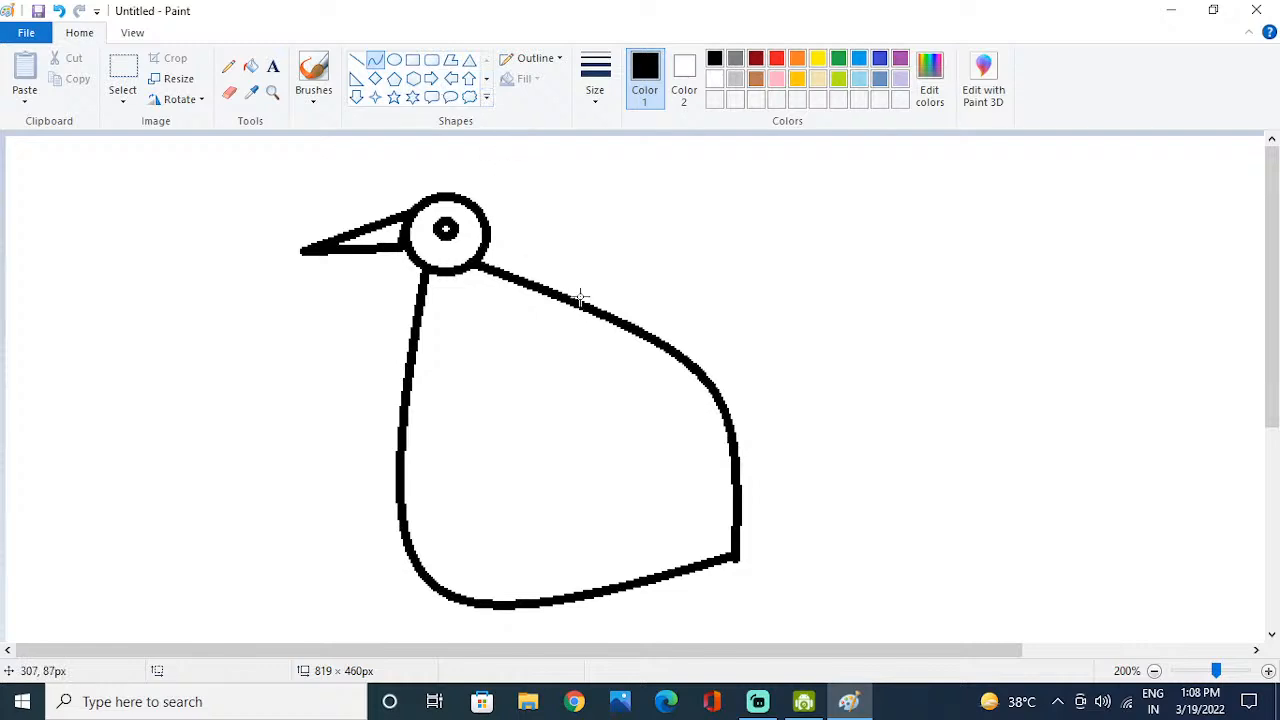
# Step: Draw and bend a wing line across the body from back to rear tip
pyautogui.moveTo(580, 300); pyautogui.dragTo(735, 565)
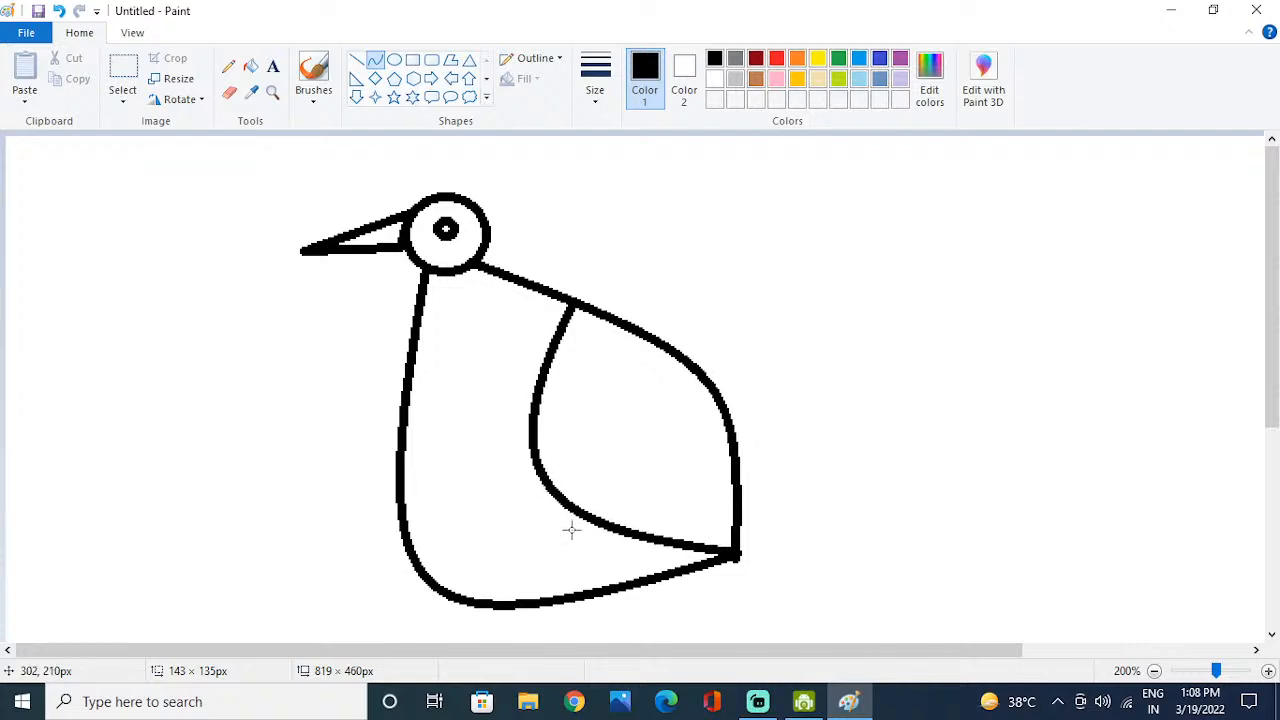
pyautogui.moveTo(470, 300); pyautogui.dragTo(737, 552)
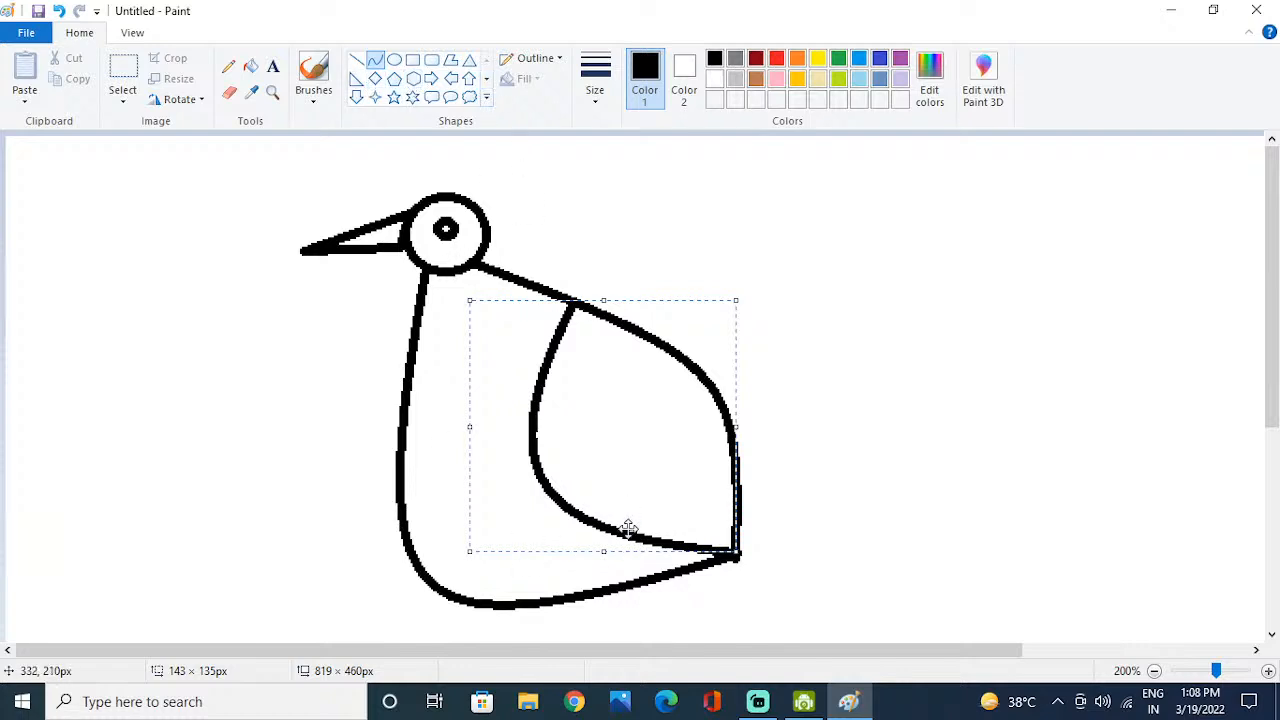
pyautogui.moveTo(774, 352)
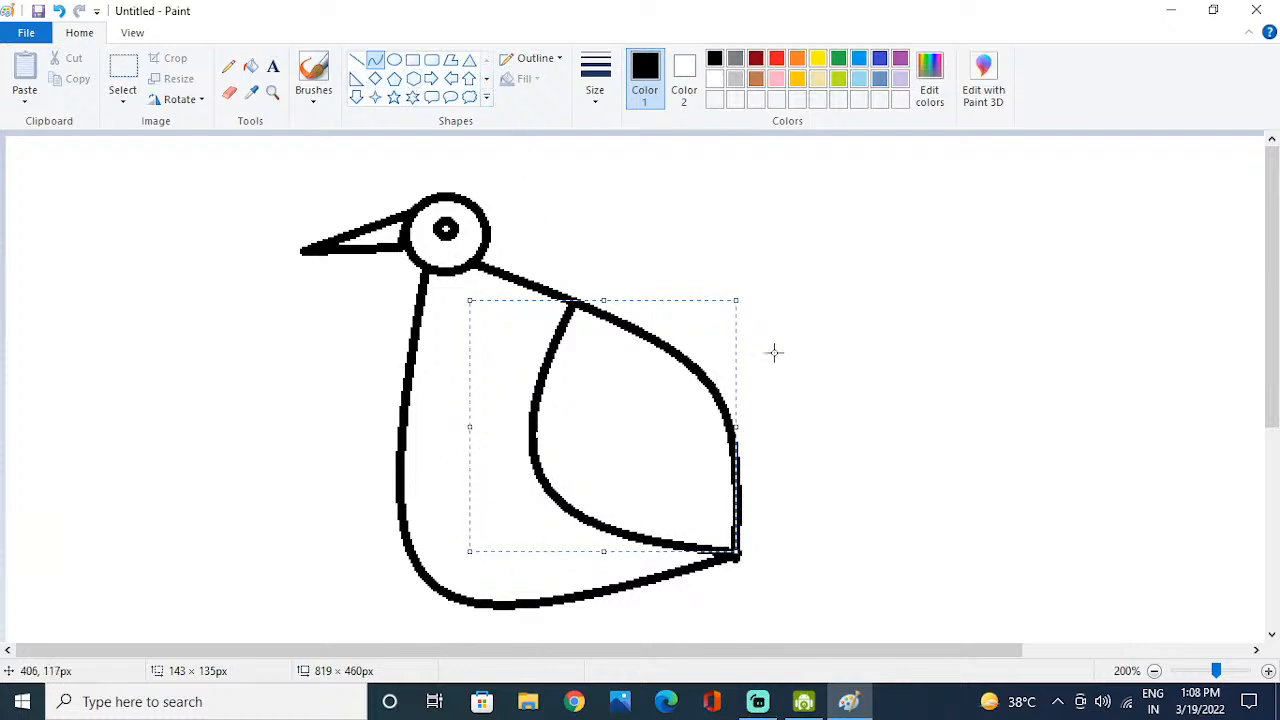
pyautogui.moveTo(365, 125)
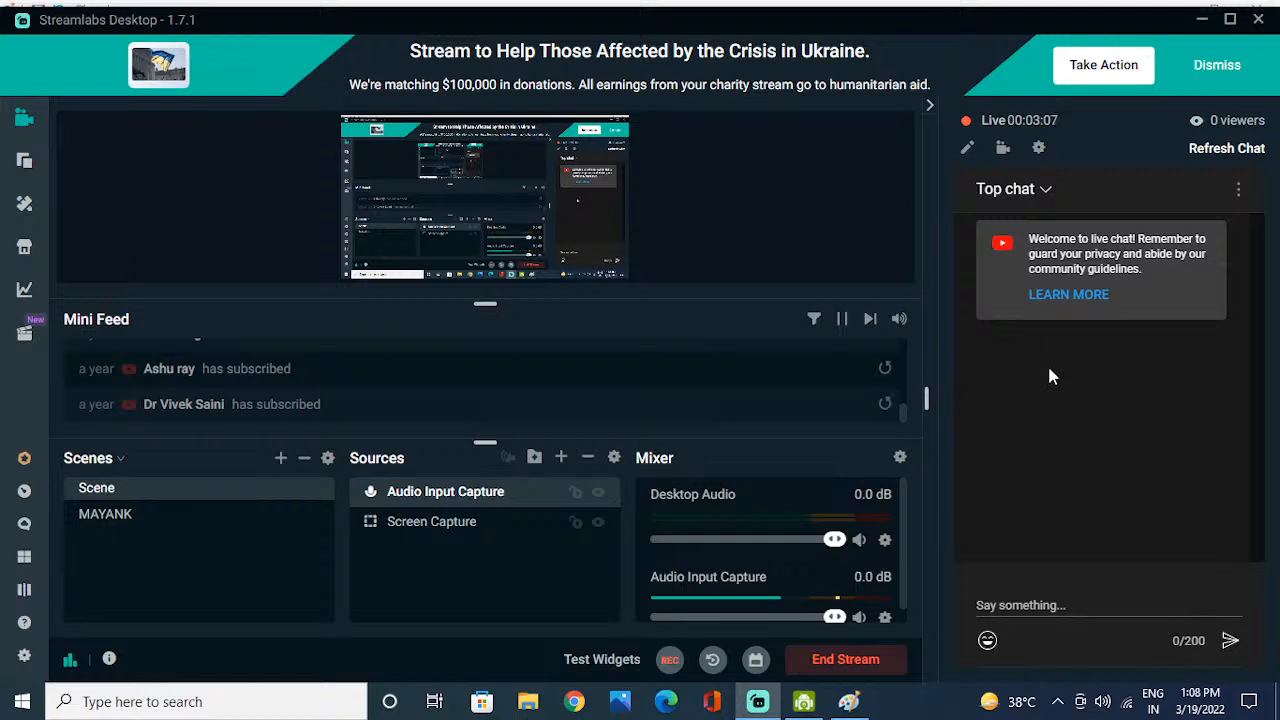
pyautogui.moveTo(1048, 378)
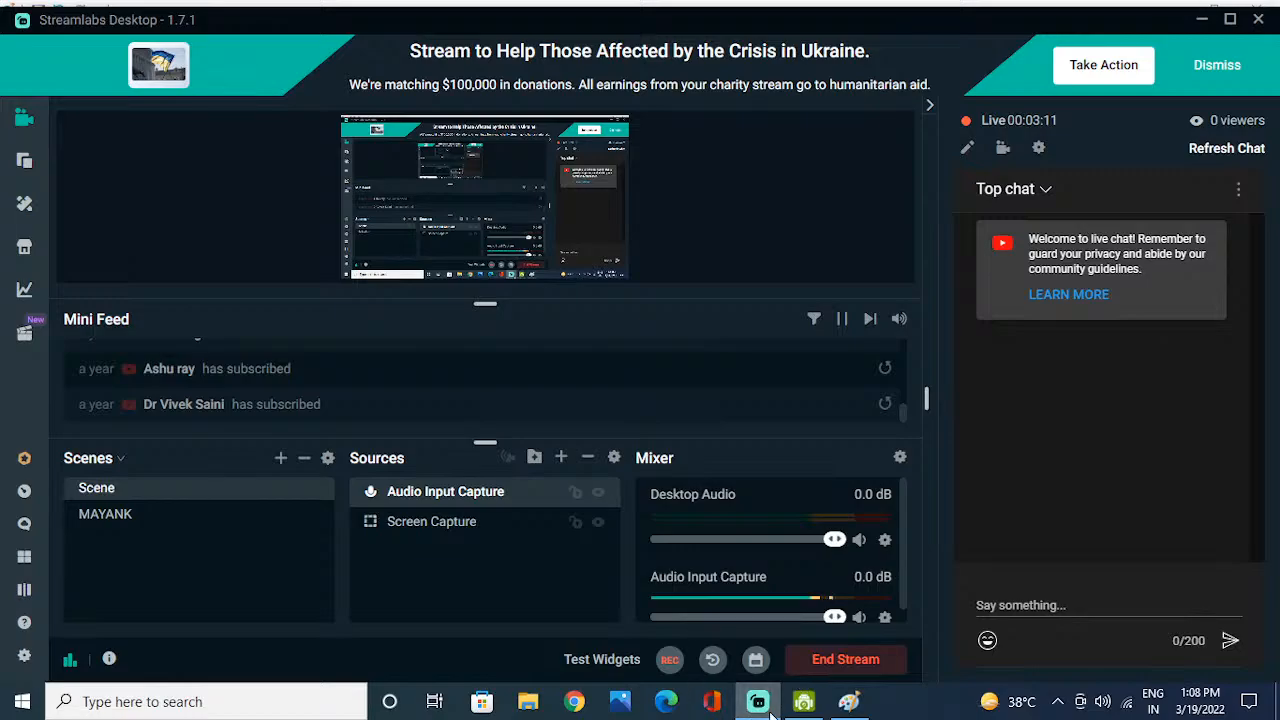
pyautogui.click(847, 701)
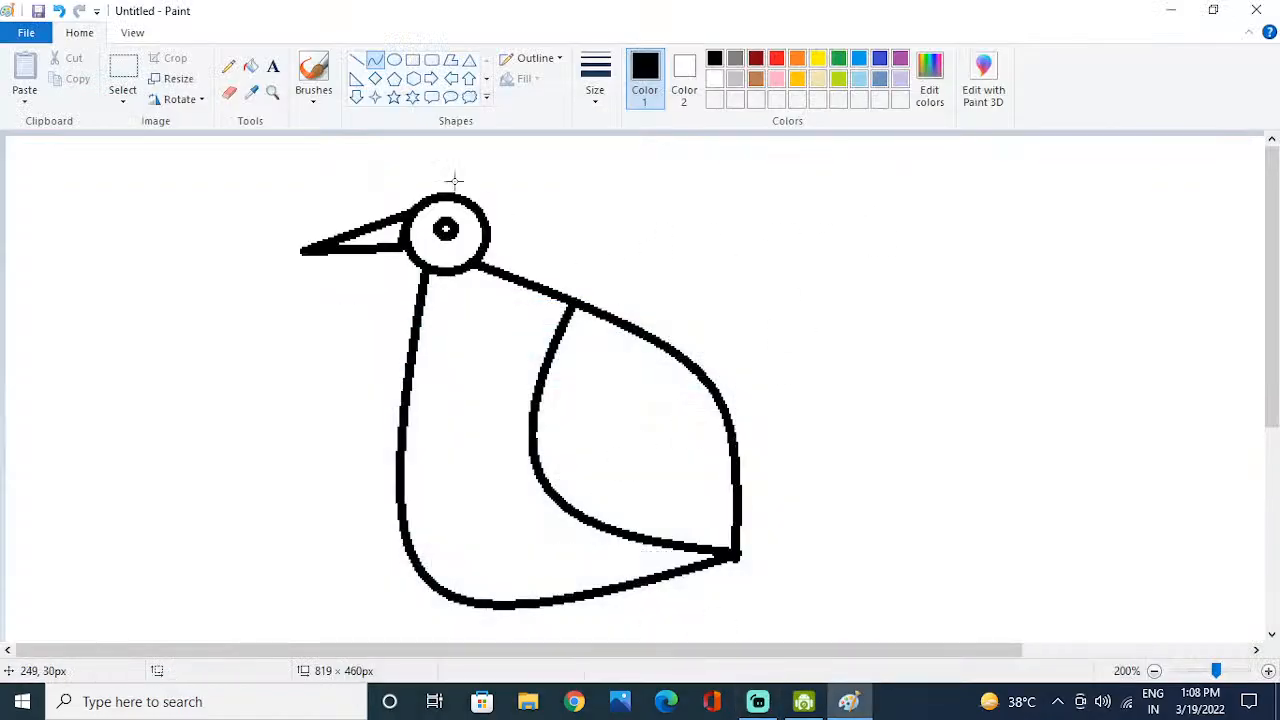
pyautogui.moveTo(646, 298)
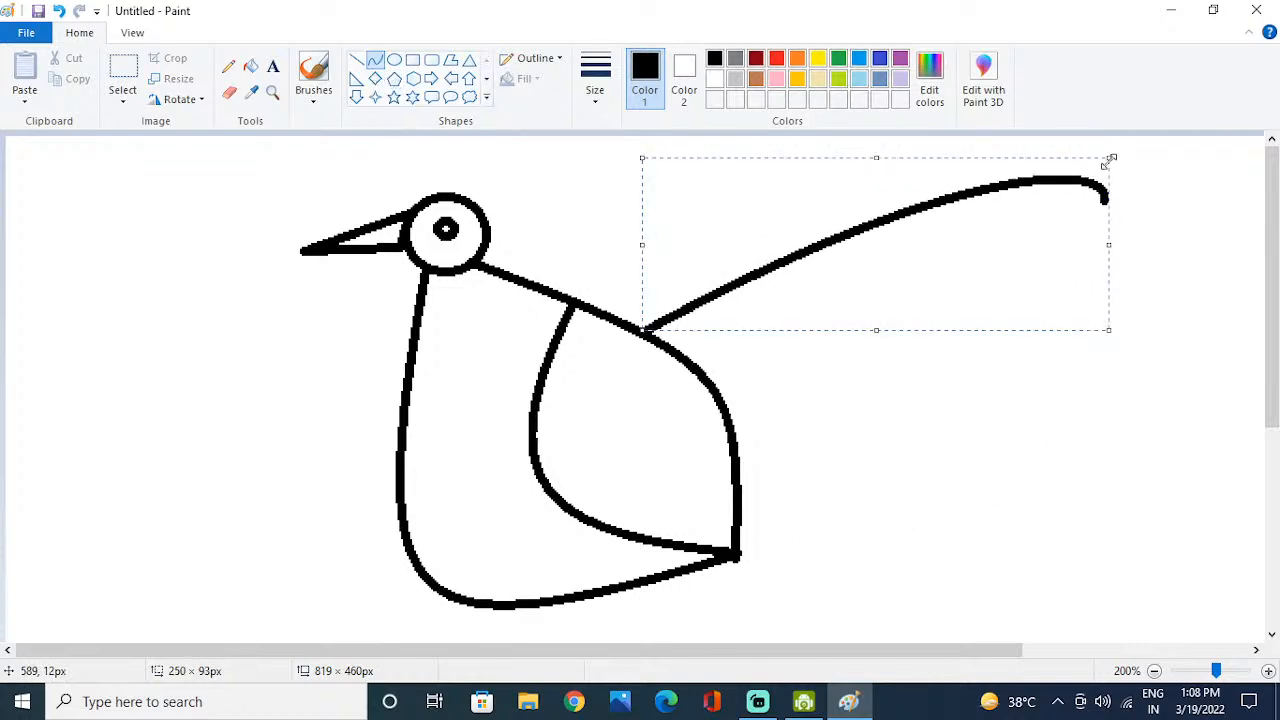
# Step: Draw the upper, lower and closing tail curves into a rounded loop right of the body
pyautogui.moveTo(735, 555); pyautogui.dragTo(1195, 355)
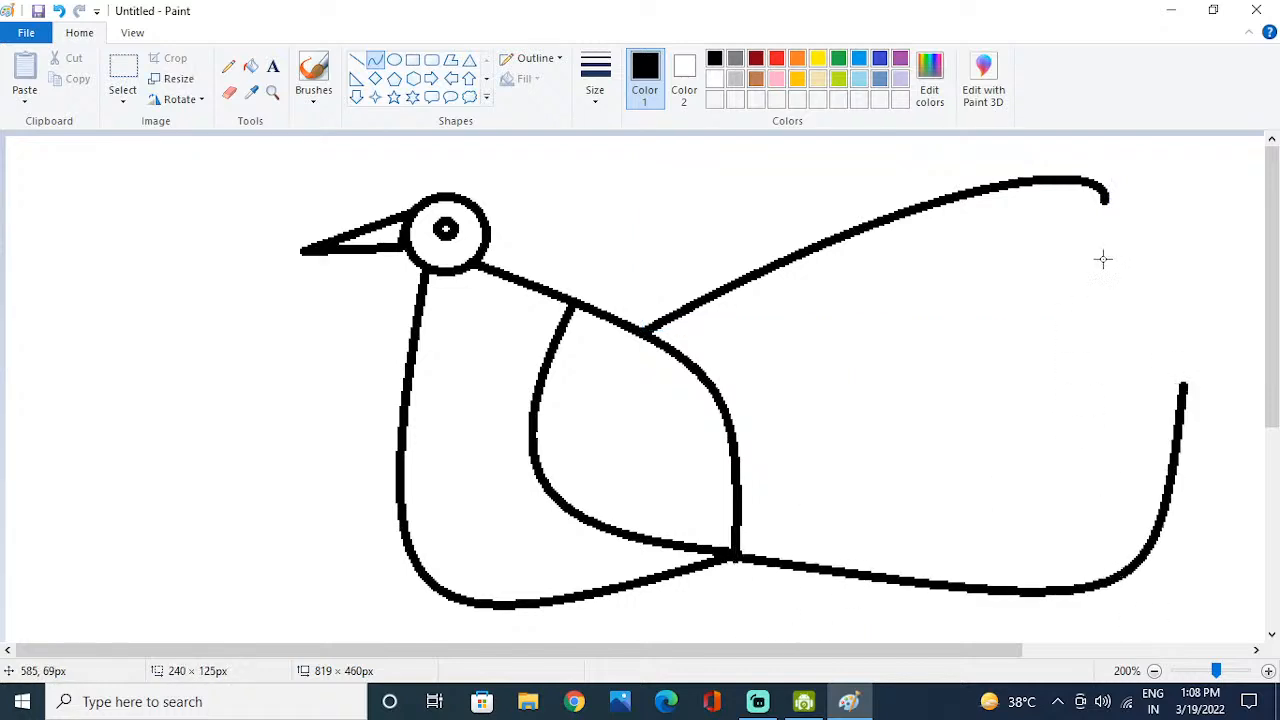
pyautogui.moveTo(735, 385); pyautogui.dragTo(1210, 617)
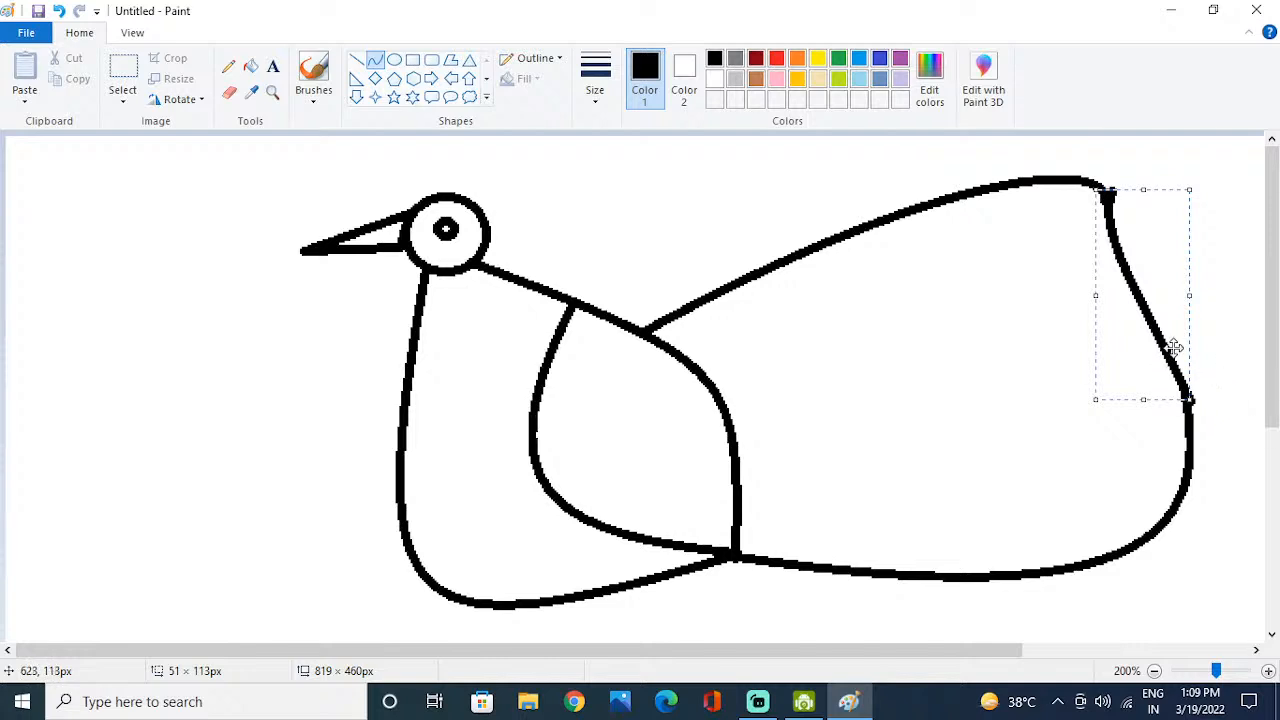
pyautogui.moveTo(988, 417)
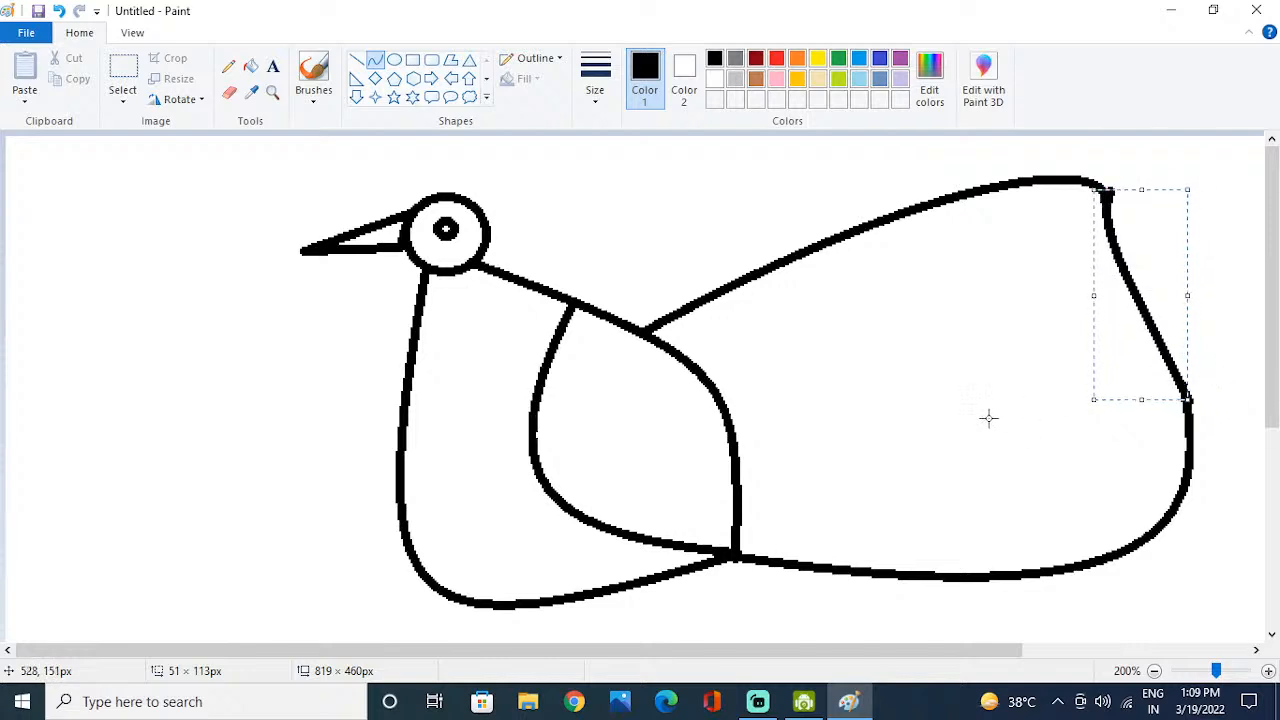
pyautogui.click(988, 418)
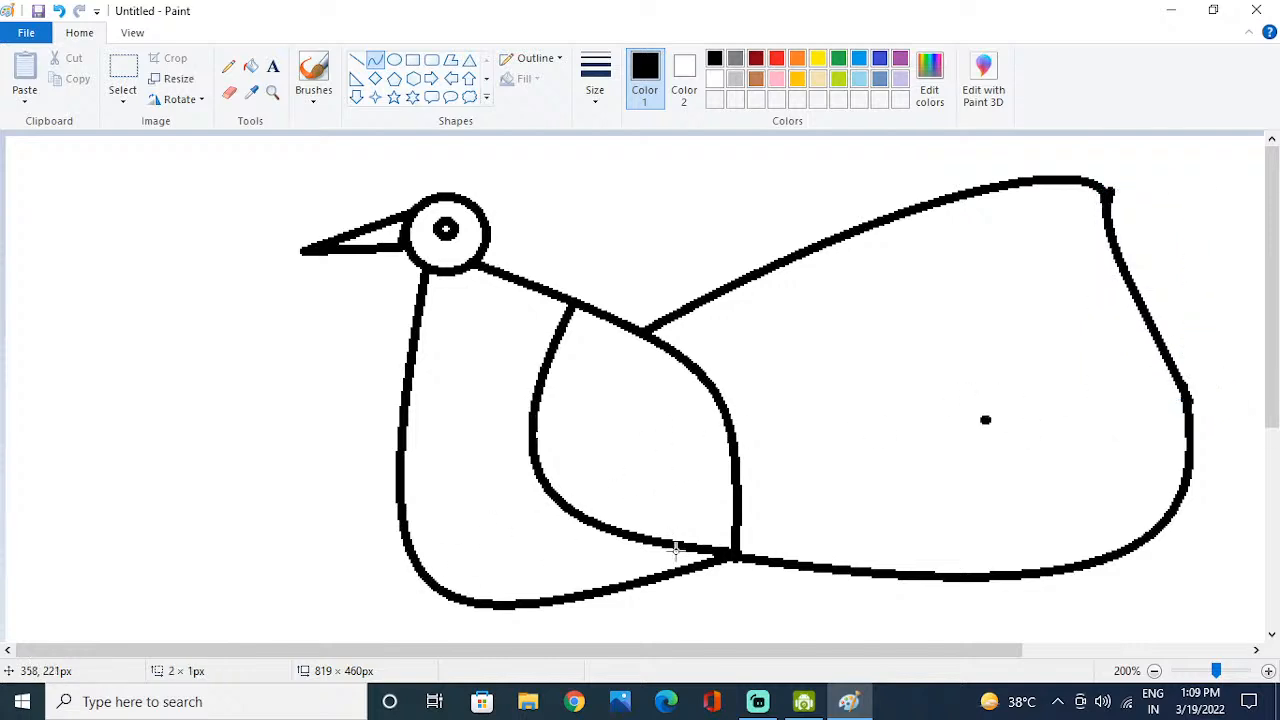
pyautogui.scroll(-3)
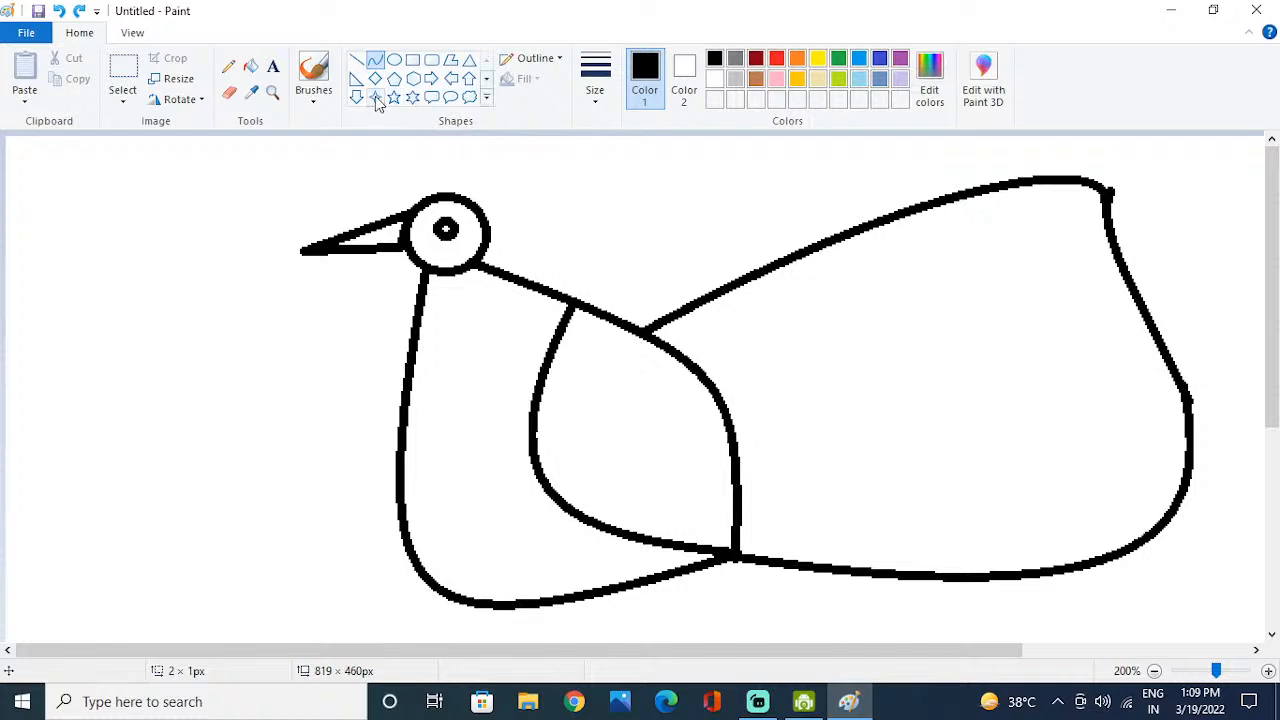
pyautogui.moveTo(416, 88)
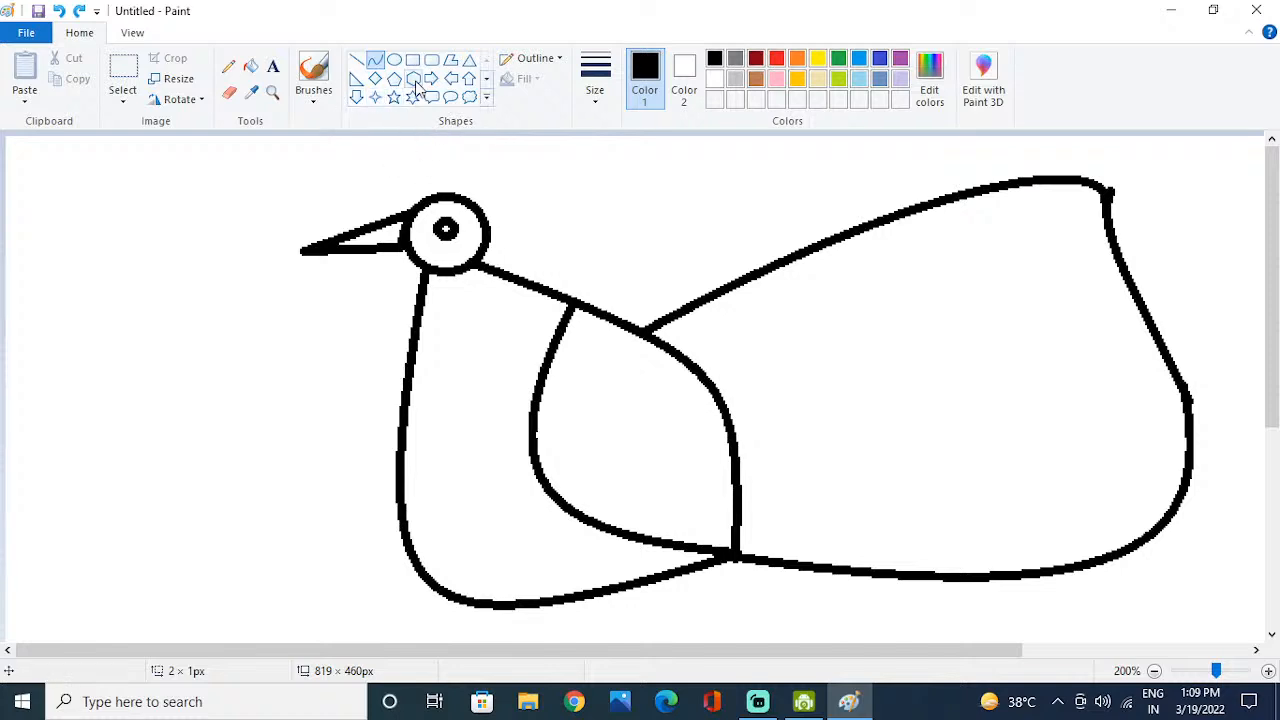
# Step: Draw heart outlines along the tail's upper edge toward the tip, plus one lower down
pyautogui.click(487, 98)
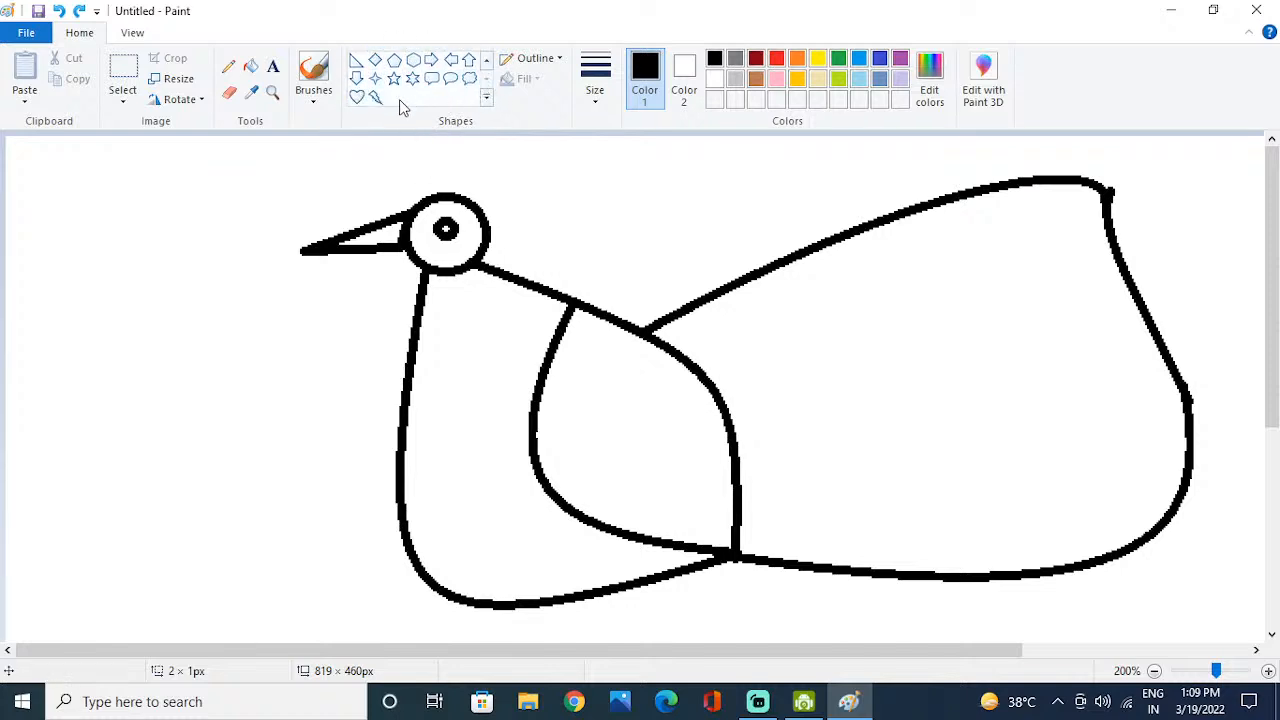
pyautogui.moveTo(420, 103)
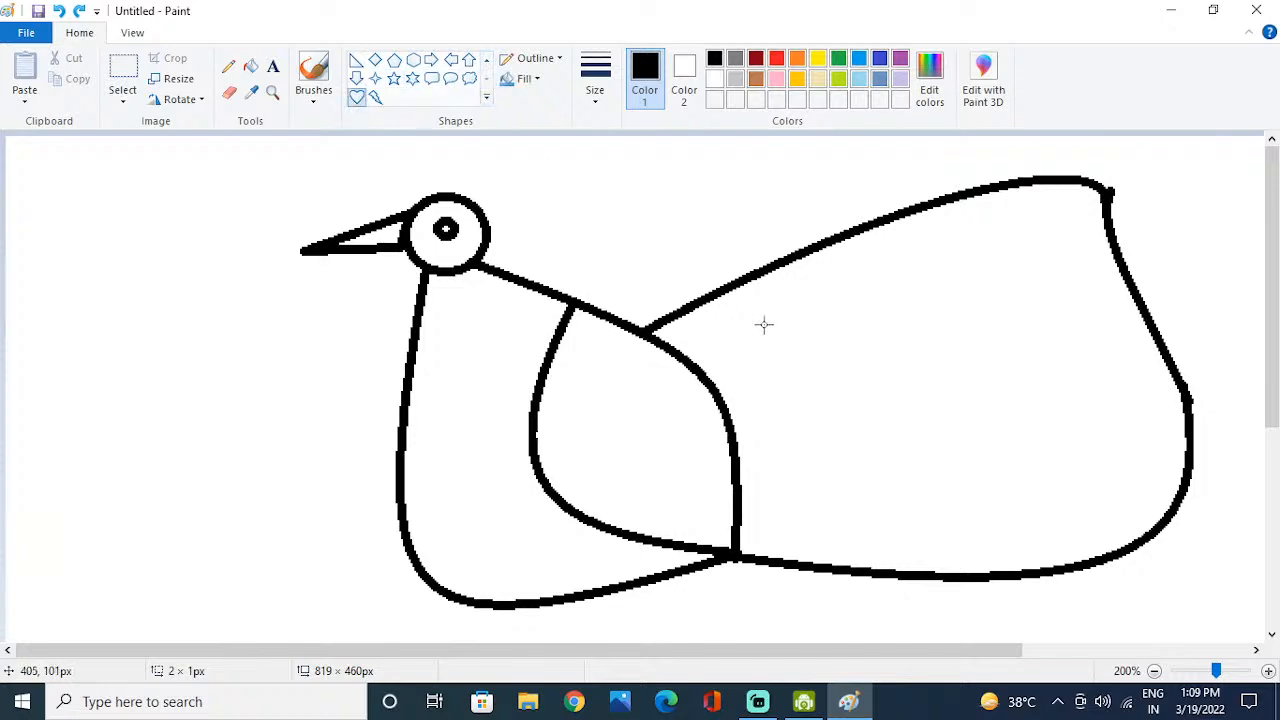
pyautogui.moveTo(713, 325); pyautogui.dragTo(775, 385)
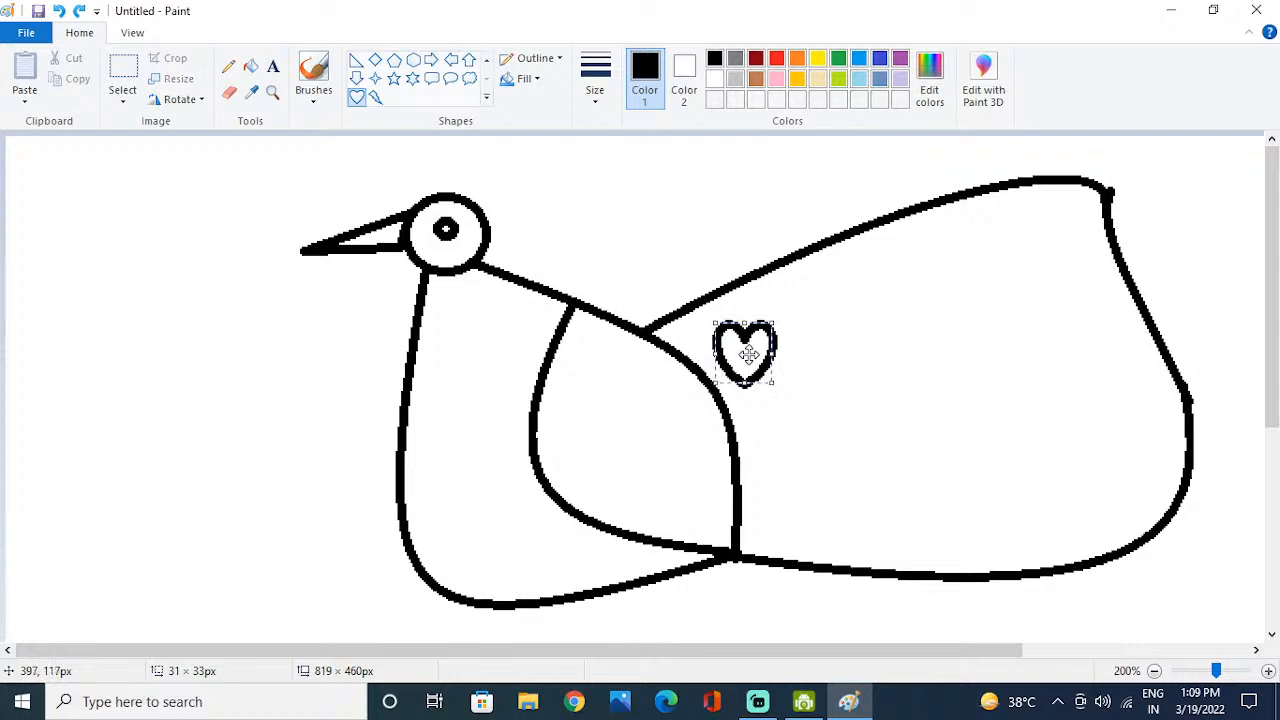
pyautogui.moveTo(745, 355); pyautogui.dragTo(745, 335)
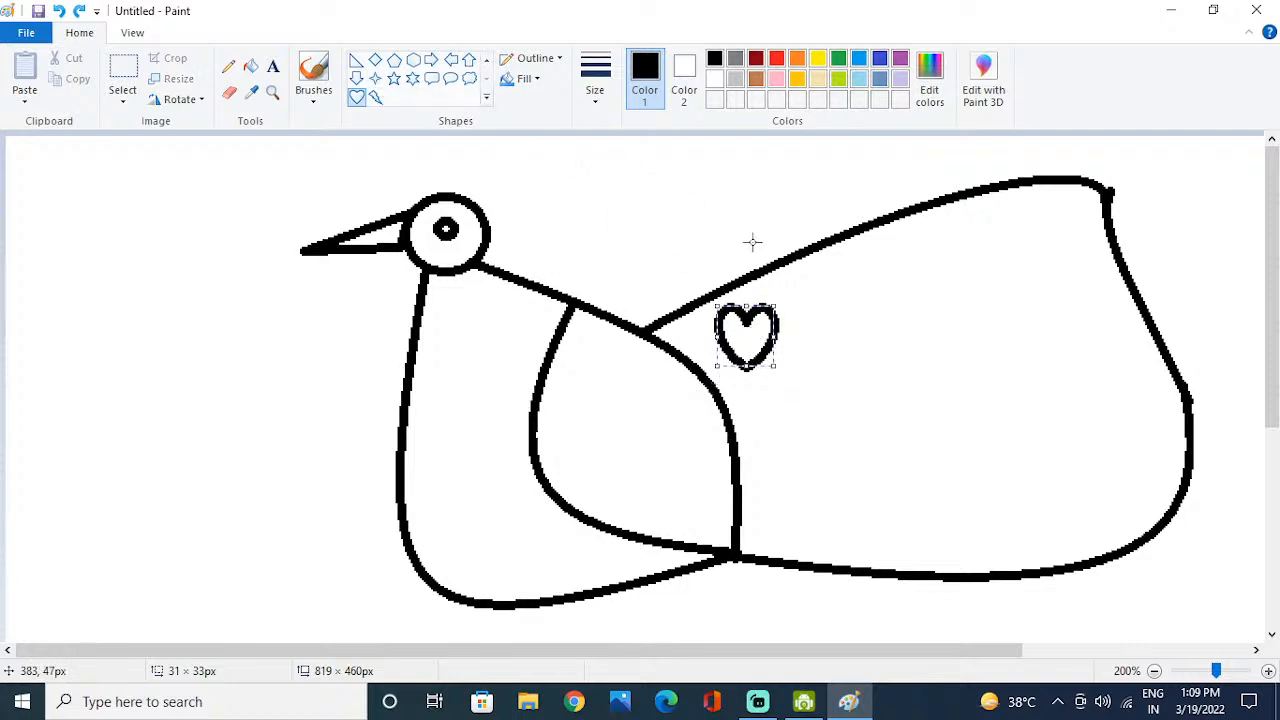
pyautogui.moveTo(745, 335); pyautogui.dragTo(840, 295)
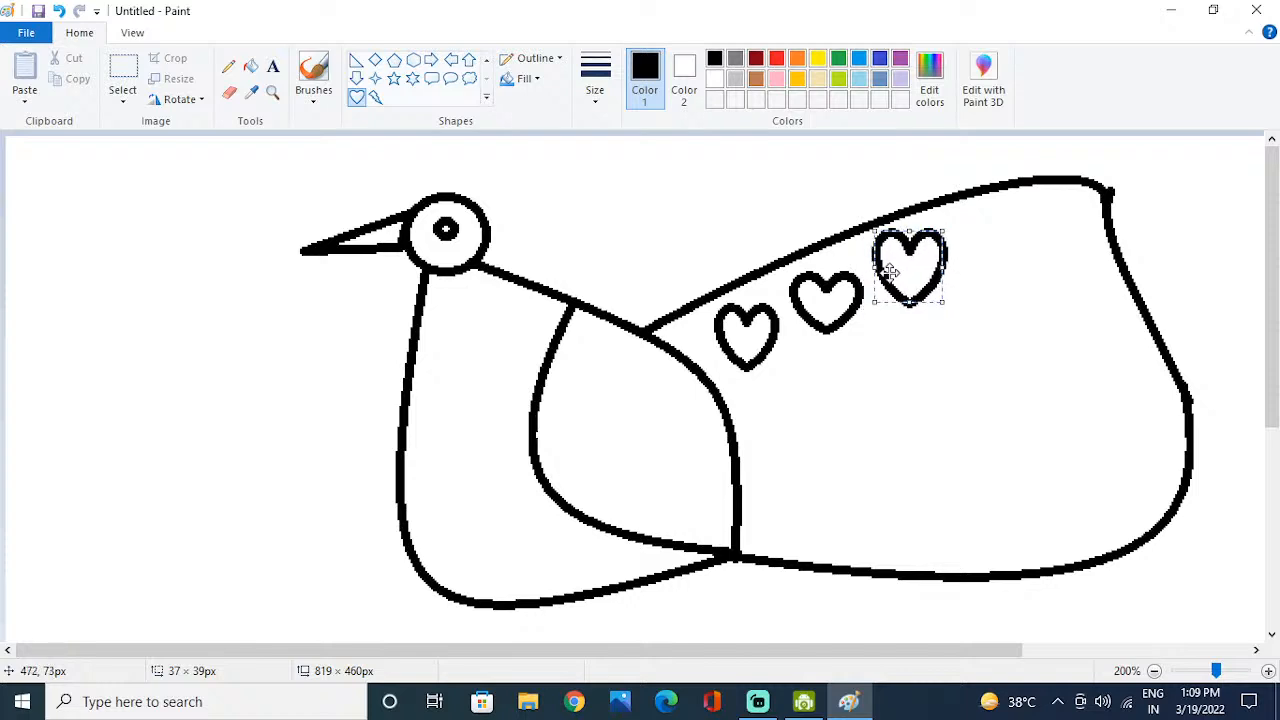
pyautogui.moveTo(478, 137)
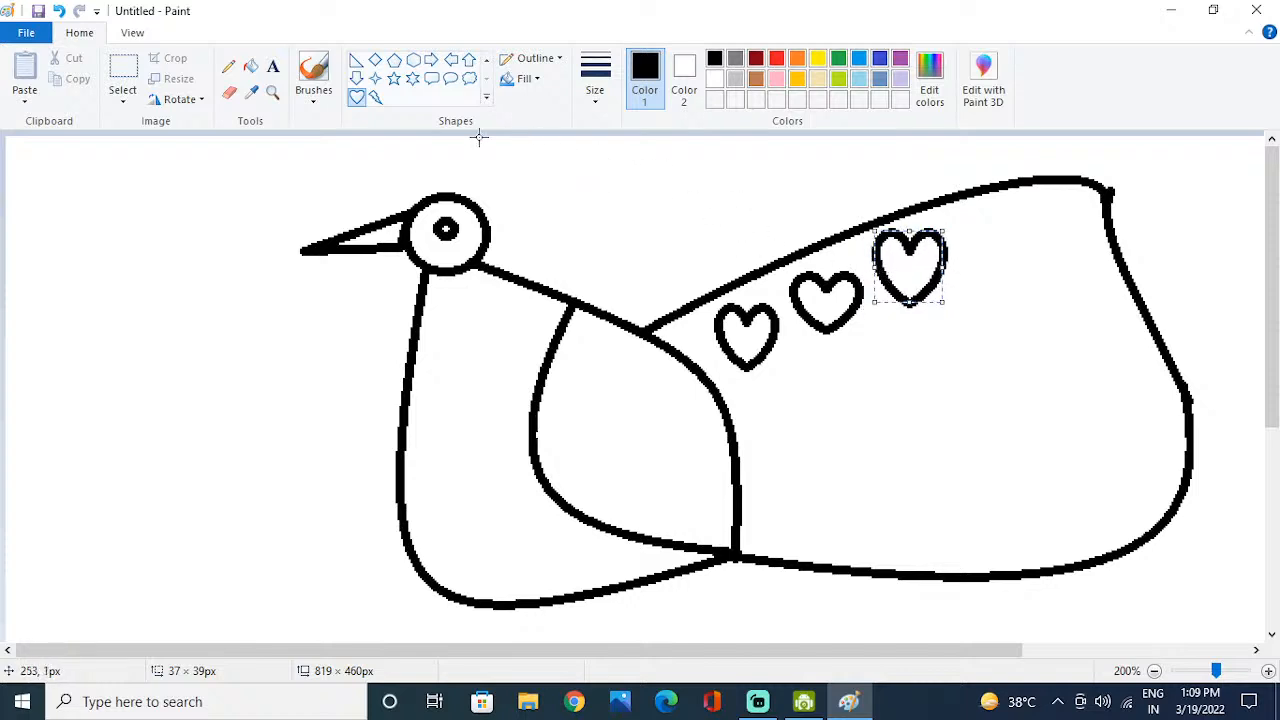
pyautogui.moveTo(1018, 214)
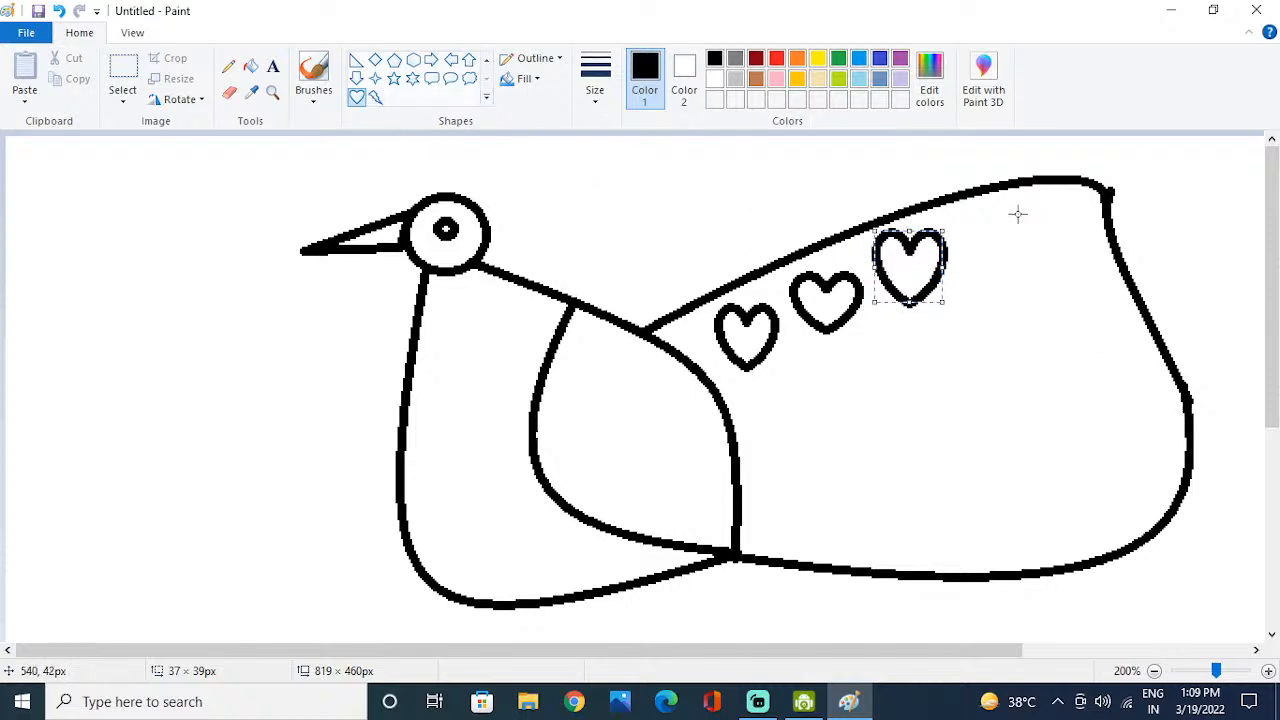
pyautogui.moveTo(908, 265); pyautogui.dragTo(1000, 245)
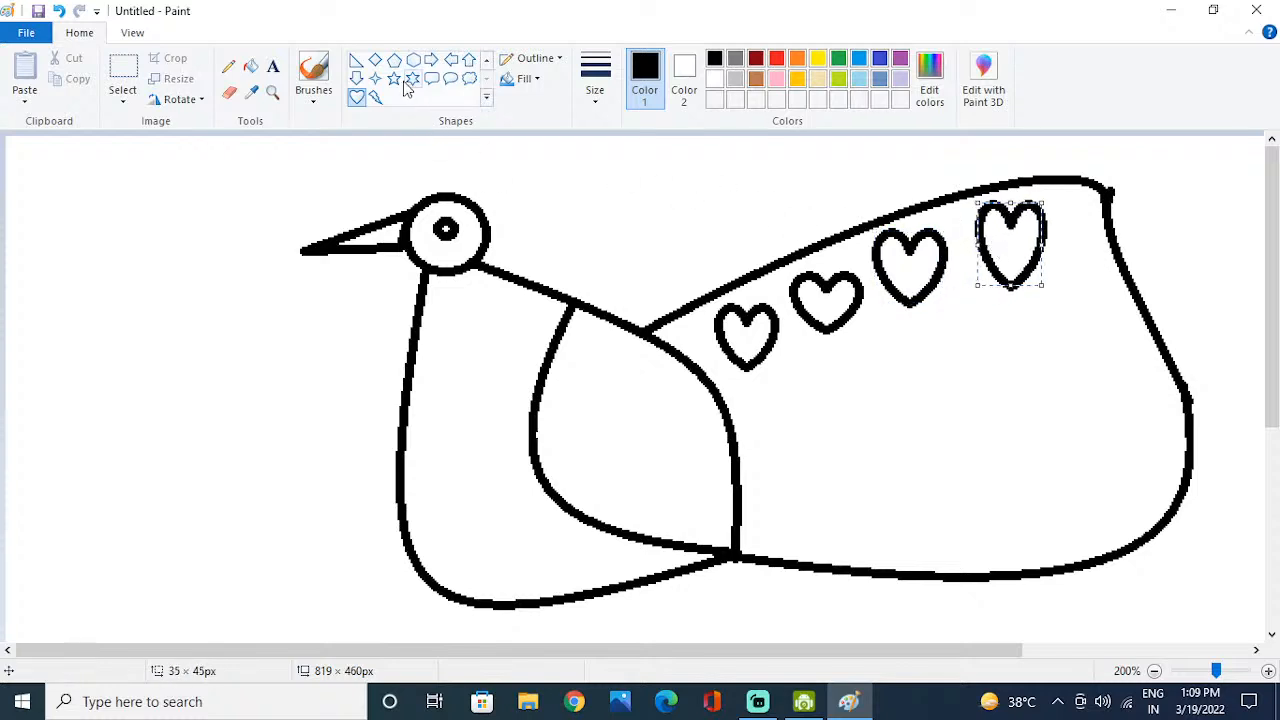
pyautogui.moveTo(452, 88)
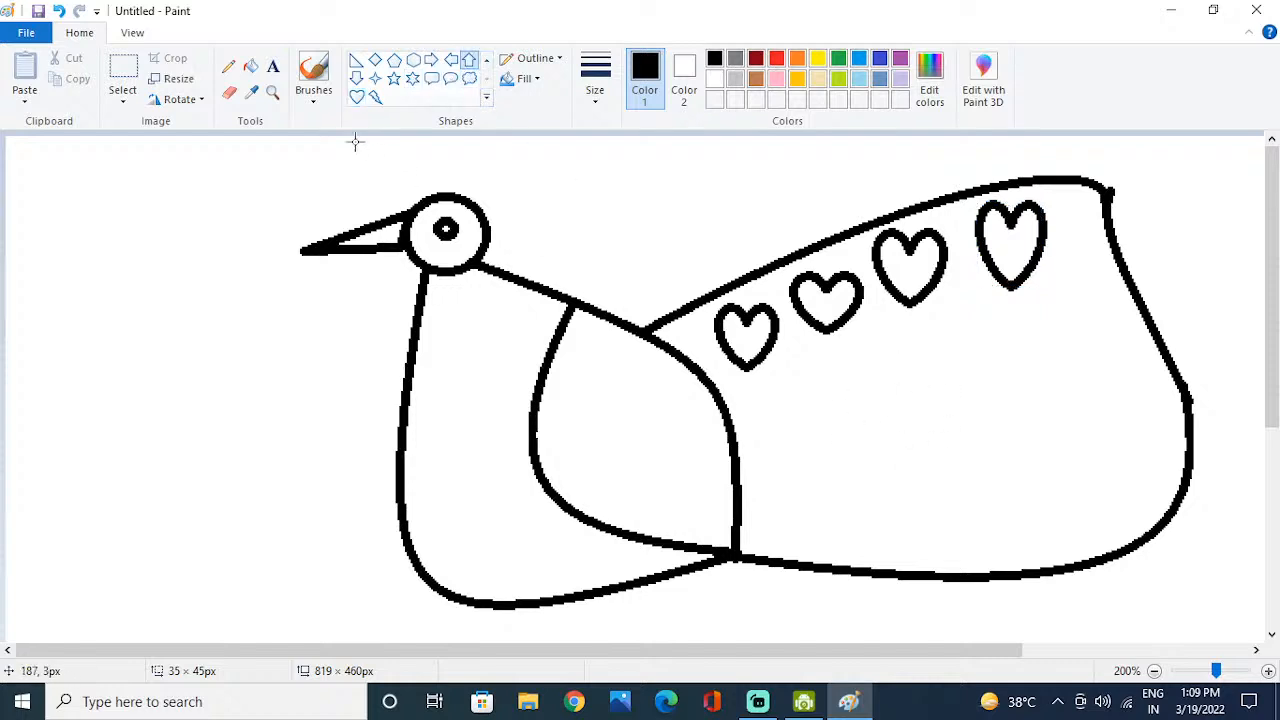
pyautogui.moveTo(758, 413)
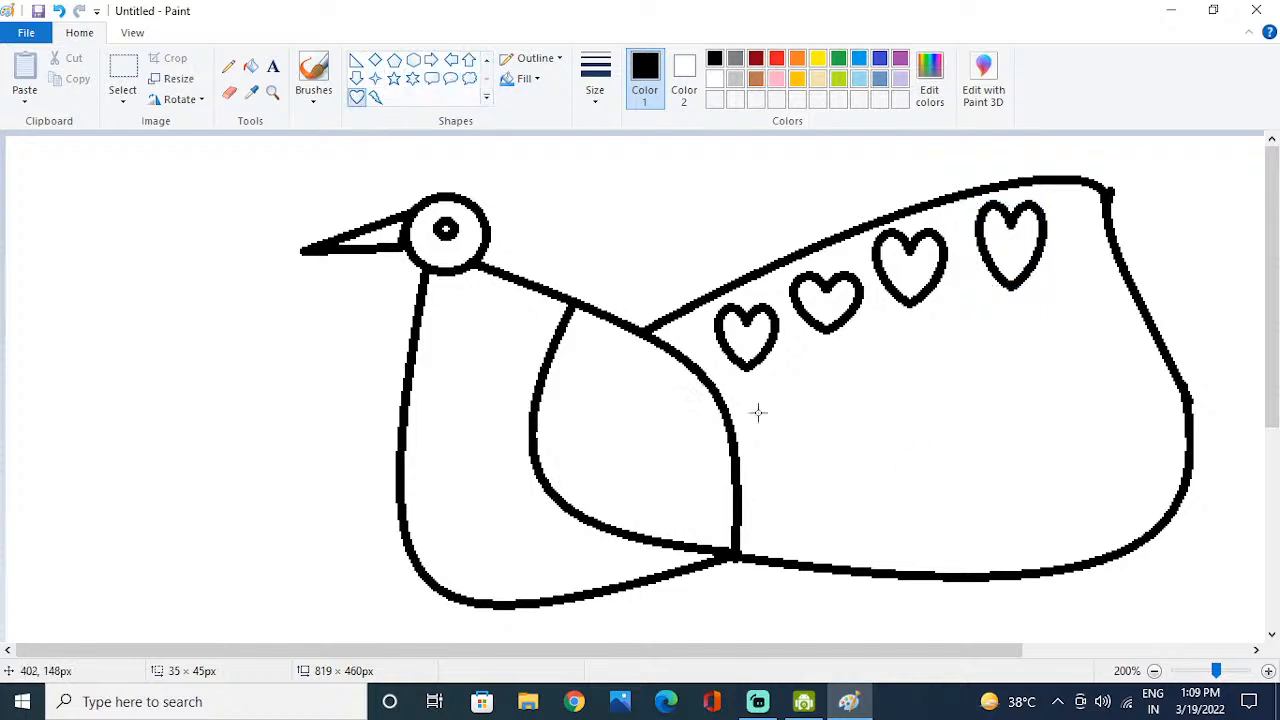
pyautogui.moveTo(790, 410); pyautogui.dragTo(850, 465)
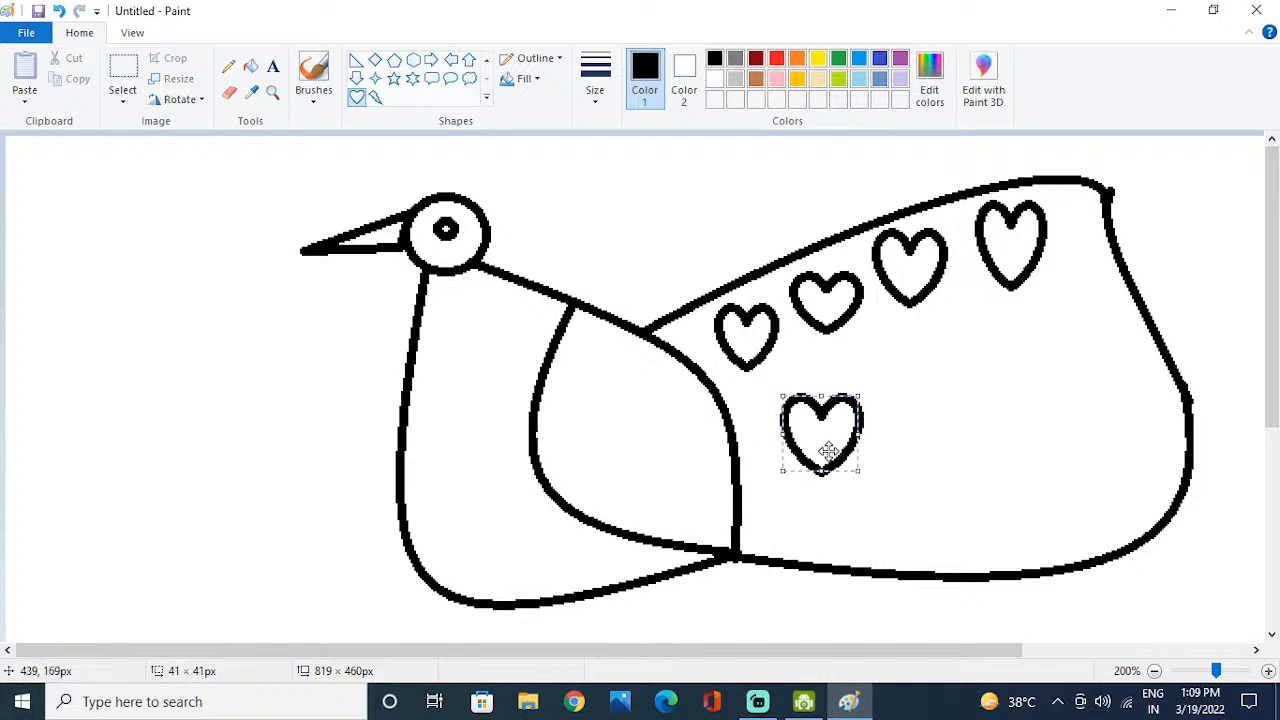
pyautogui.click(757, 701)
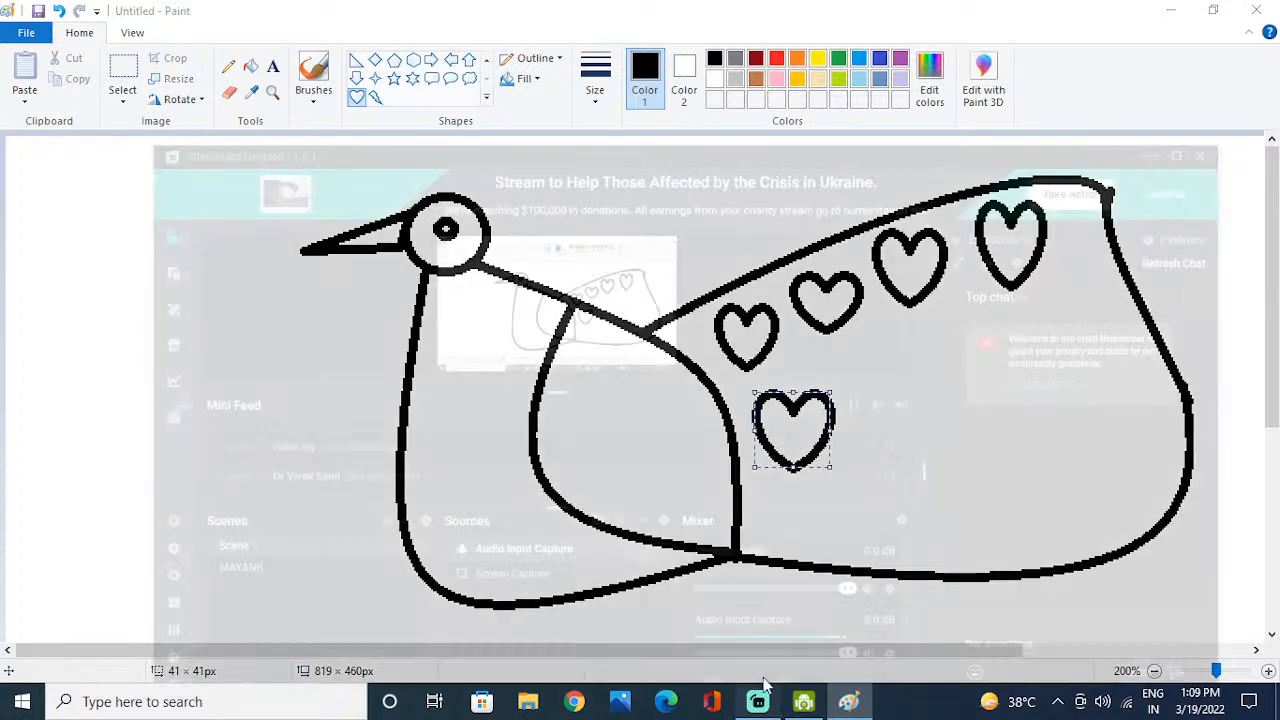
pyautogui.click(757, 701)
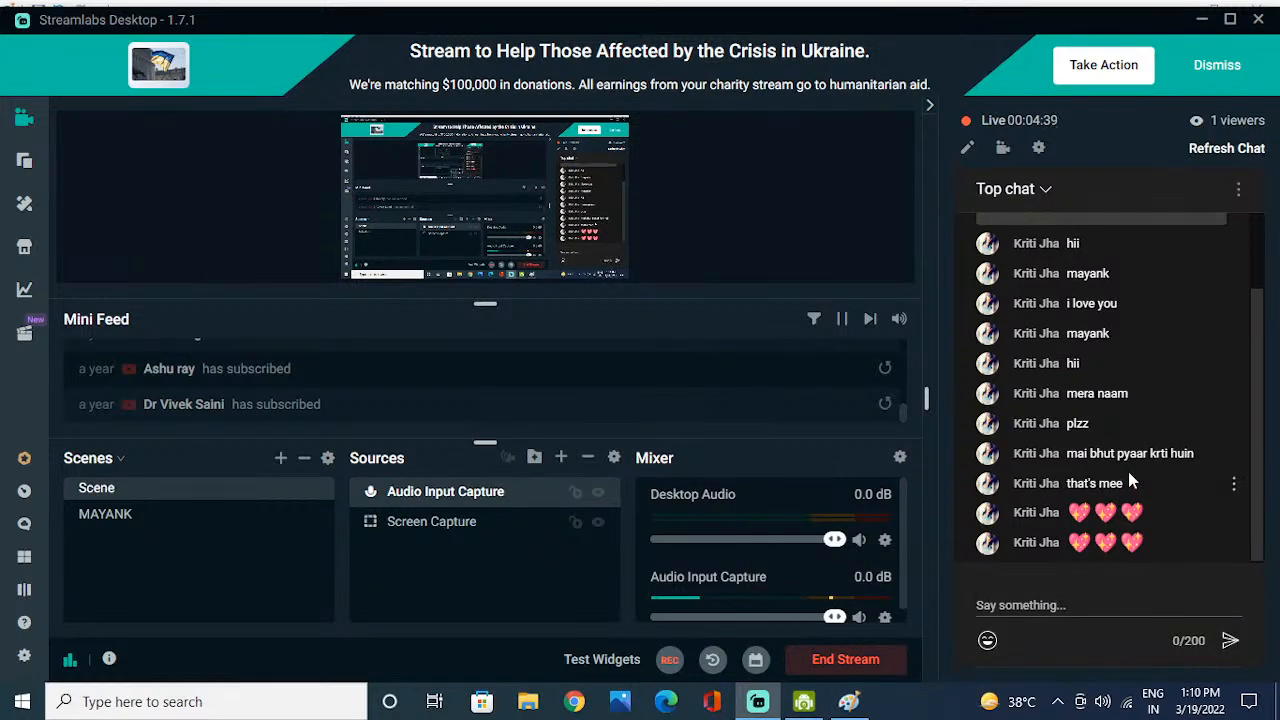
pyautogui.moveTo(1137, 397)
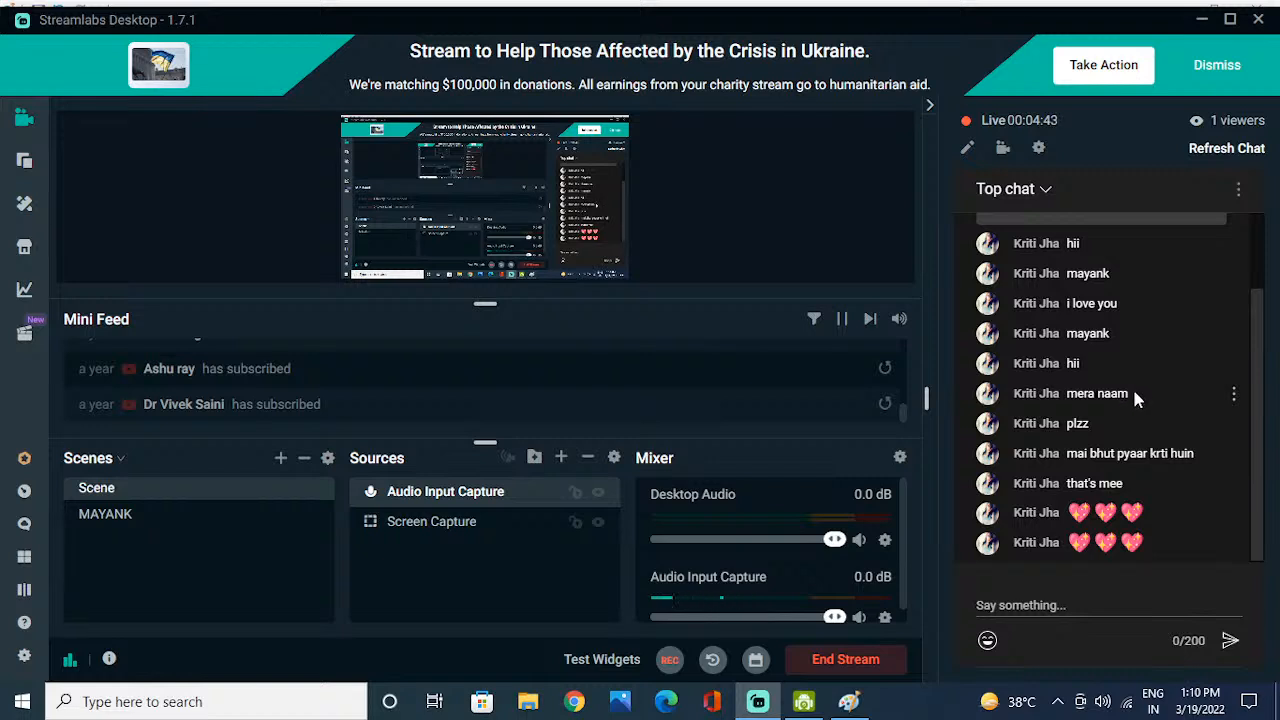
pyautogui.moveTo(1015, 55)
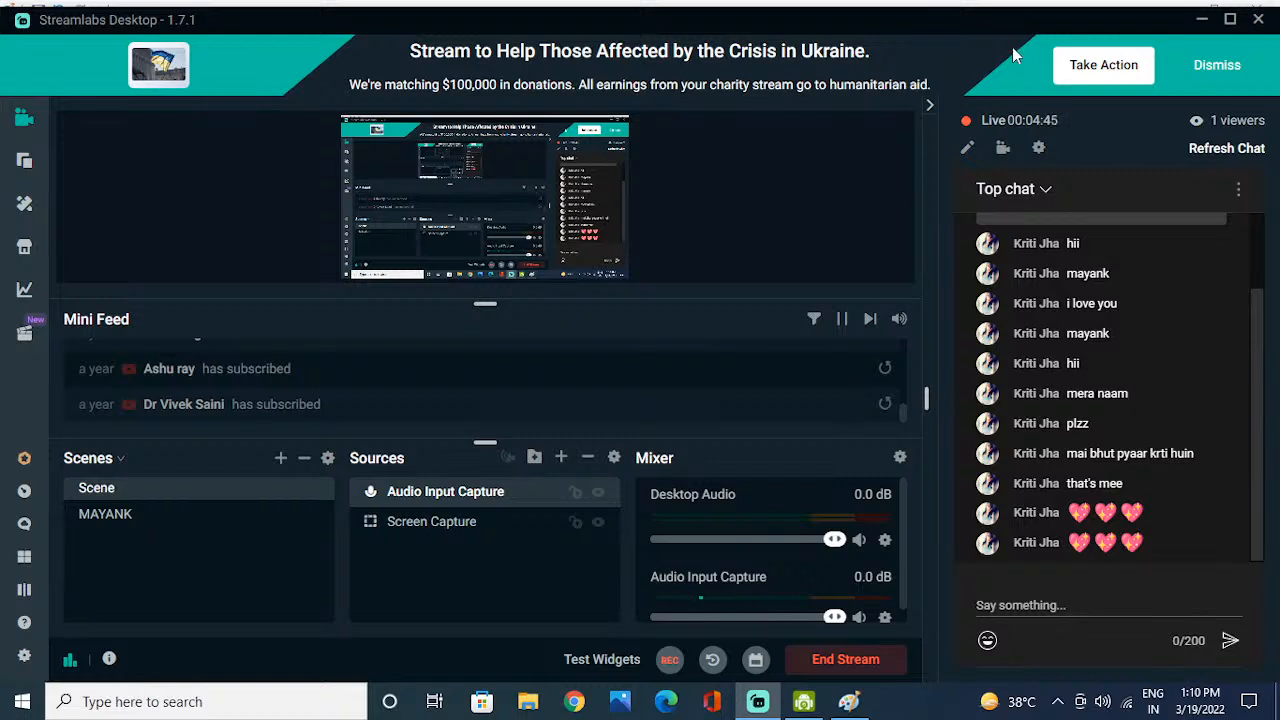
pyautogui.moveTo(845, 659)
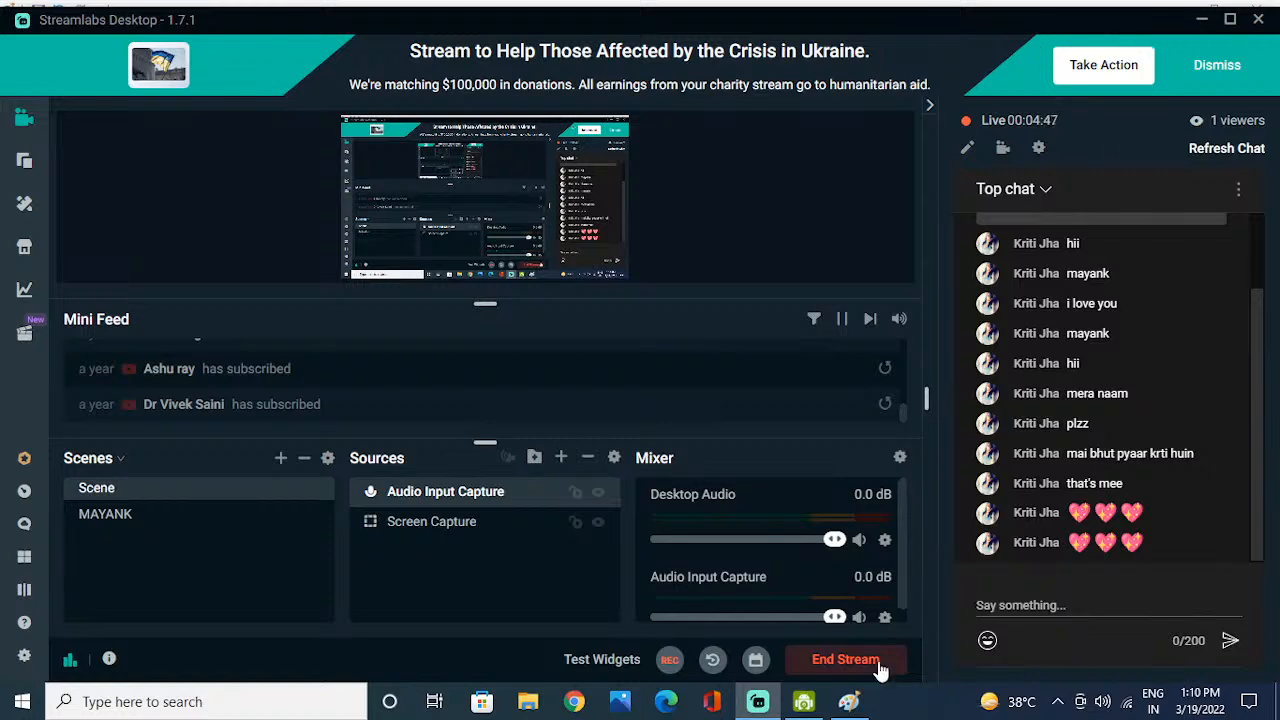
pyautogui.click(803, 701)
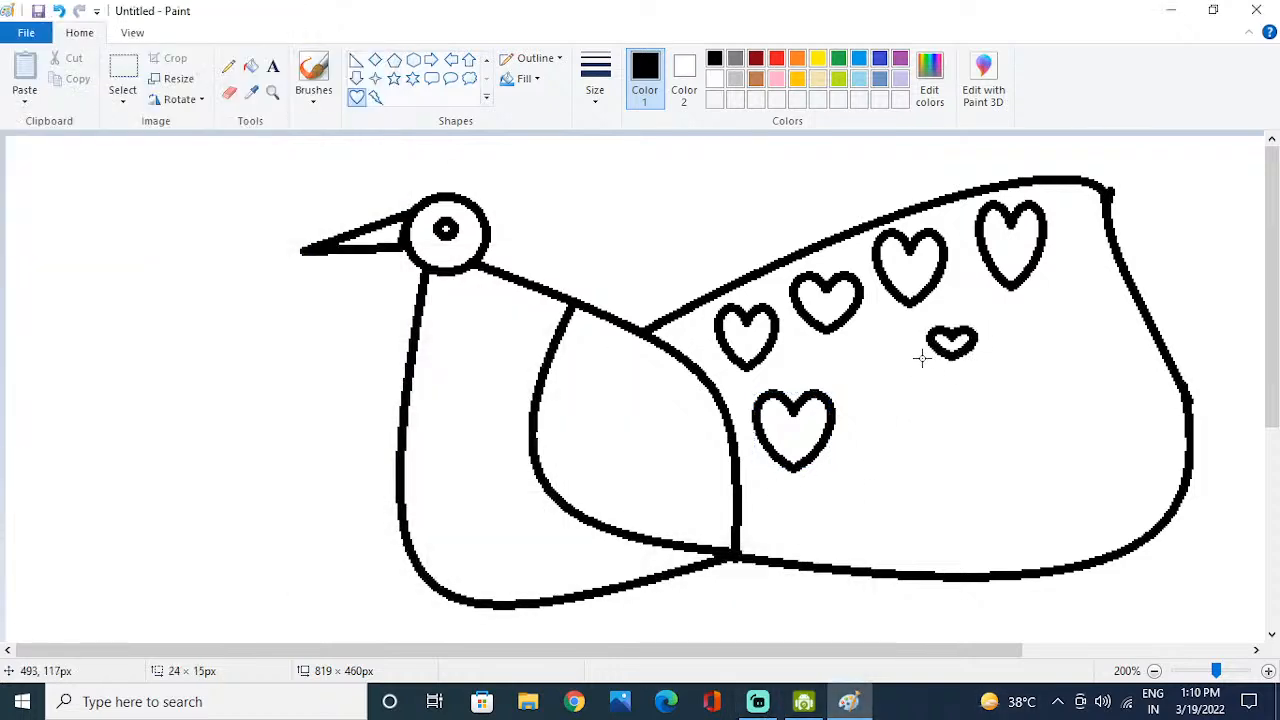
# Step: Copy, resize and position hearts along the tail's lower edge and right side
pyautogui.moveTo(950, 340); pyautogui.dragTo(900, 380)
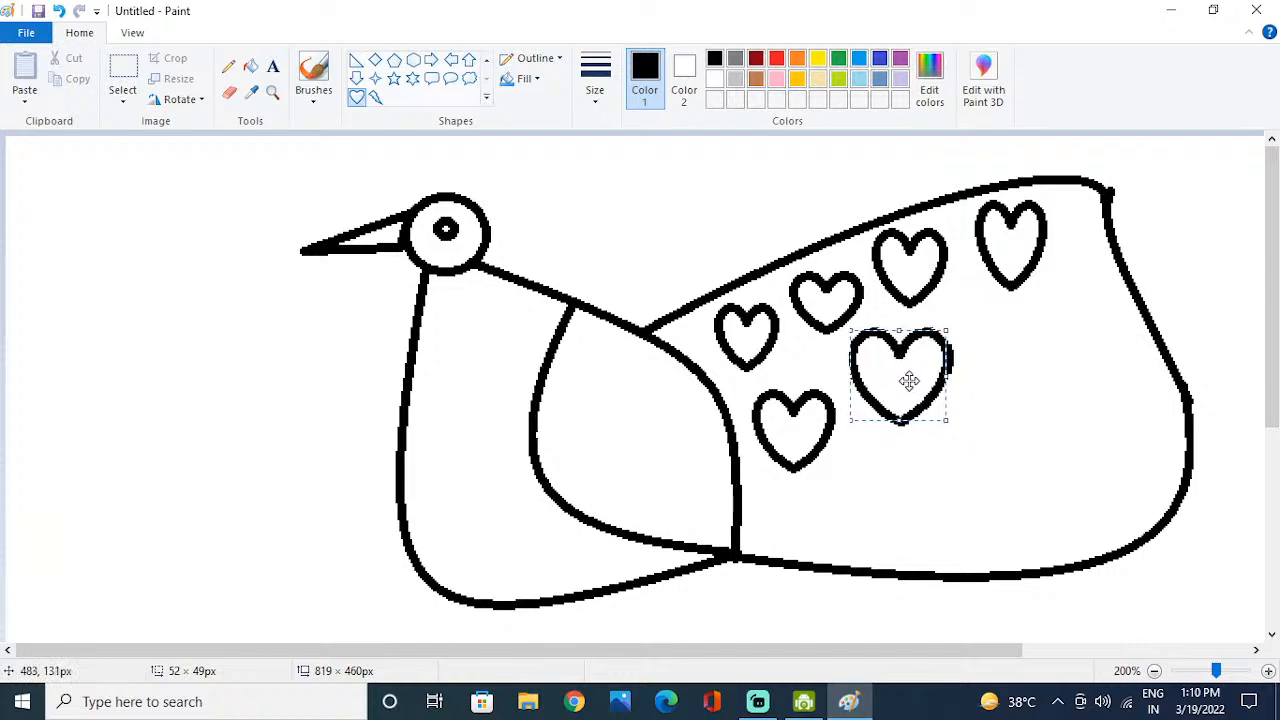
pyautogui.moveTo(898, 375); pyautogui.dragTo(1020, 360)
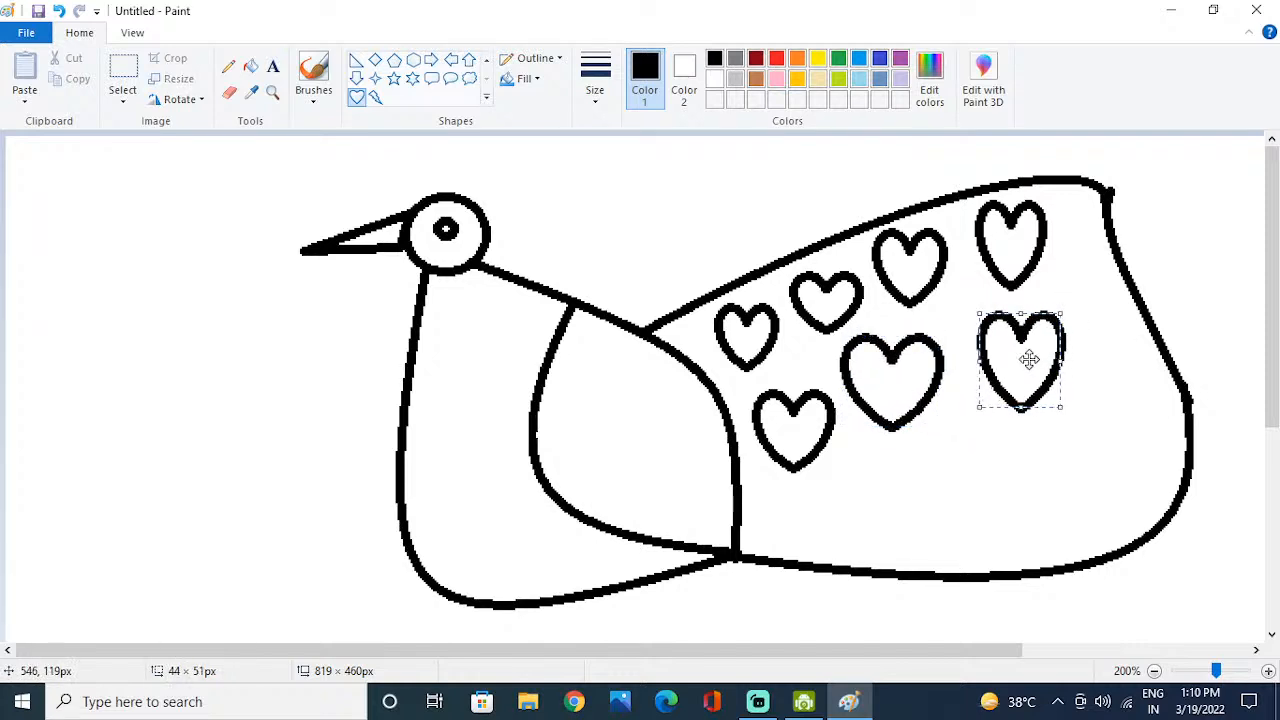
pyautogui.moveTo(1020, 360); pyautogui.dragTo(910, 480)
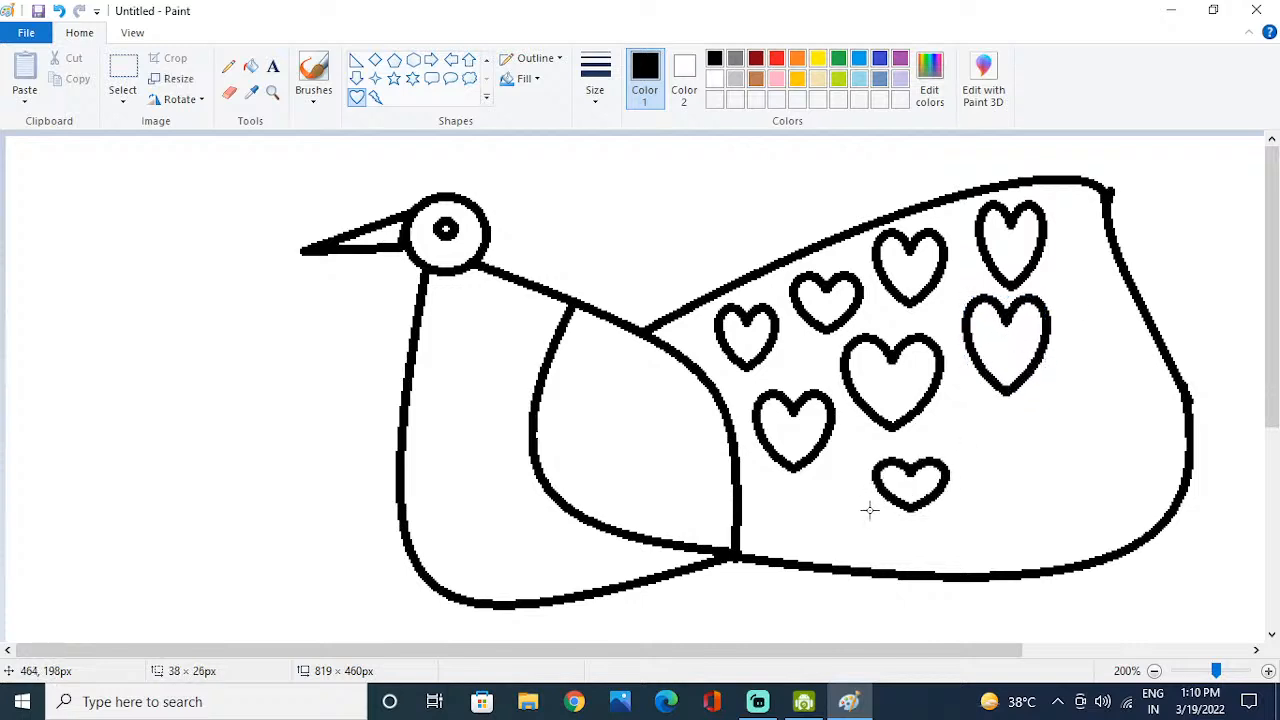
pyautogui.moveTo(910, 485); pyautogui.dragTo(805, 515)
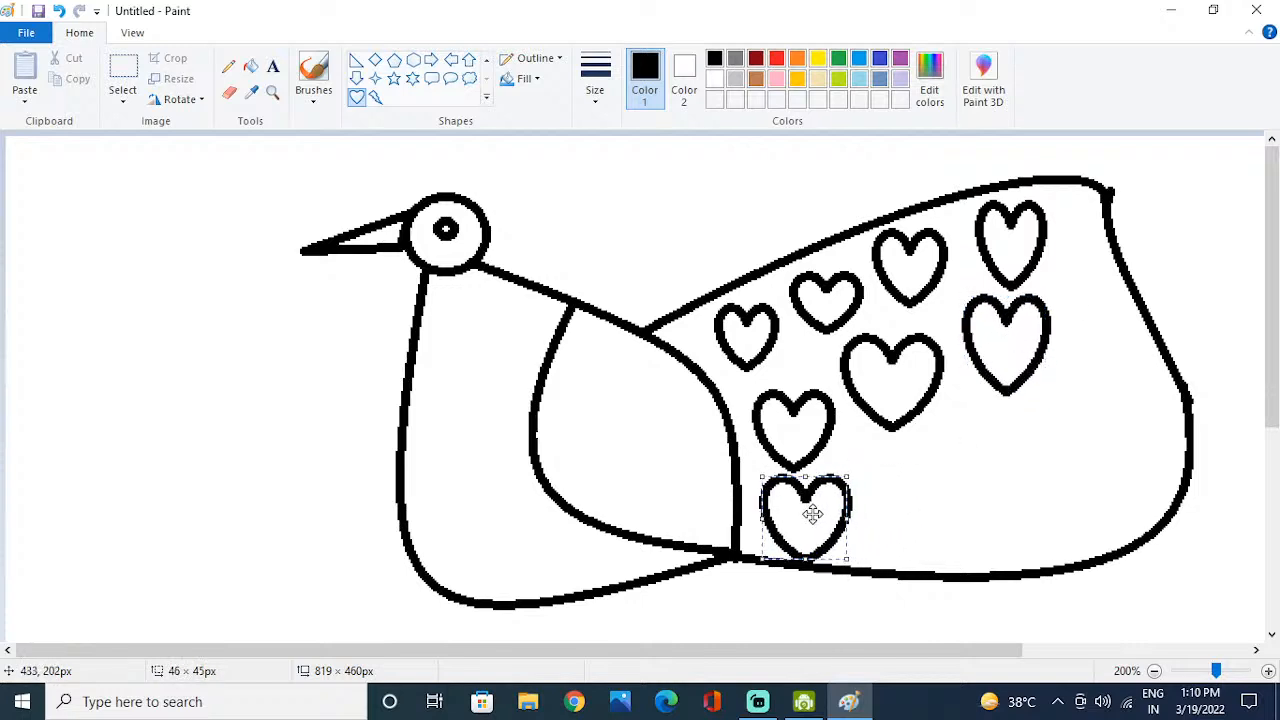
pyautogui.moveTo(805, 515); pyautogui.dragTo(1118, 460)
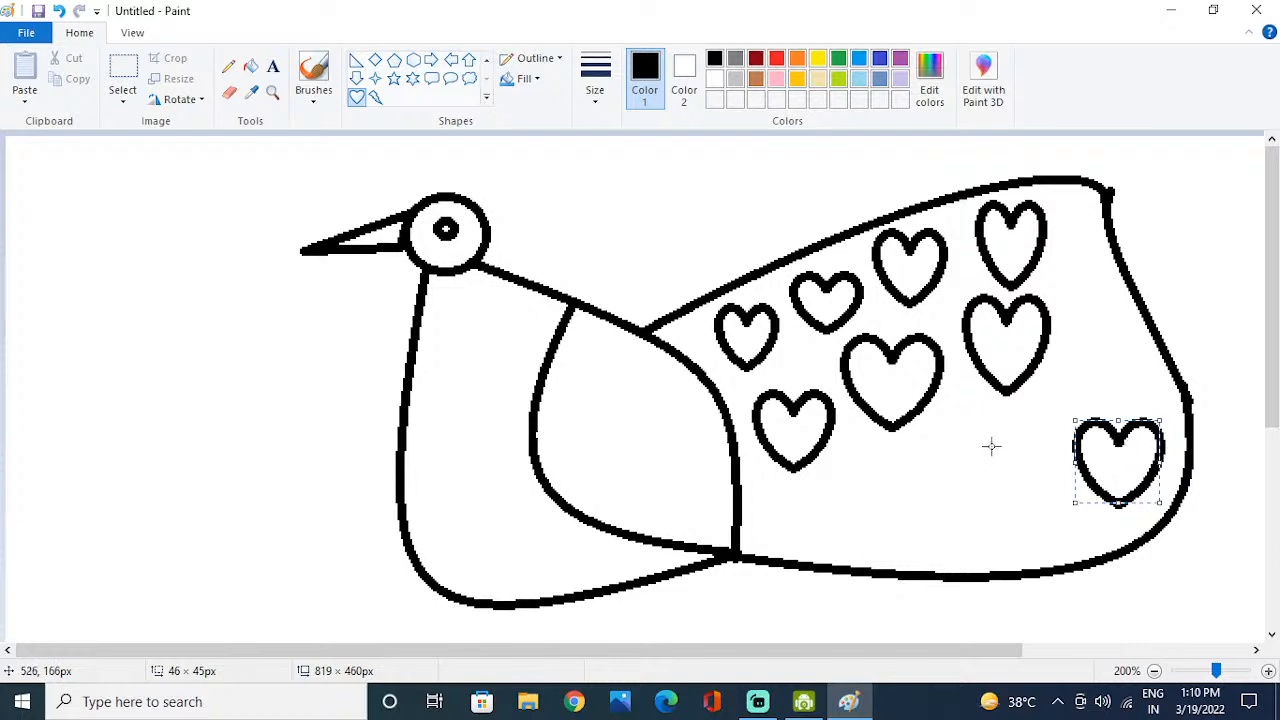
pyautogui.moveTo(1118, 460); pyautogui.dragTo(945, 485)
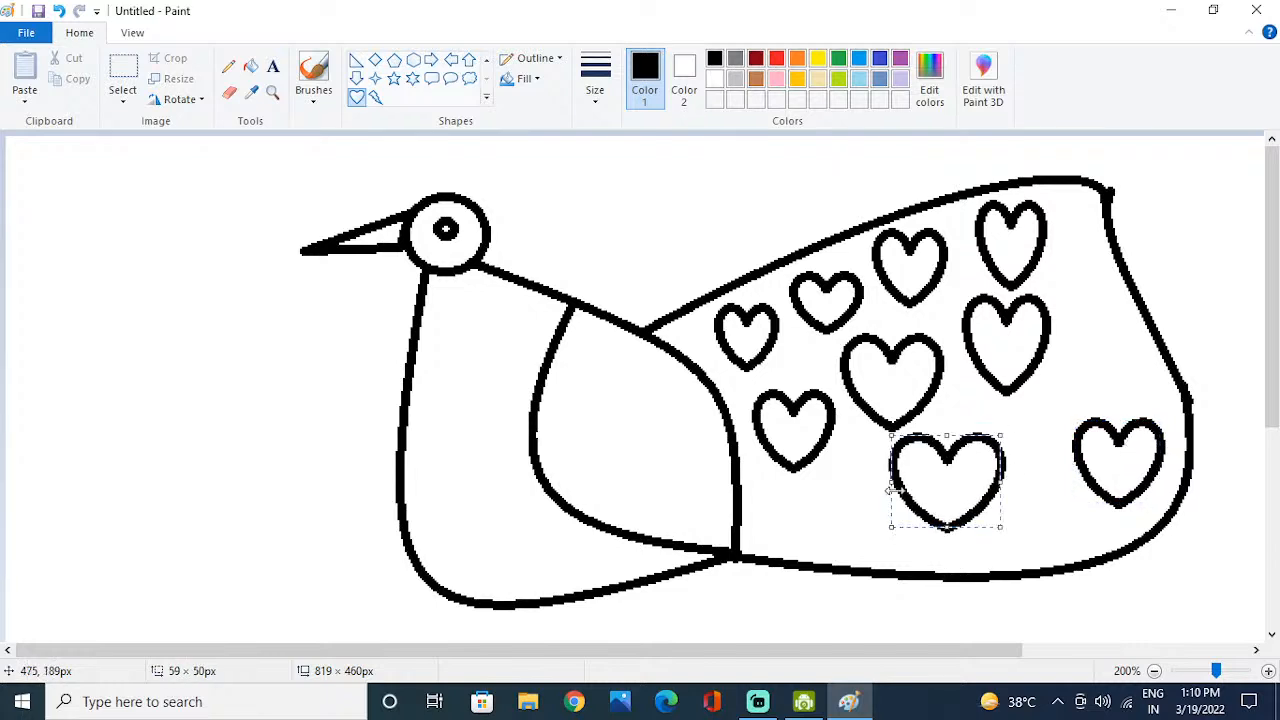
pyautogui.moveTo(945, 485); pyautogui.dragTo(990, 485)
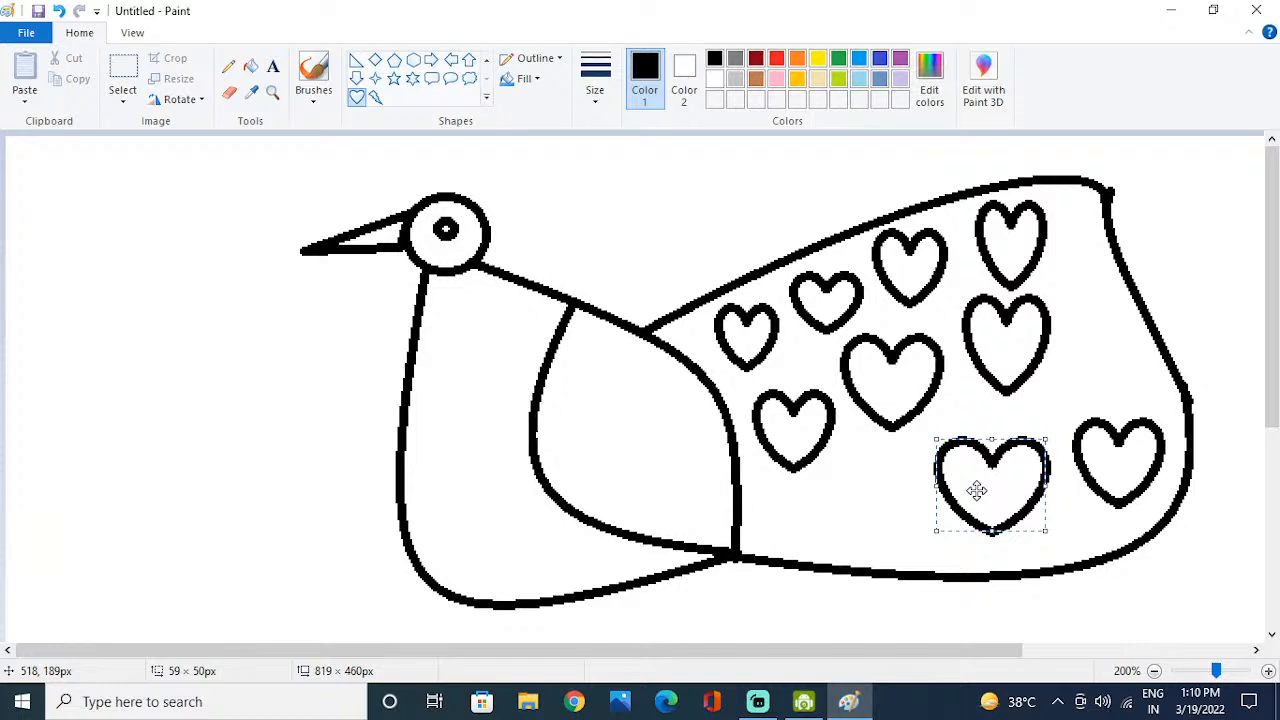
pyautogui.moveTo(993, 457)
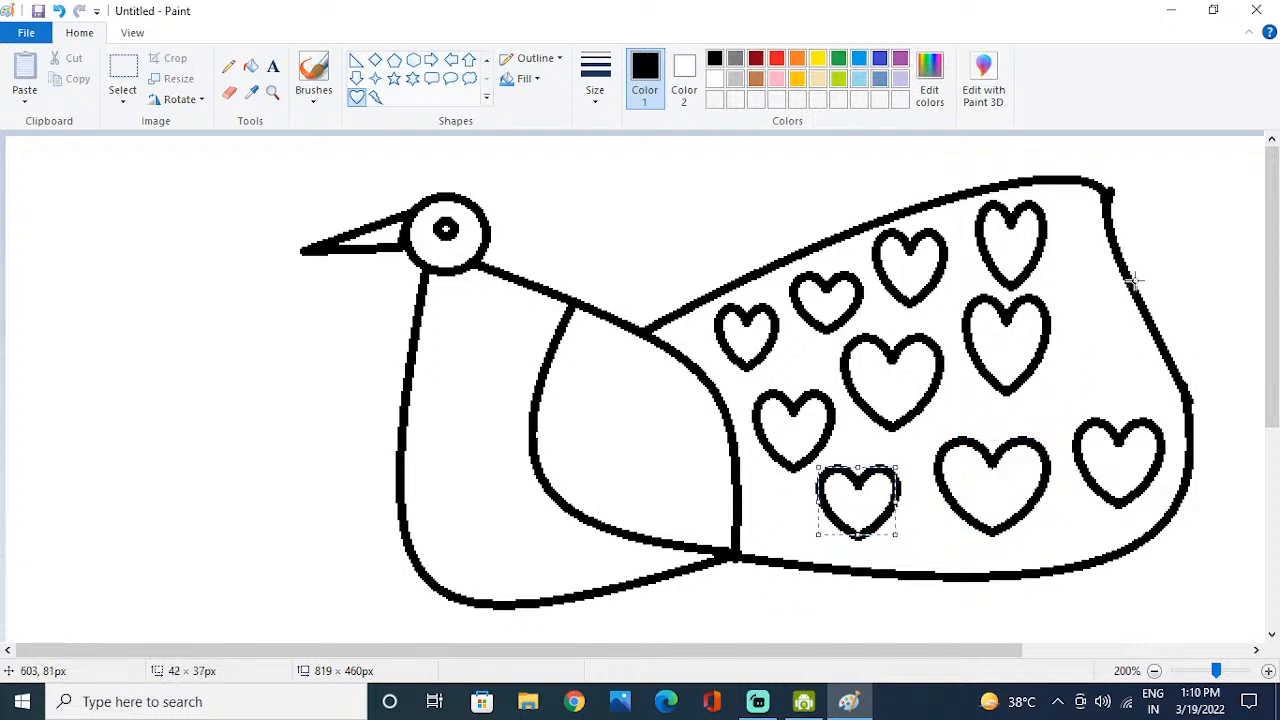
pyautogui.moveTo(857, 505); pyautogui.dragTo(1118, 390)
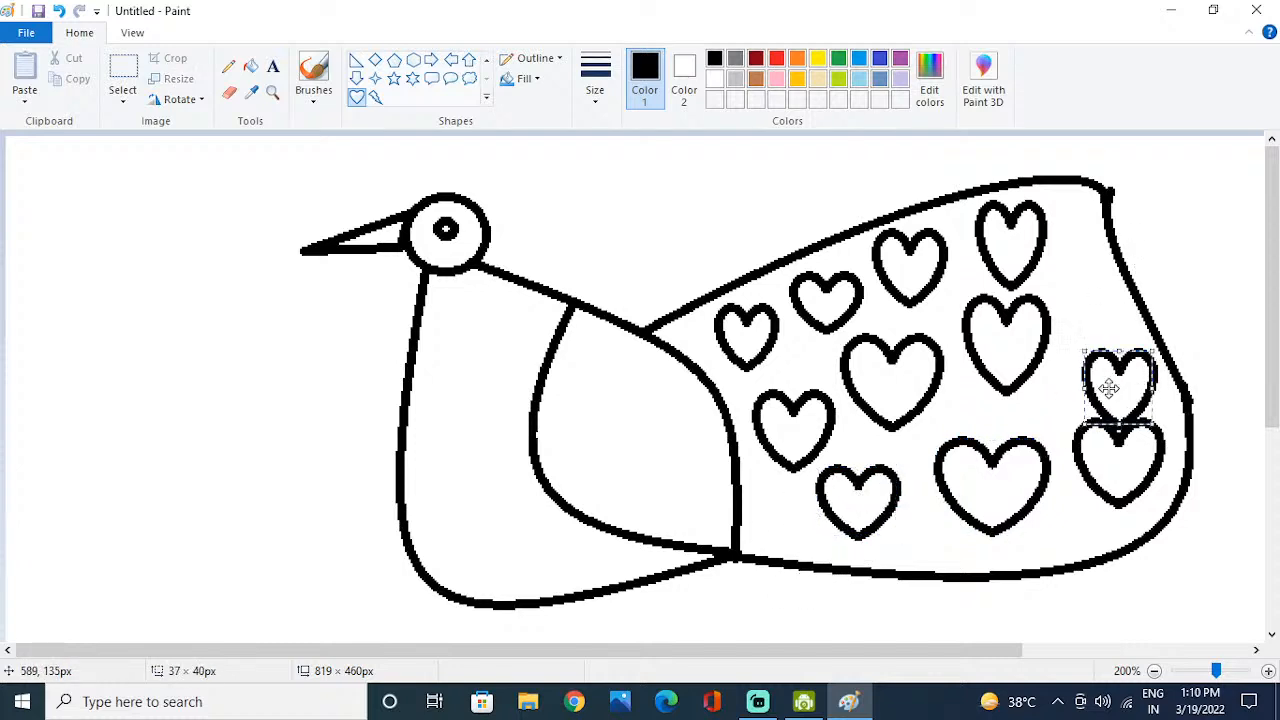
pyautogui.moveTo(1115, 390); pyautogui.dragTo(1095, 355)
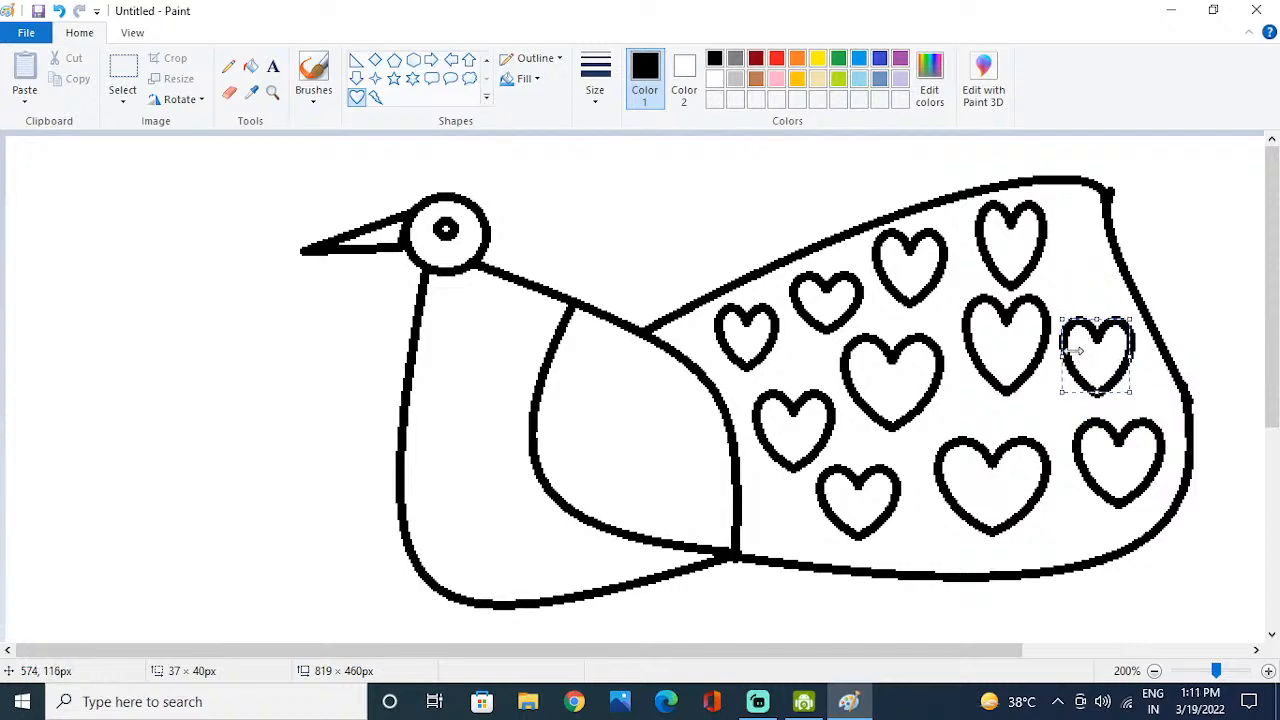
pyautogui.moveTo(613, 252)
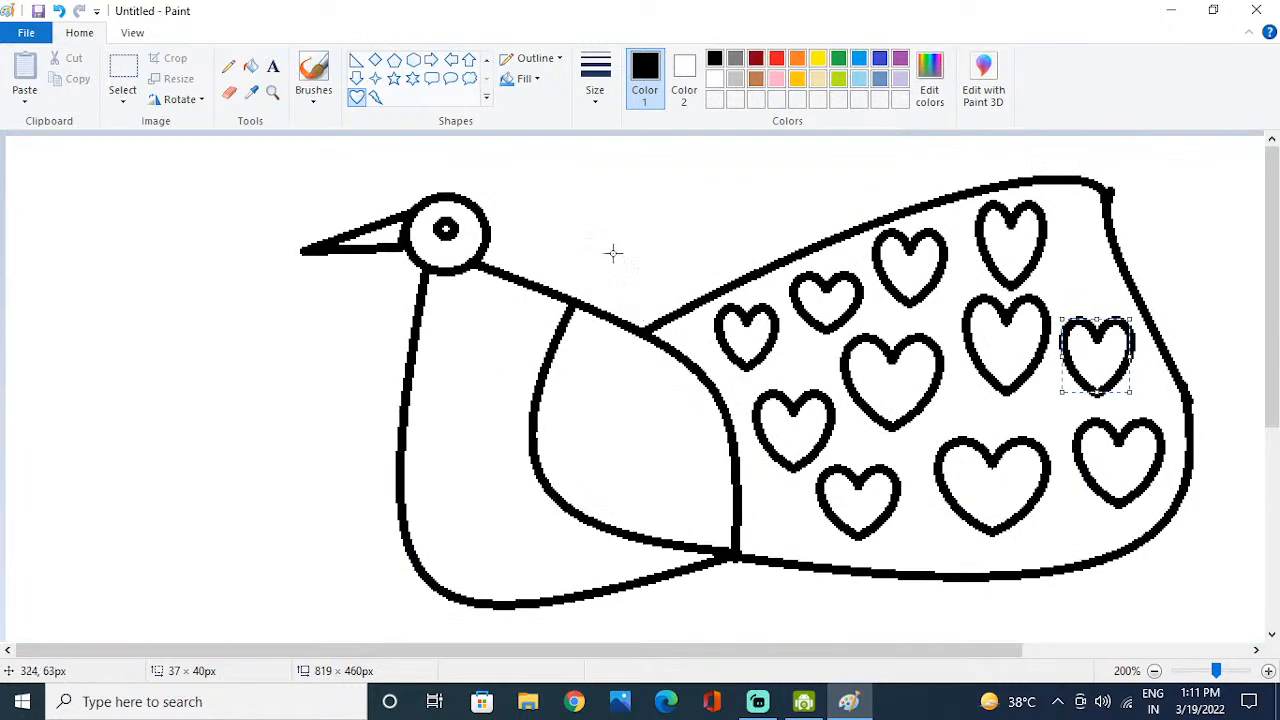
pyautogui.moveTo(1173, 628)
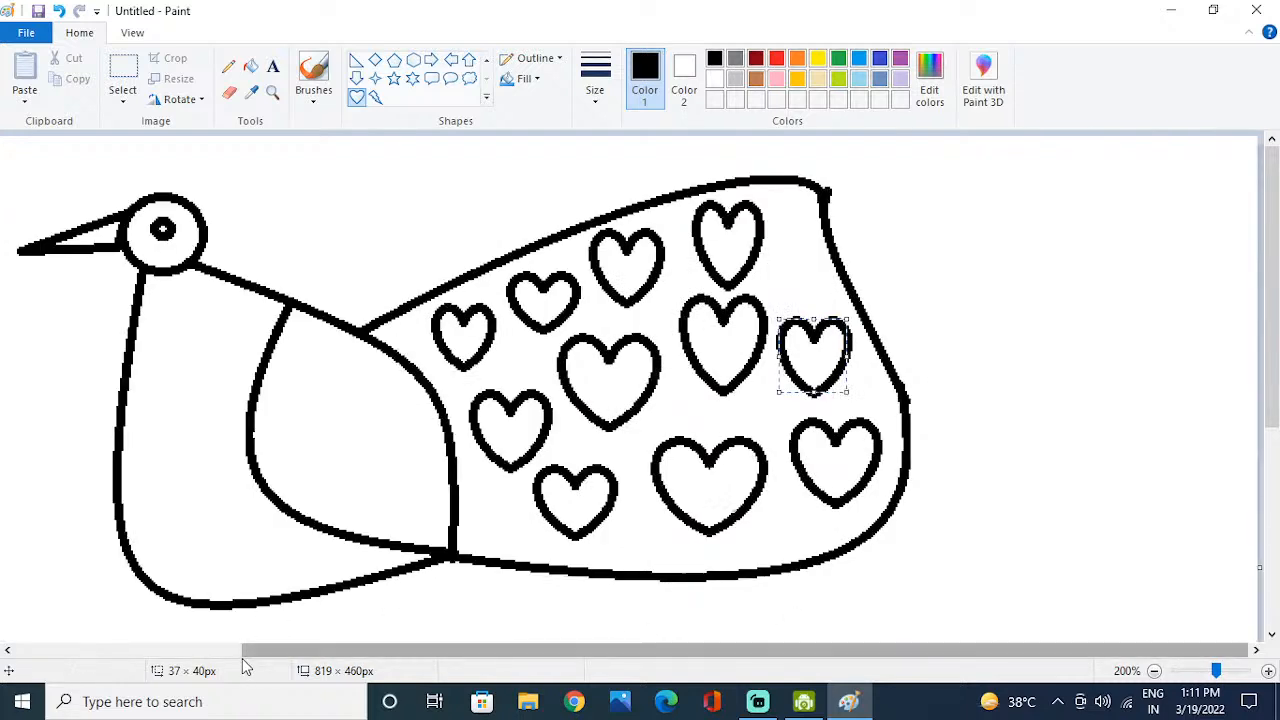
pyautogui.moveTo(160, 177)
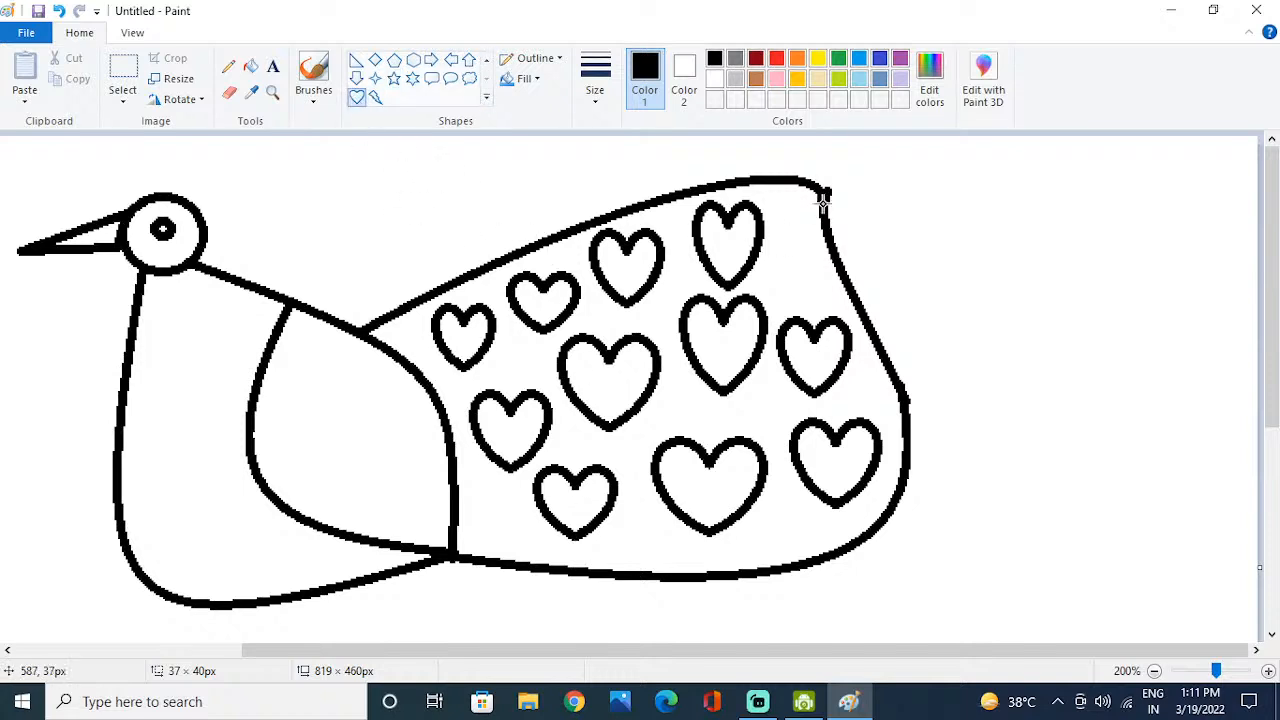
pyautogui.moveTo(283, 308)
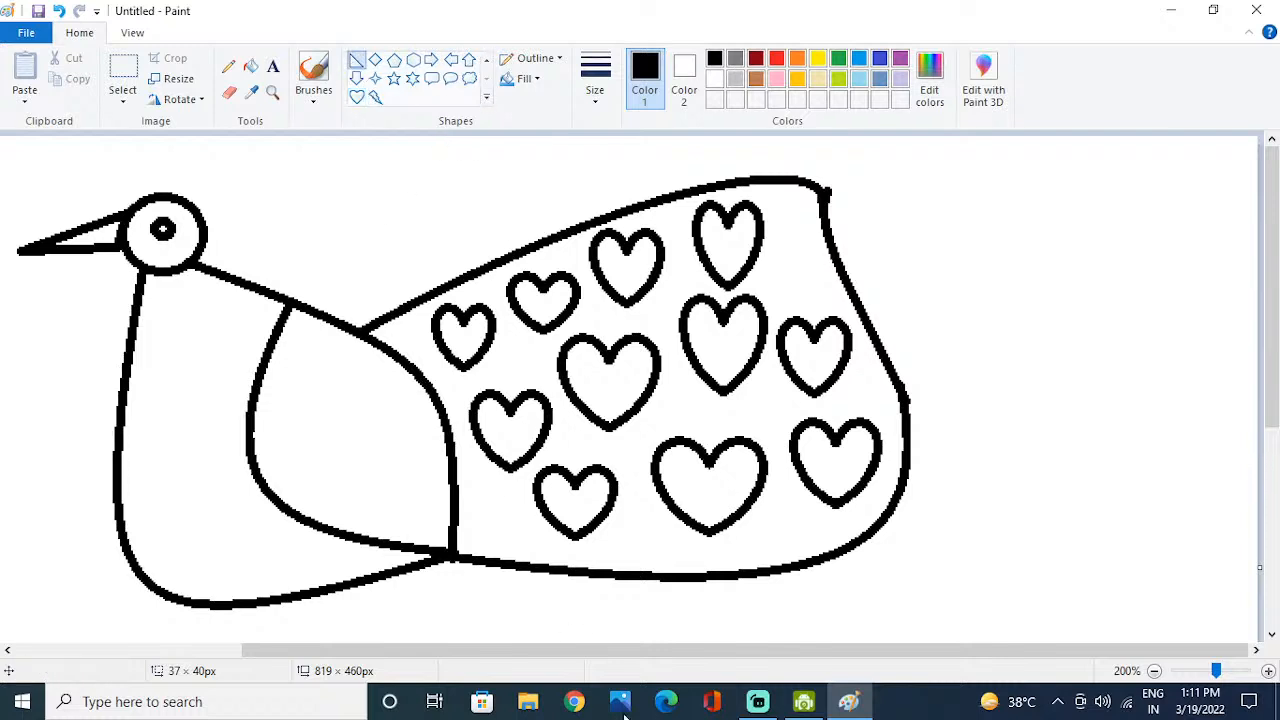
pyautogui.moveTo(758, 701)
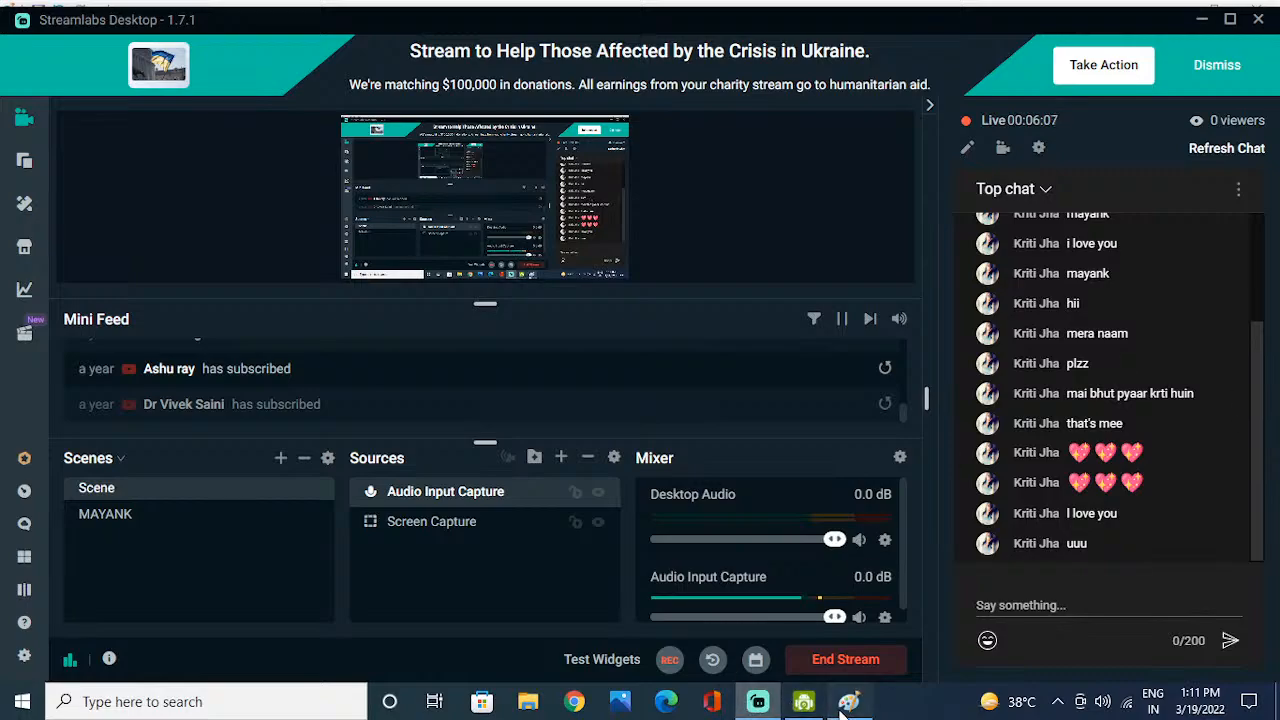
pyautogui.click(848, 701)
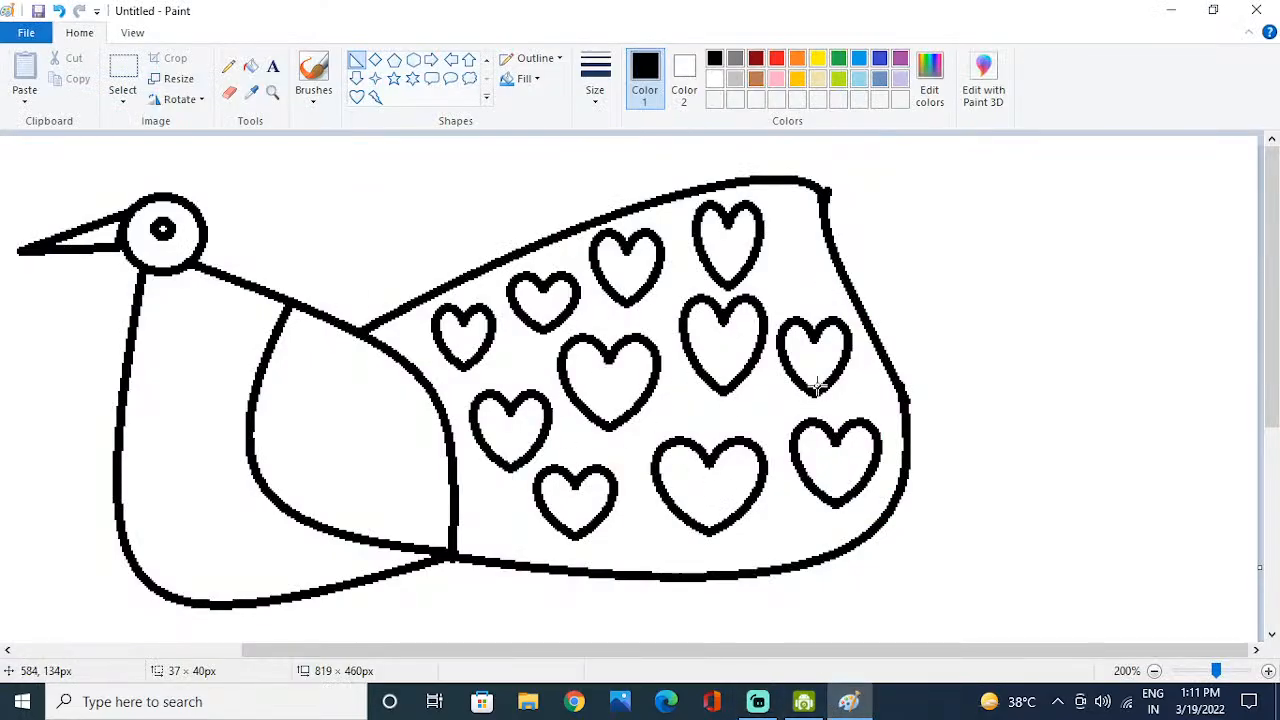
pyautogui.moveTo(797, 513)
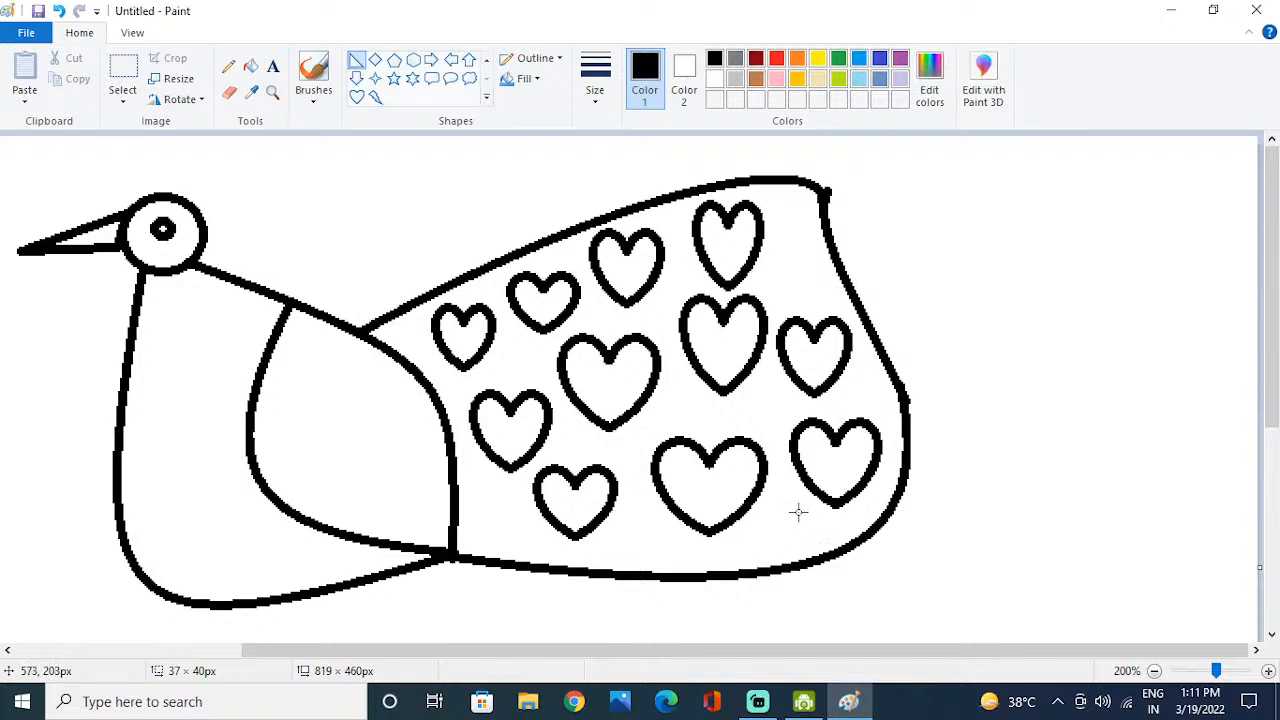
pyautogui.moveTo(475, 255)
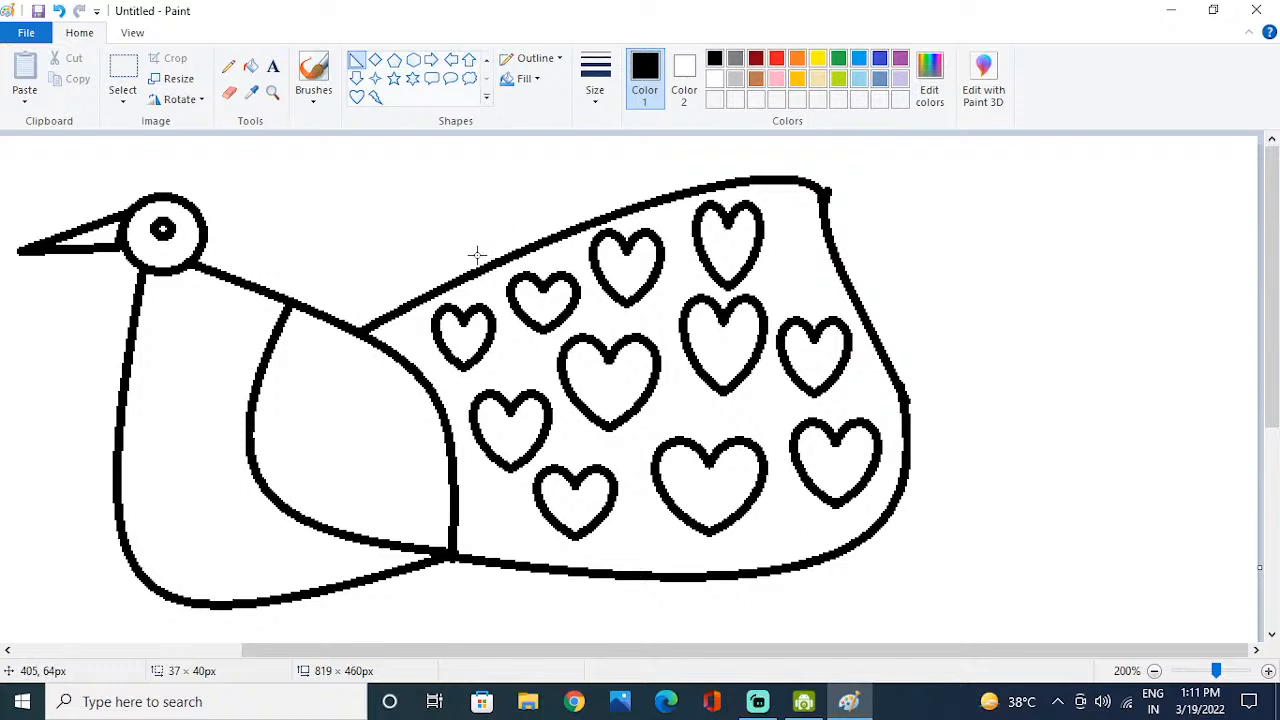
pyautogui.moveTo(45, 370)
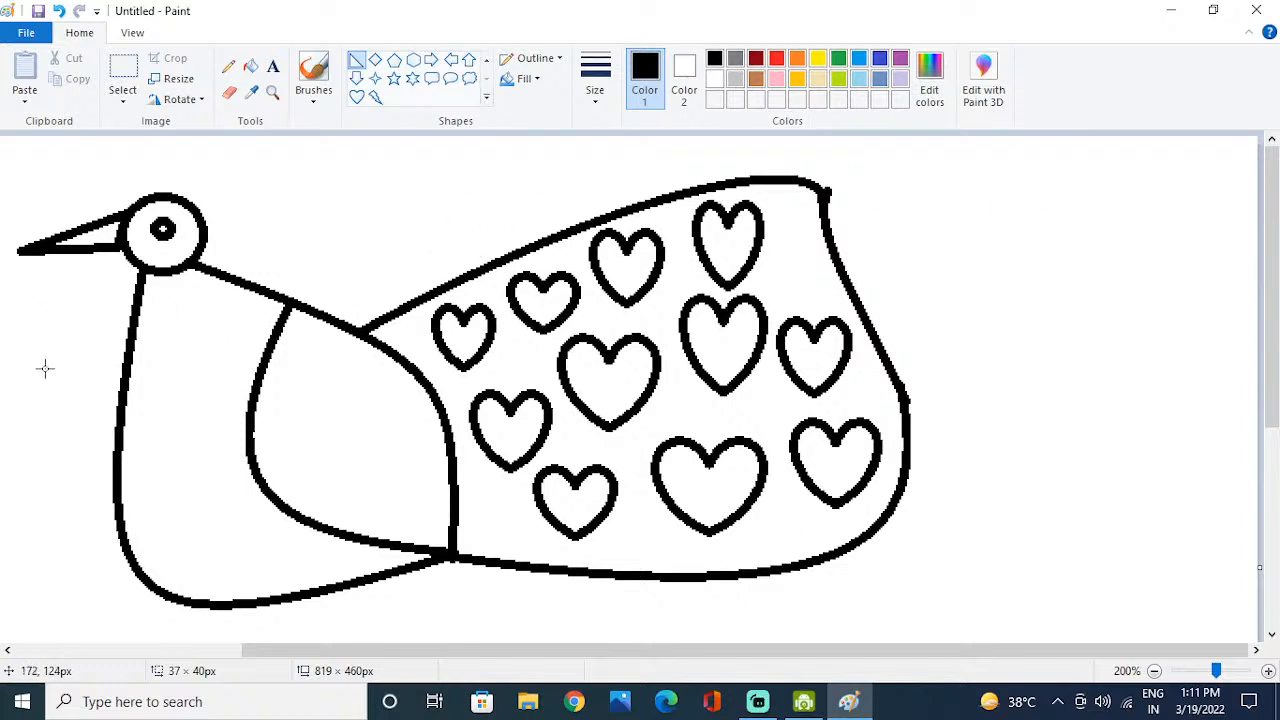
# Step: Fill the tail lime green around the white hearts, and fill the head yellow
pyautogui.moveTo(40, 305); pyautogui.dragTo(650, 370)
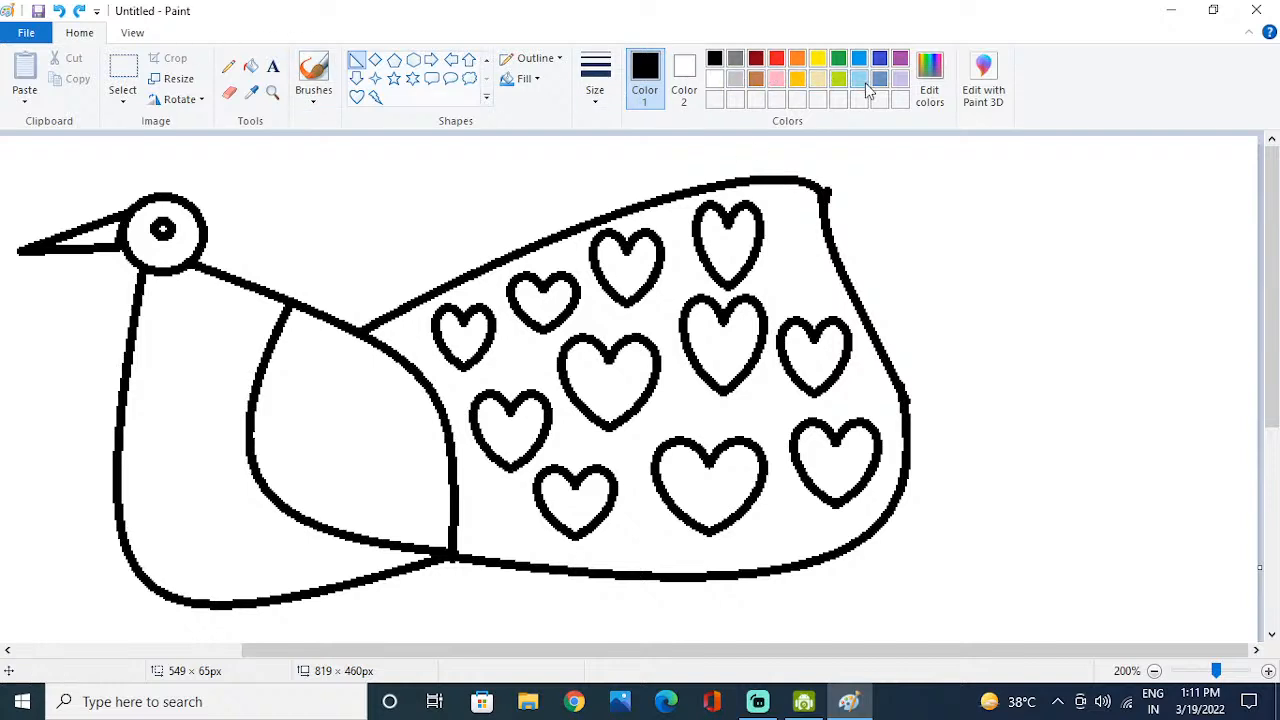
pyautogui.click(858, 79)
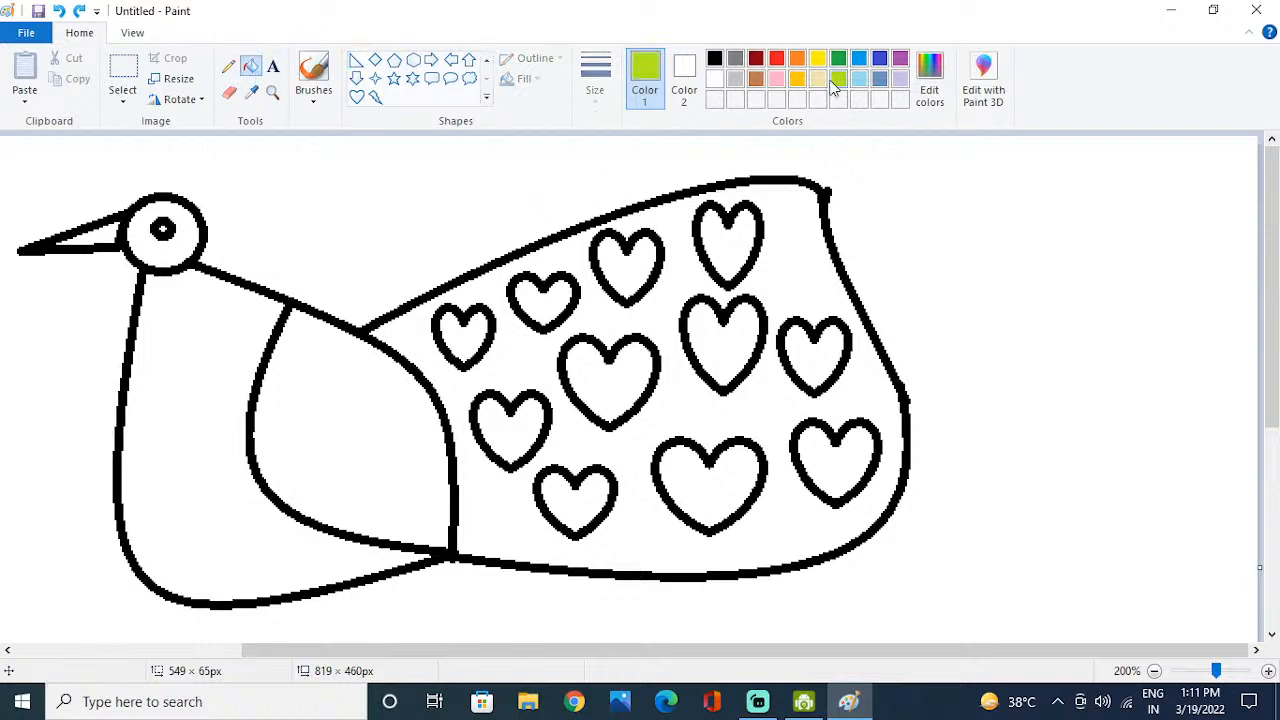
pyautogui.click(163, 230)
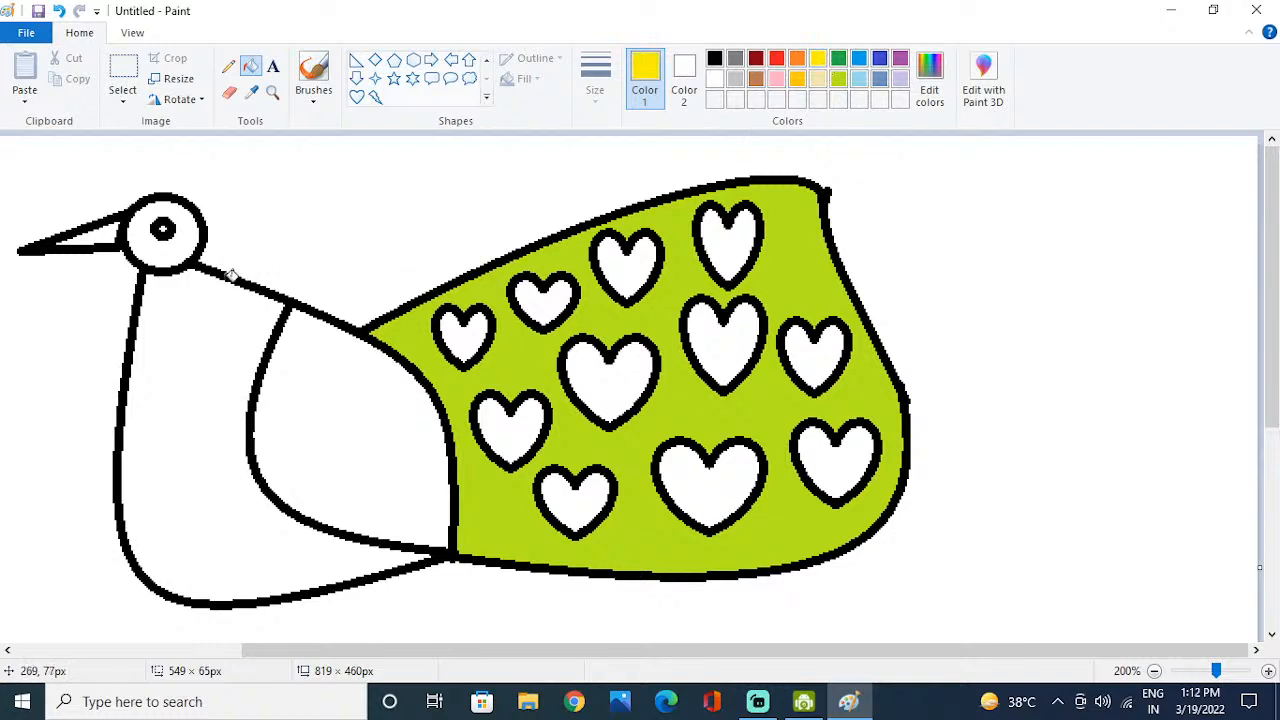
pyautogui.moveTo(490, 360)
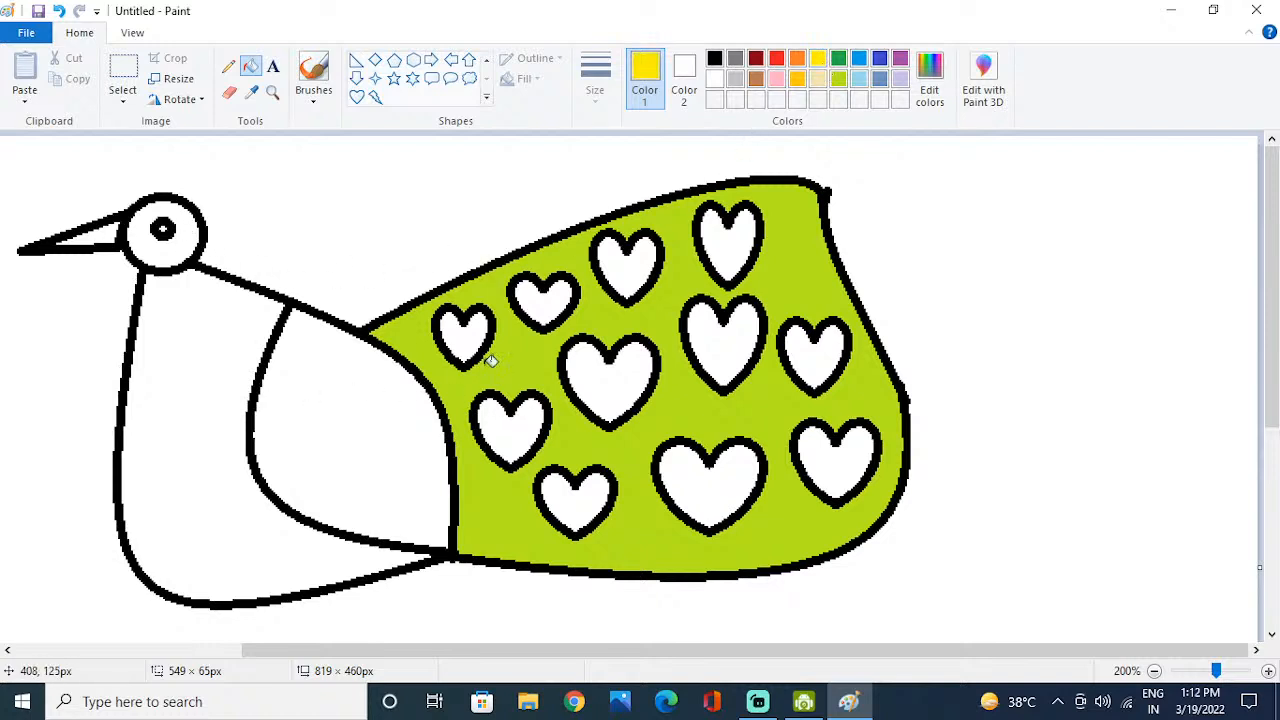
pyautogui.moveTo(200, 275)
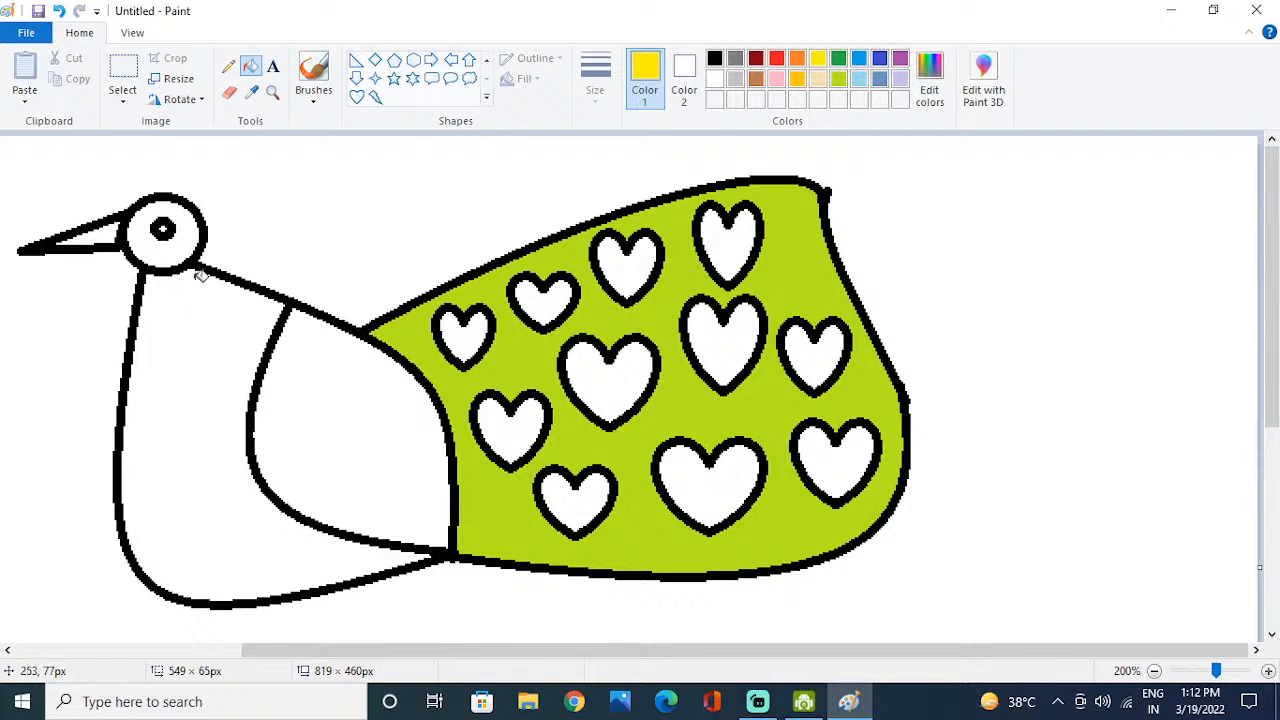
pyautogui.click(163, 230)
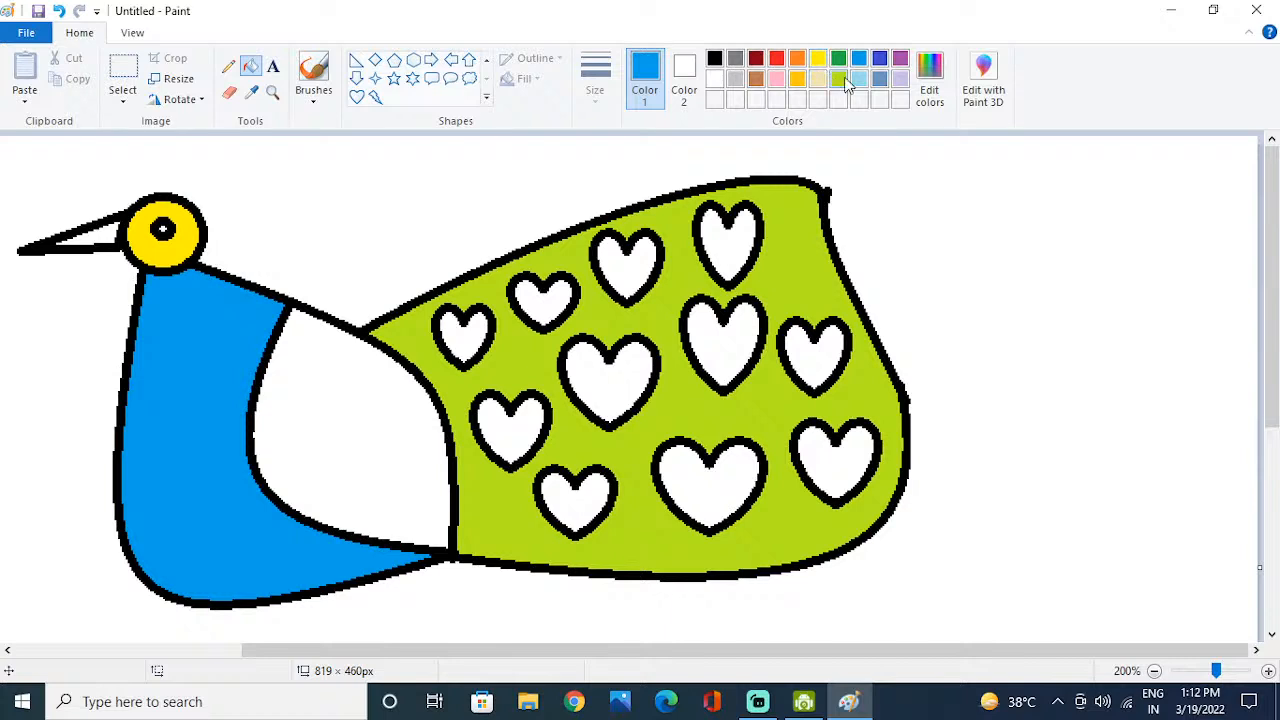
# Step: Fill the peacock's wing dark green and pick red for the beak
pyautogui.click(838, 78)
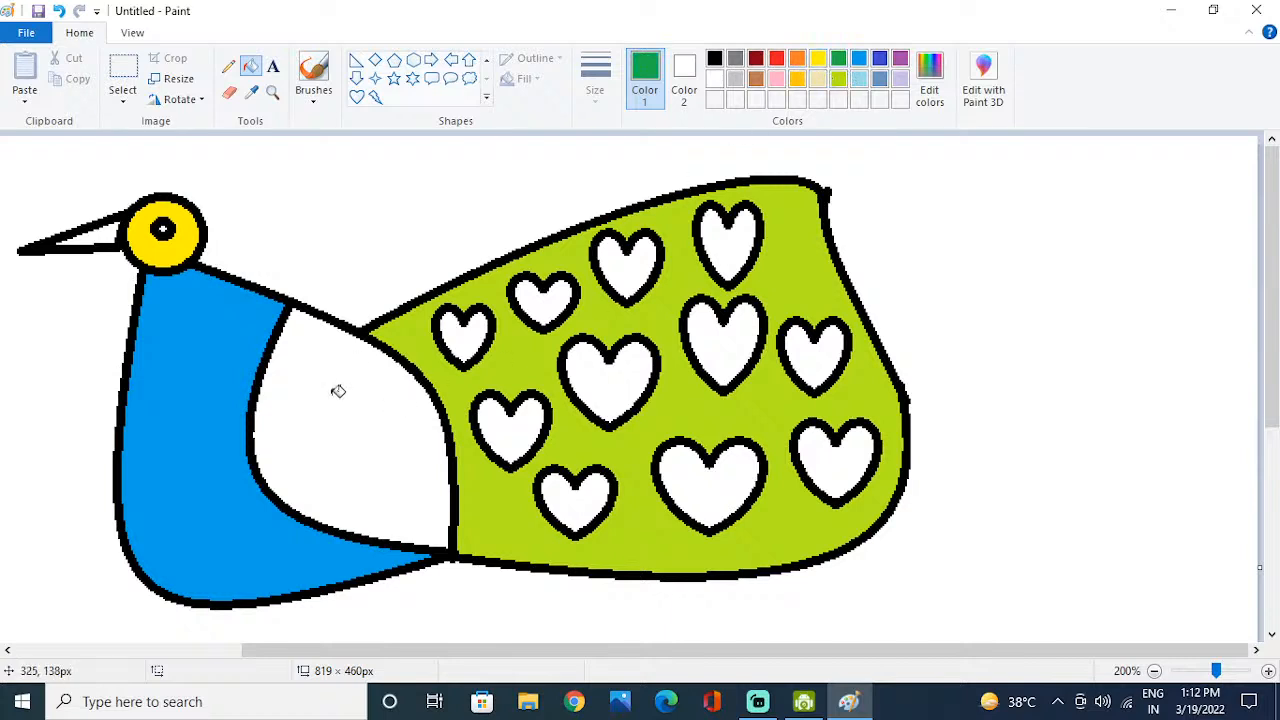
pyautogui.click(339, 390)
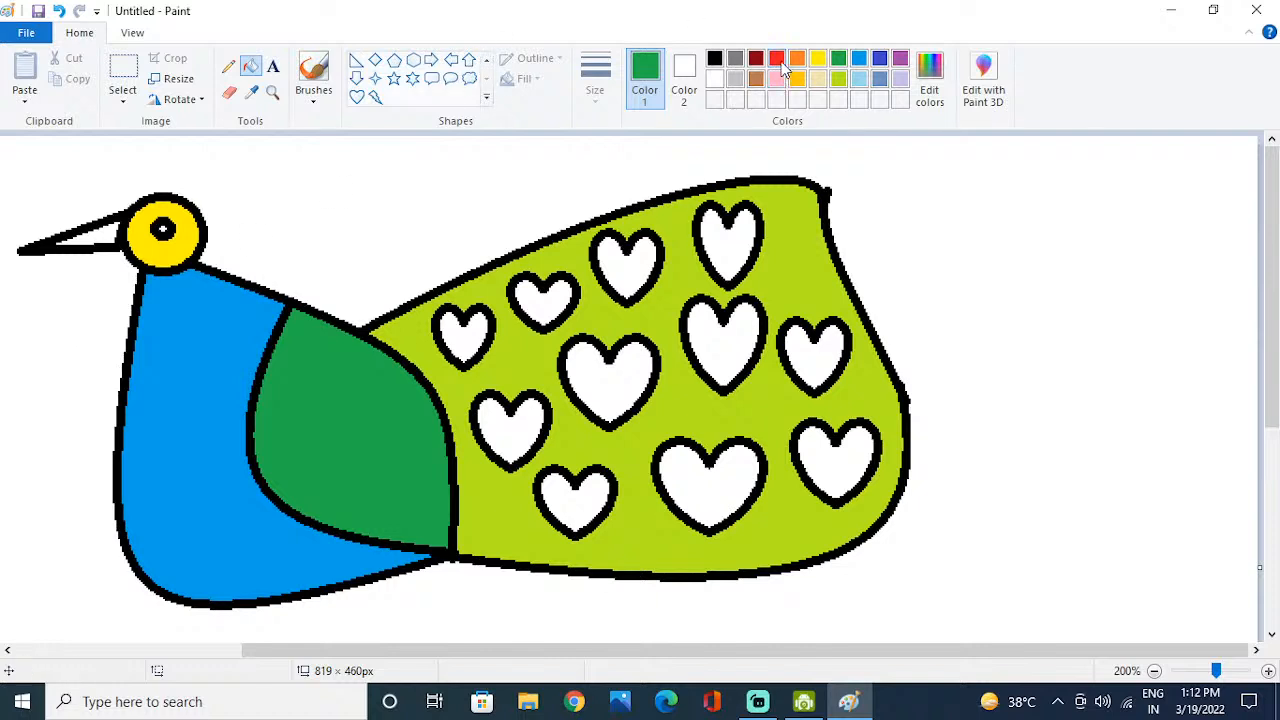
pyautogui.click(776, 58)
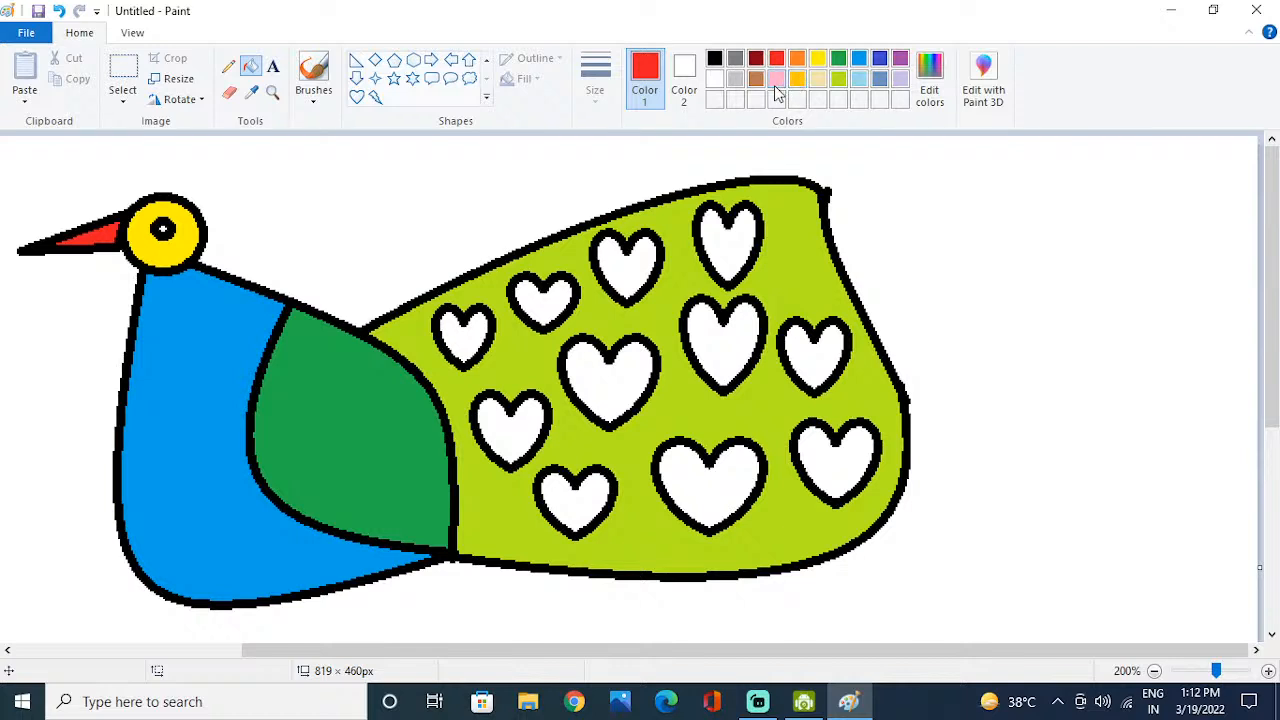
pyautogui.moveTo(812, 174)
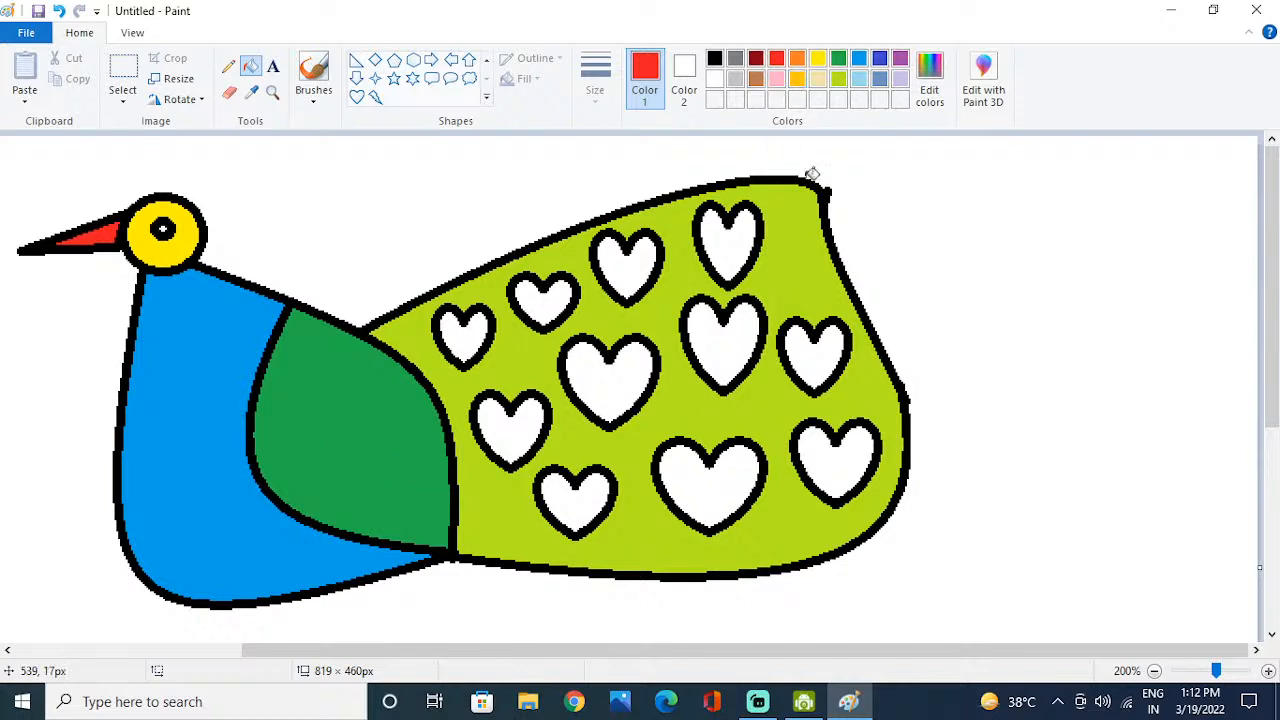
pyautogui.moveTo(537, 327)
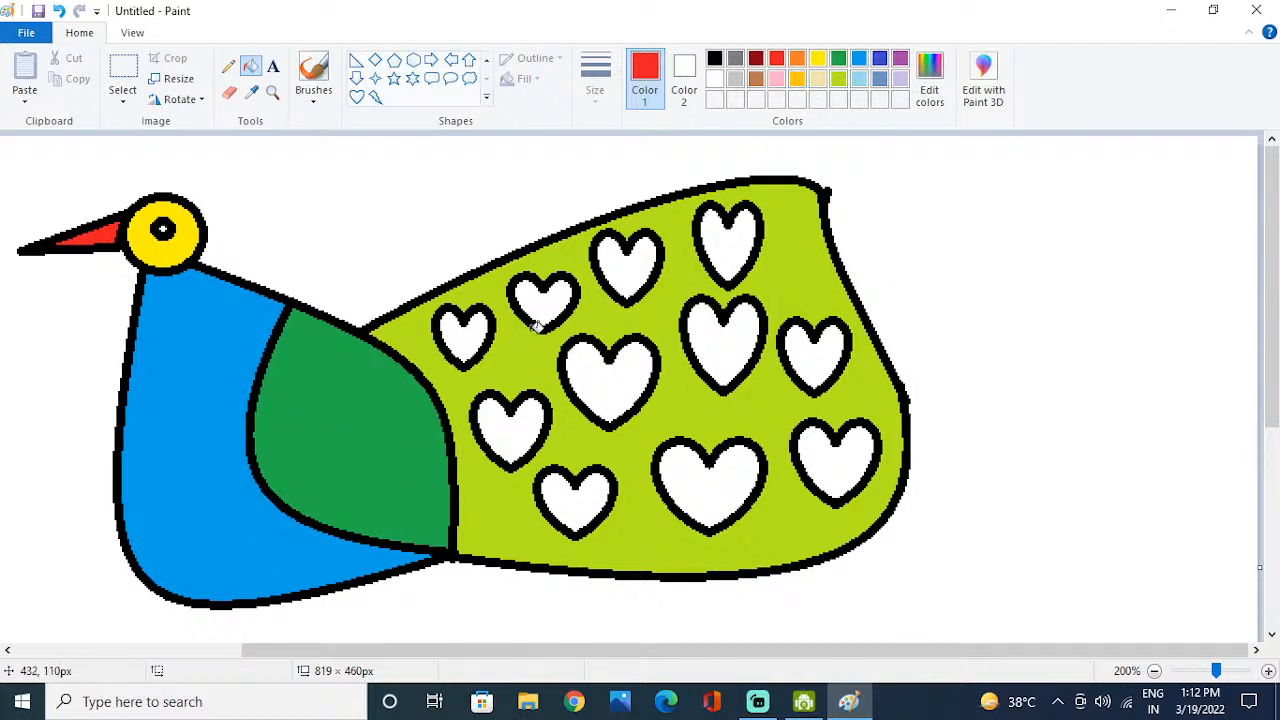
pyautogui.moveTo(480, 365)
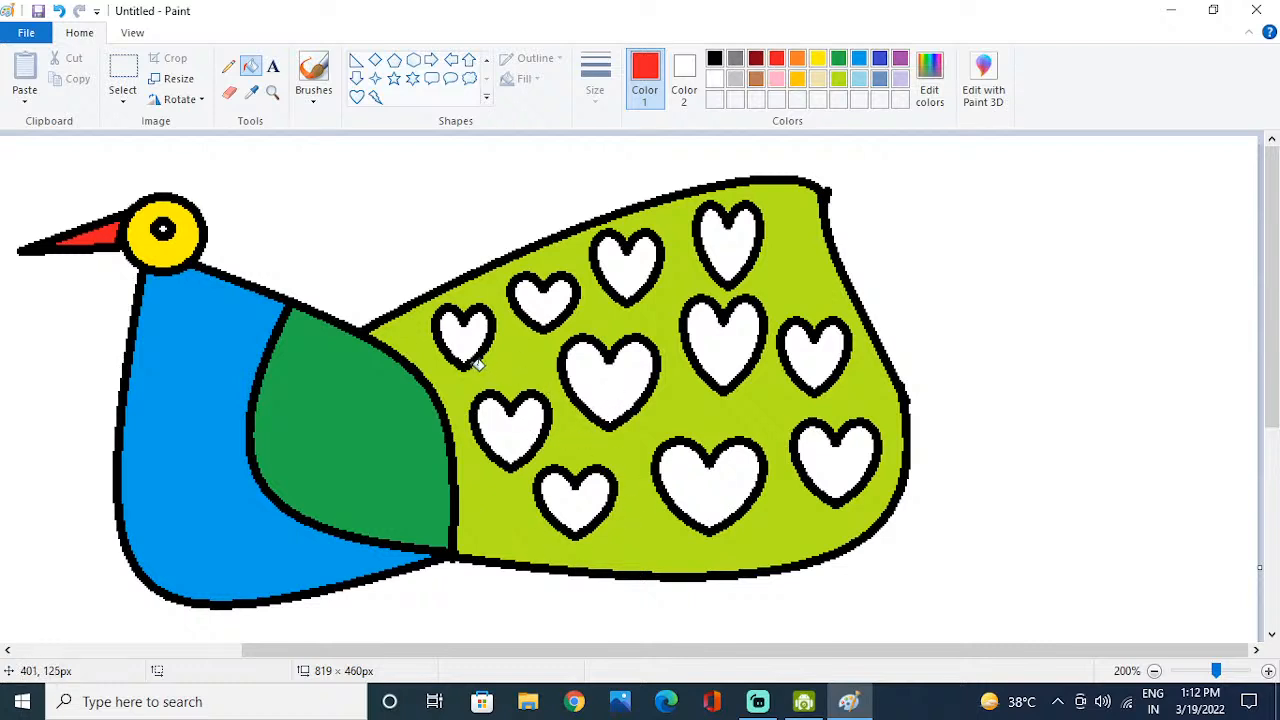
pyautogui.moveTo(733, 413)
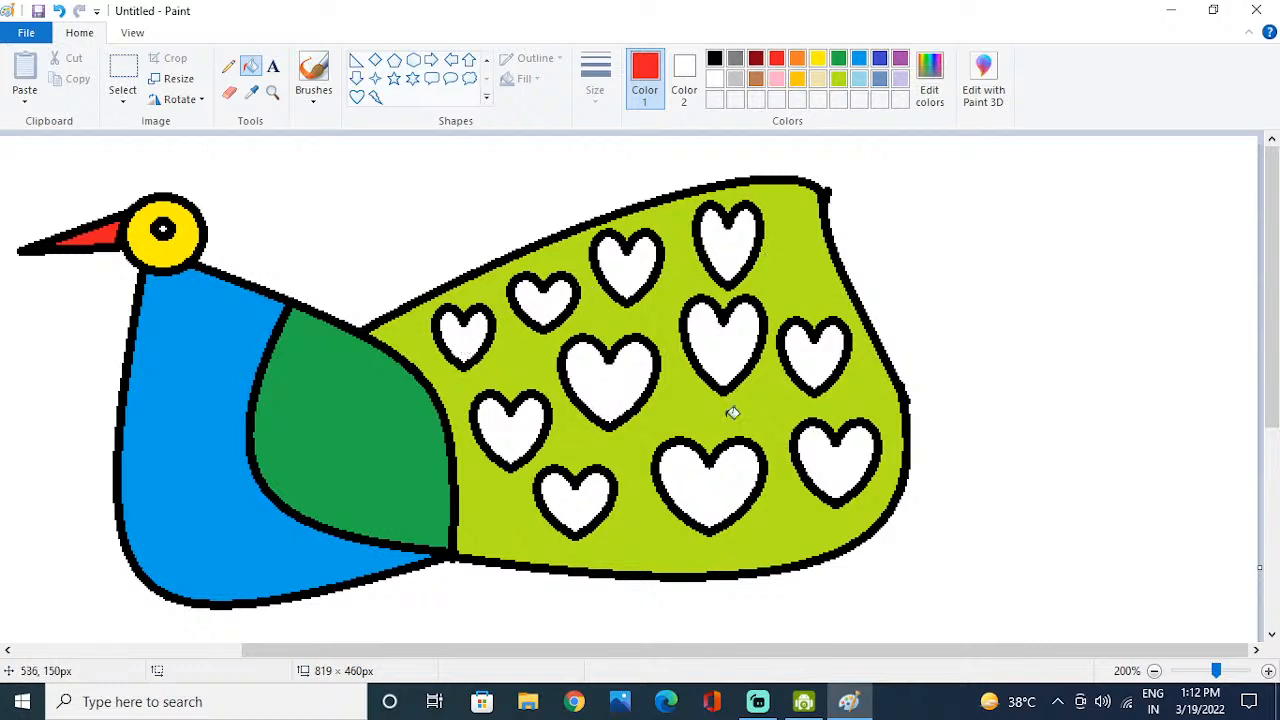
pyautogui.moveTo(758, 701)
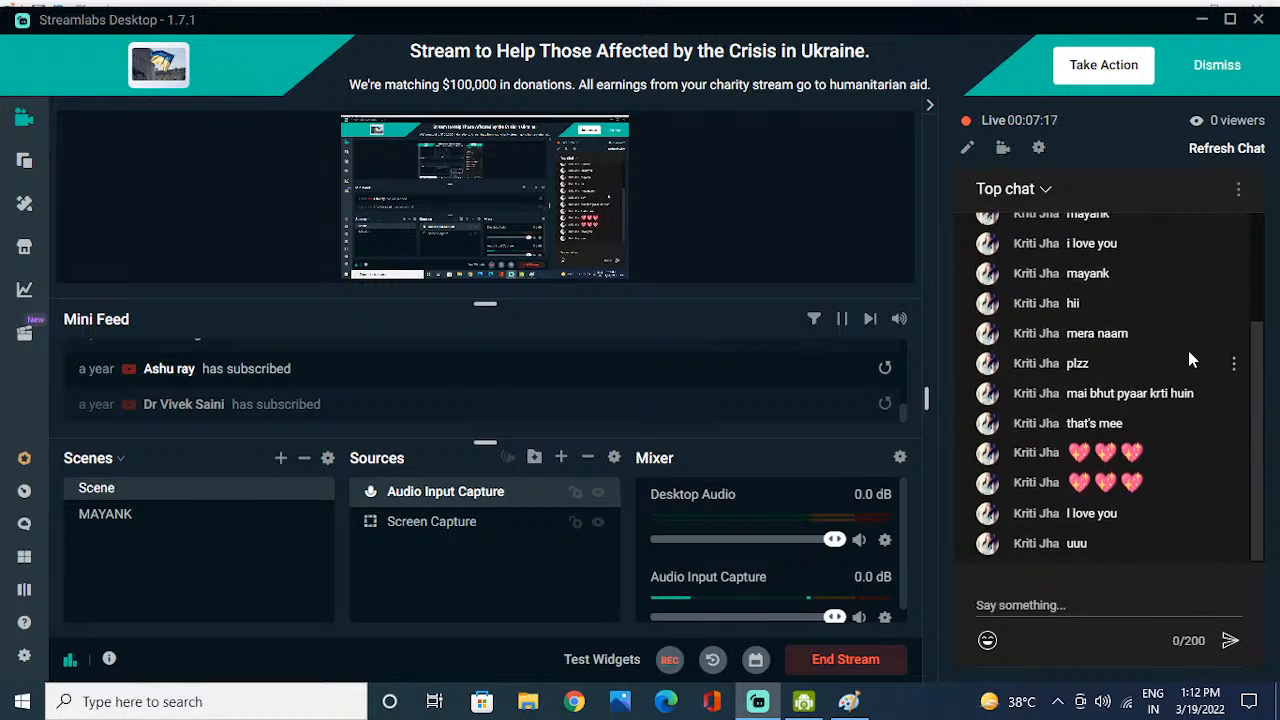
pyautogui.moveTo(1110, 422)
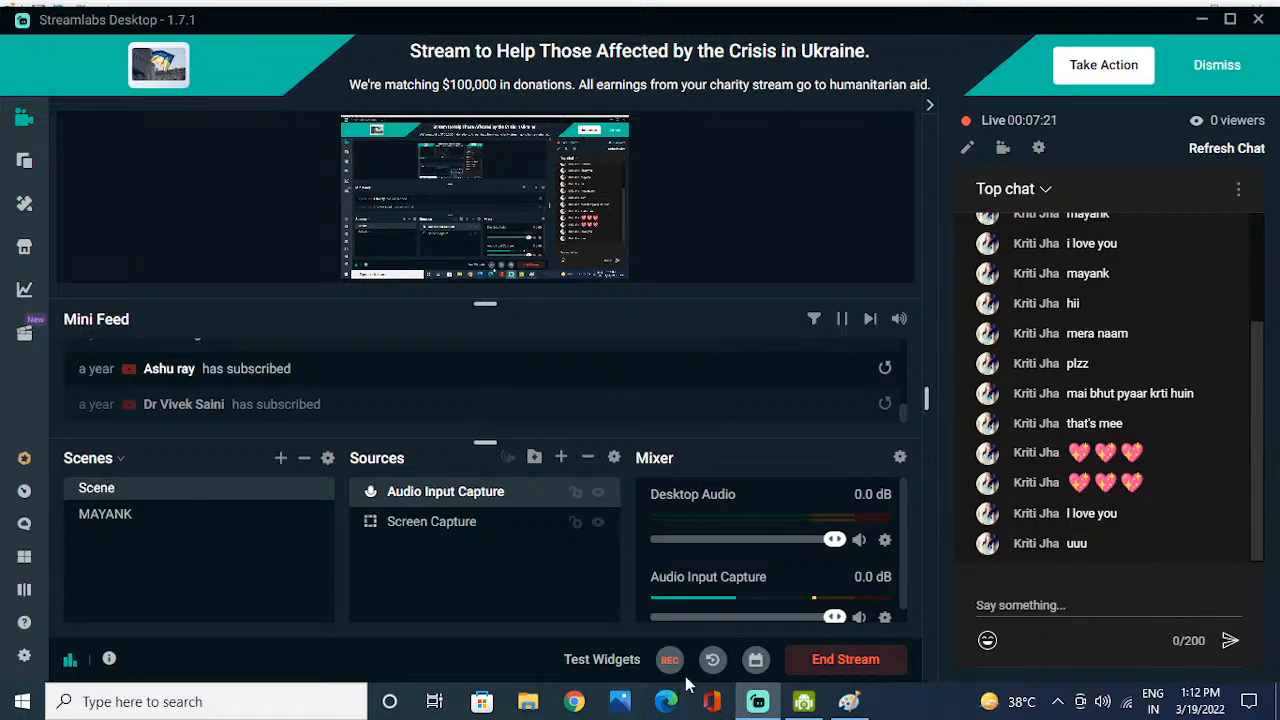
# Step: Switch from Streamlabs Desktop back to the Paint peacock drawing
pyautogui.click(847, 701)
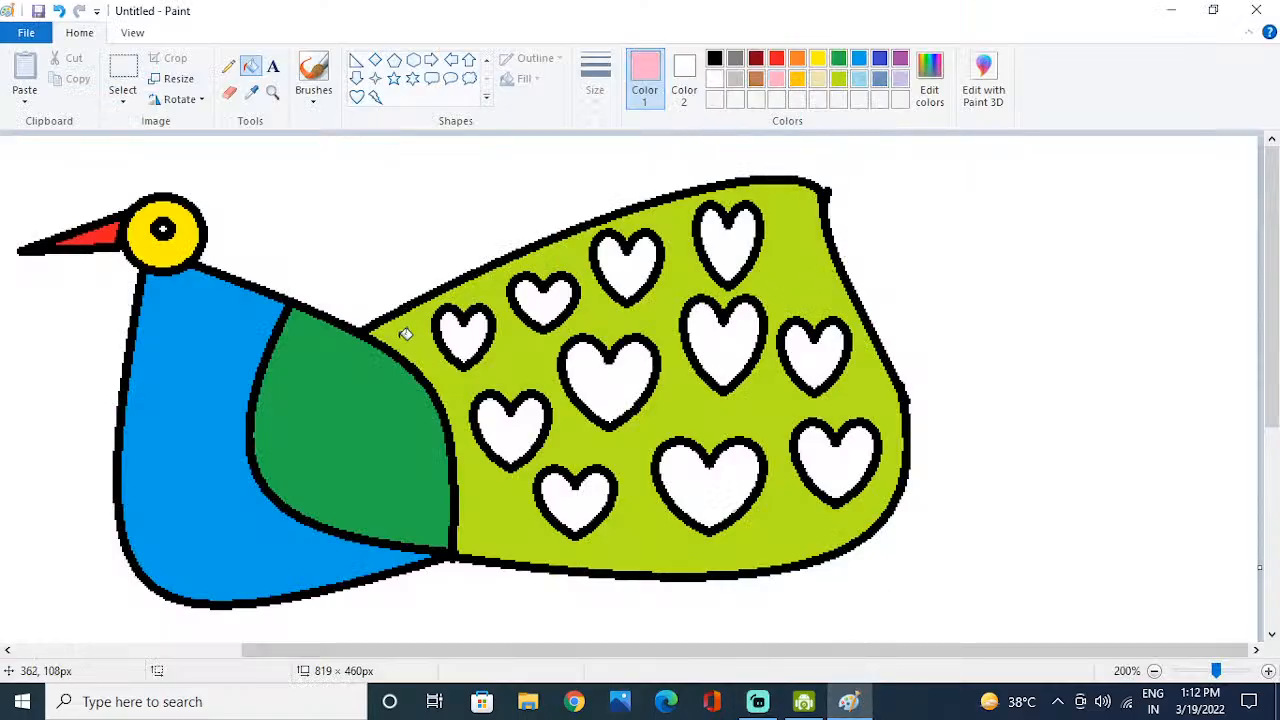
# Step: Fill the white tail hearts pink, from the first heart to the last
pyautogui.click(630, 265)
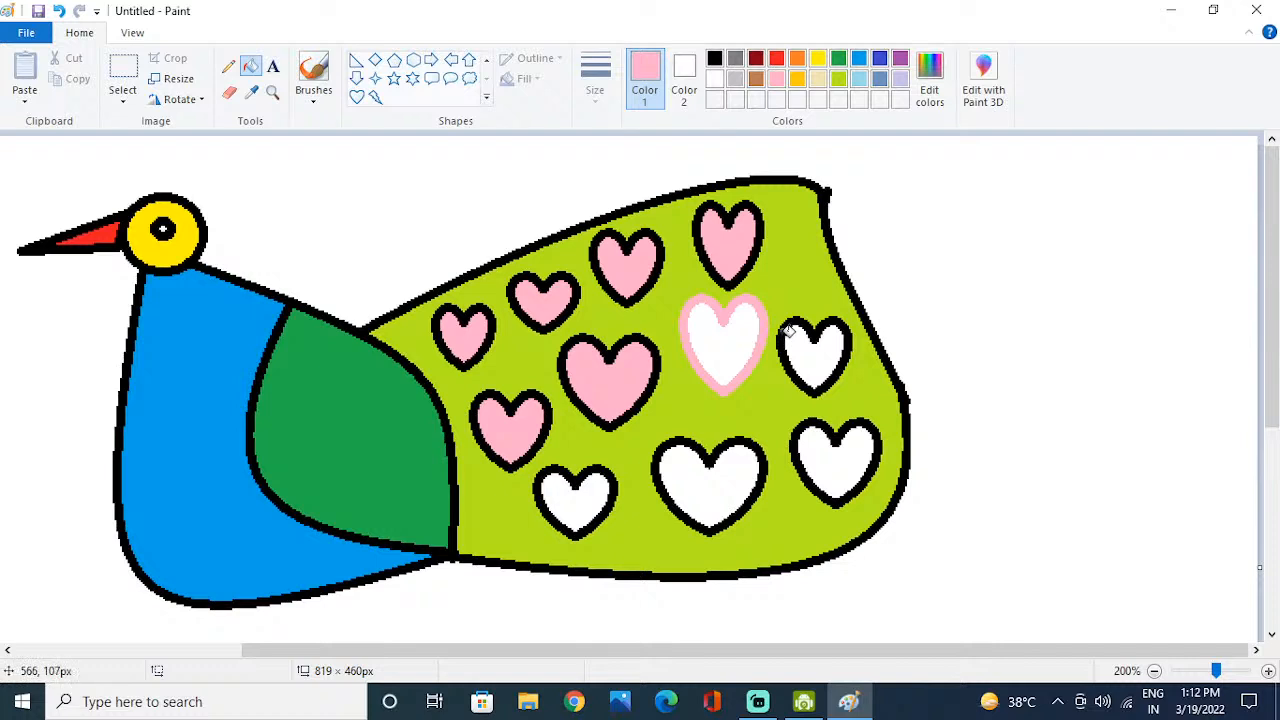
pyautogui.click(725, 345)
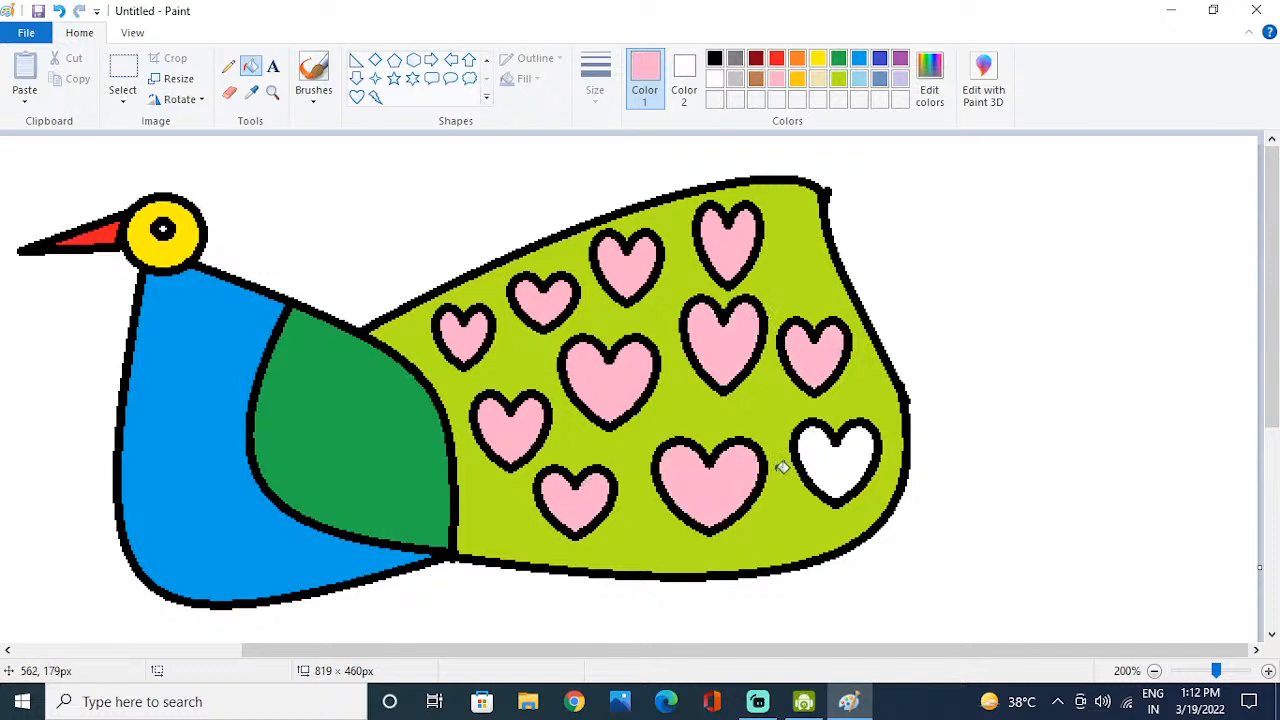
pyautogui.click(838, 465)
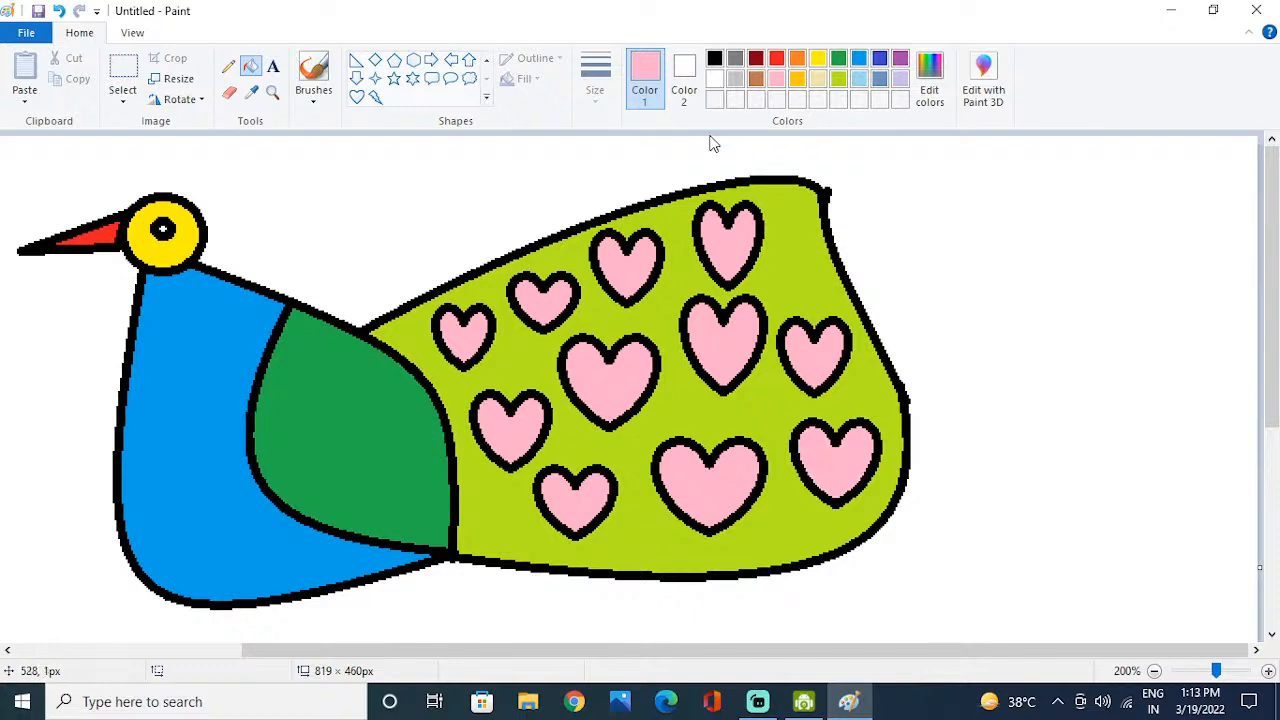
pyautogui.moveTo(612, 243)
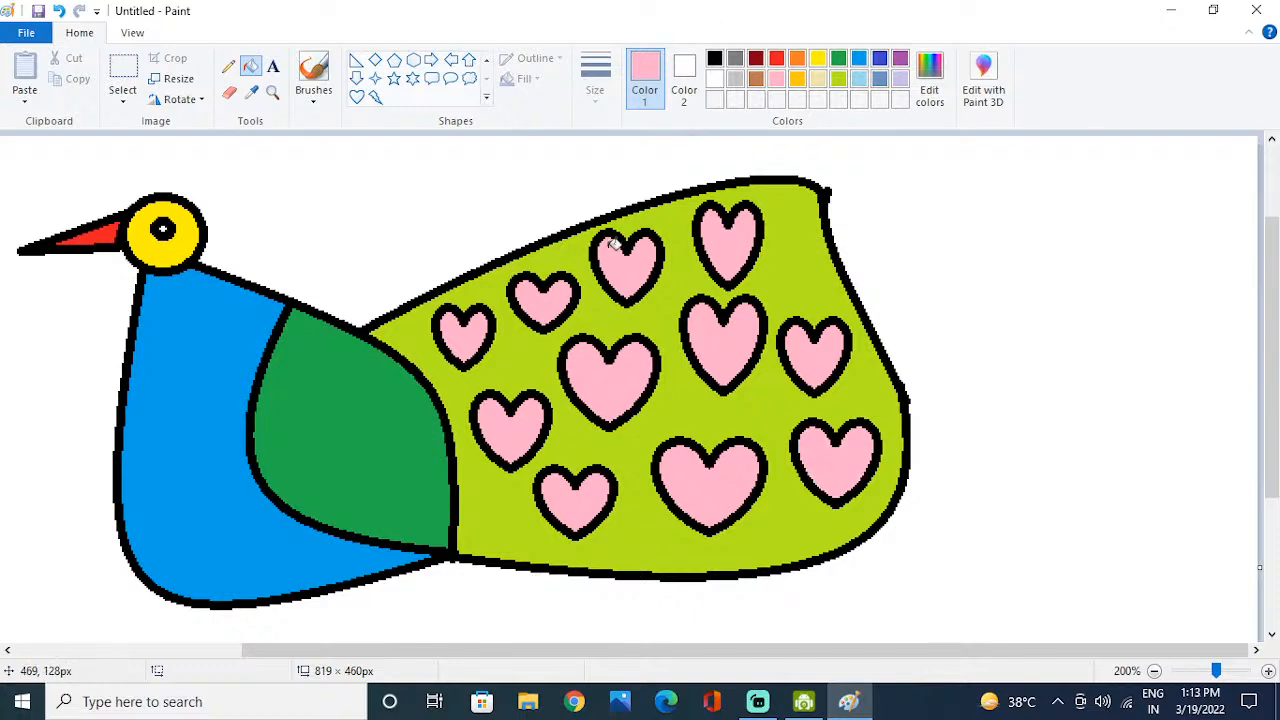
pyautogui.scroll(-3)
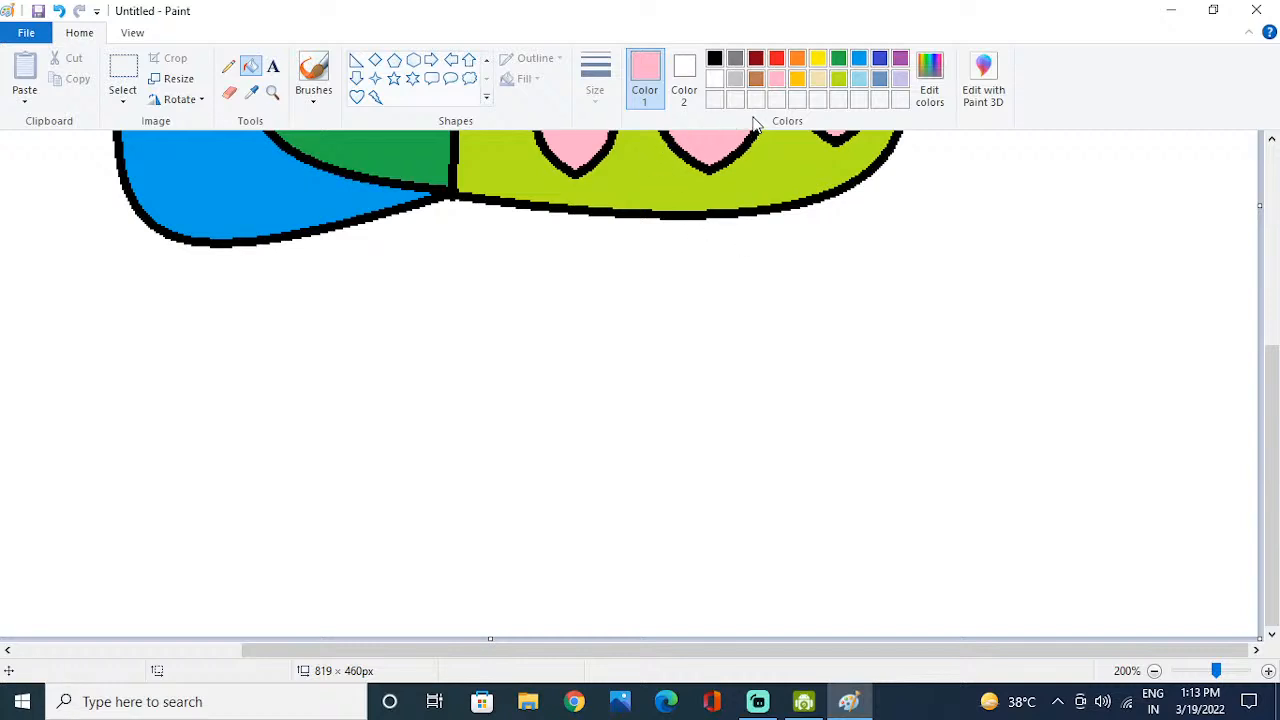
# Step: Fill the white canvas around the peacock with gold
pyautogui.click(838, 78)
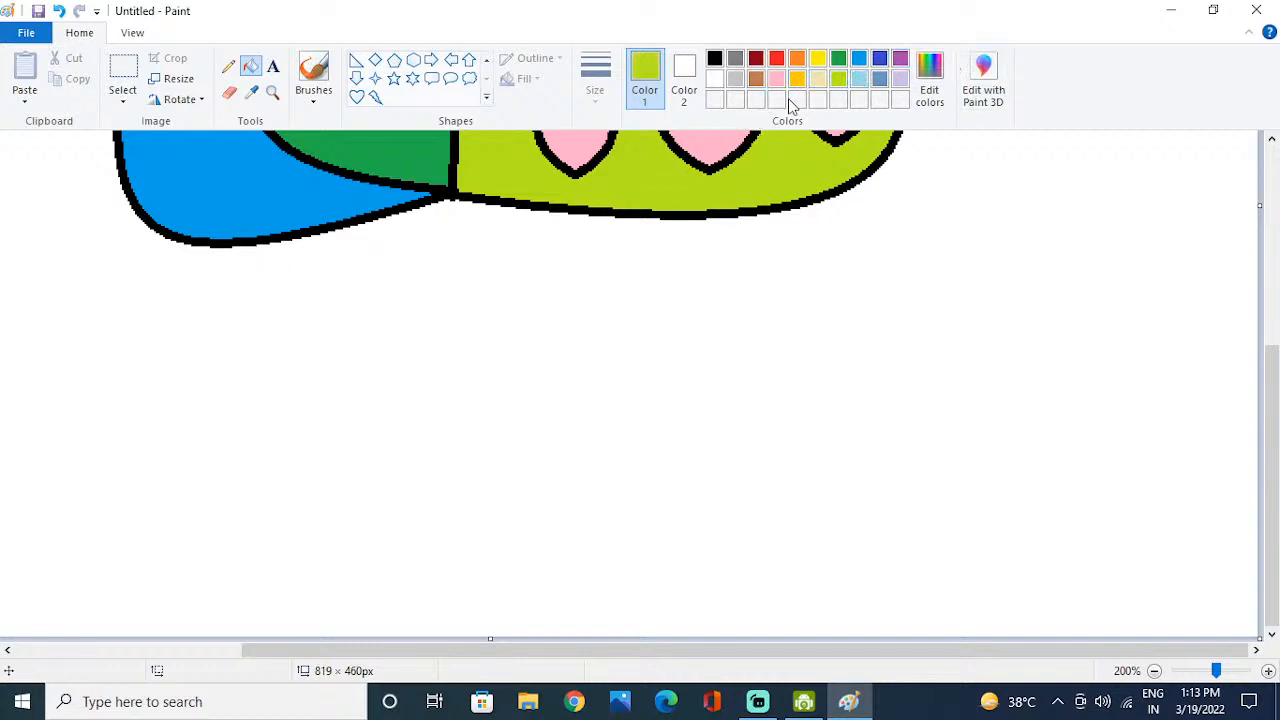
pyautogui.moveTo(528, 115)
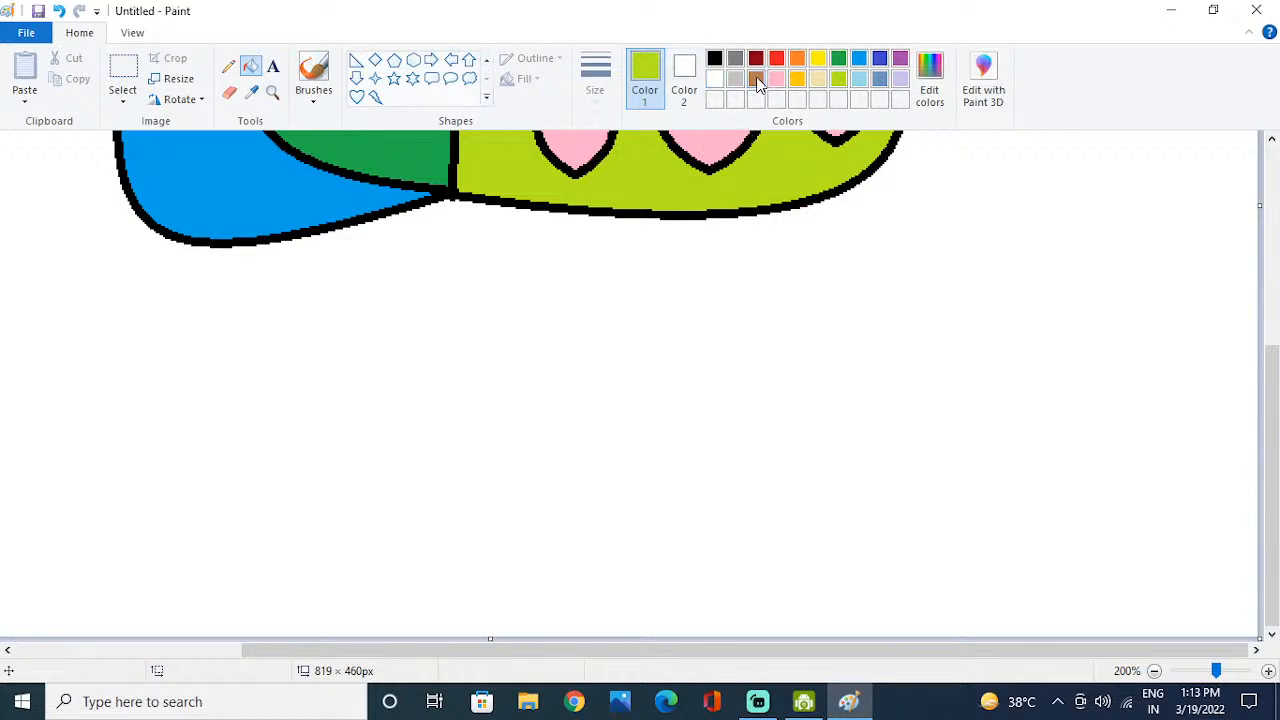
pyautogui.moveTo(899, 88)
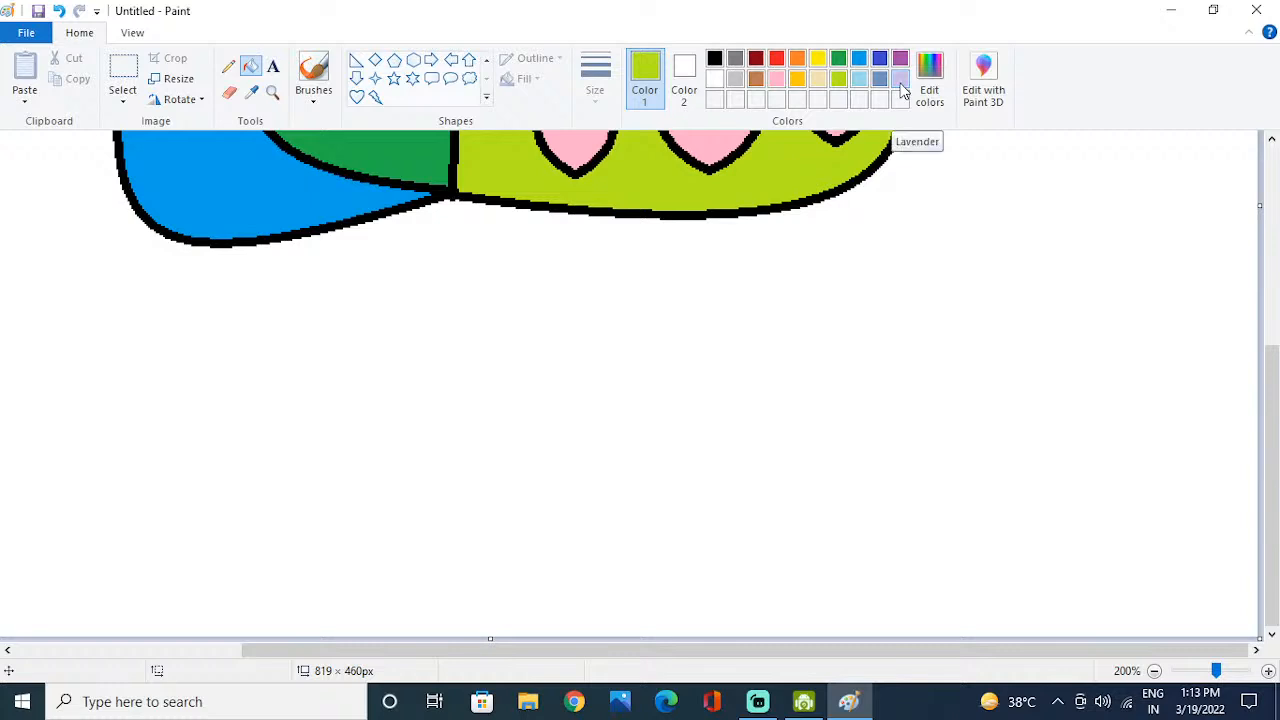
pyautogui.moveTo(757, 80)
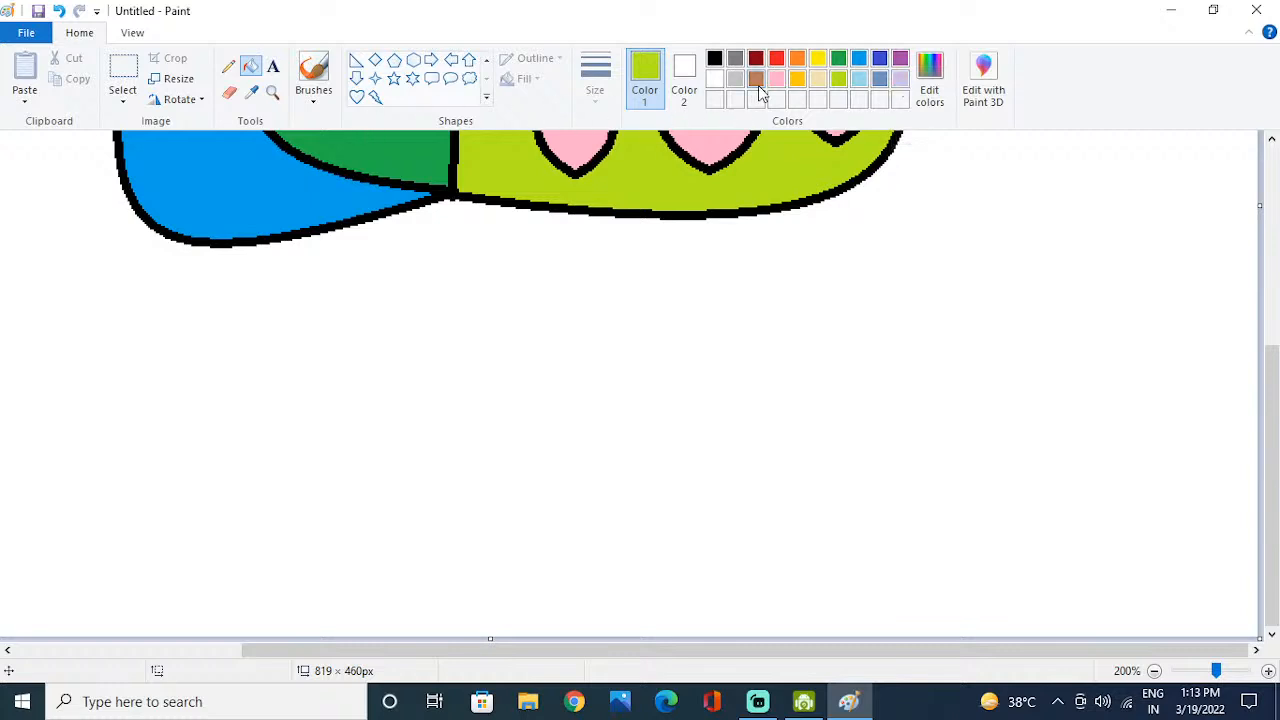
pyautogui.moveTo(862, 33)
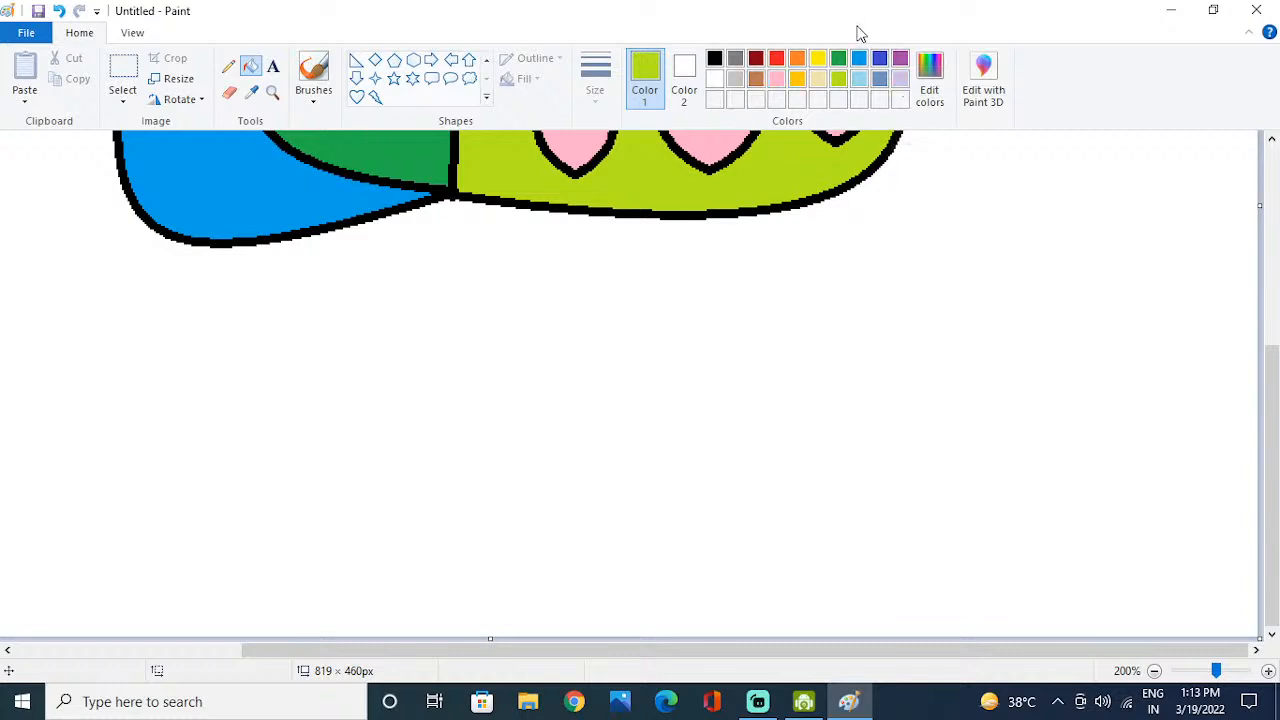
pyautogui.moveTo(850, 17)
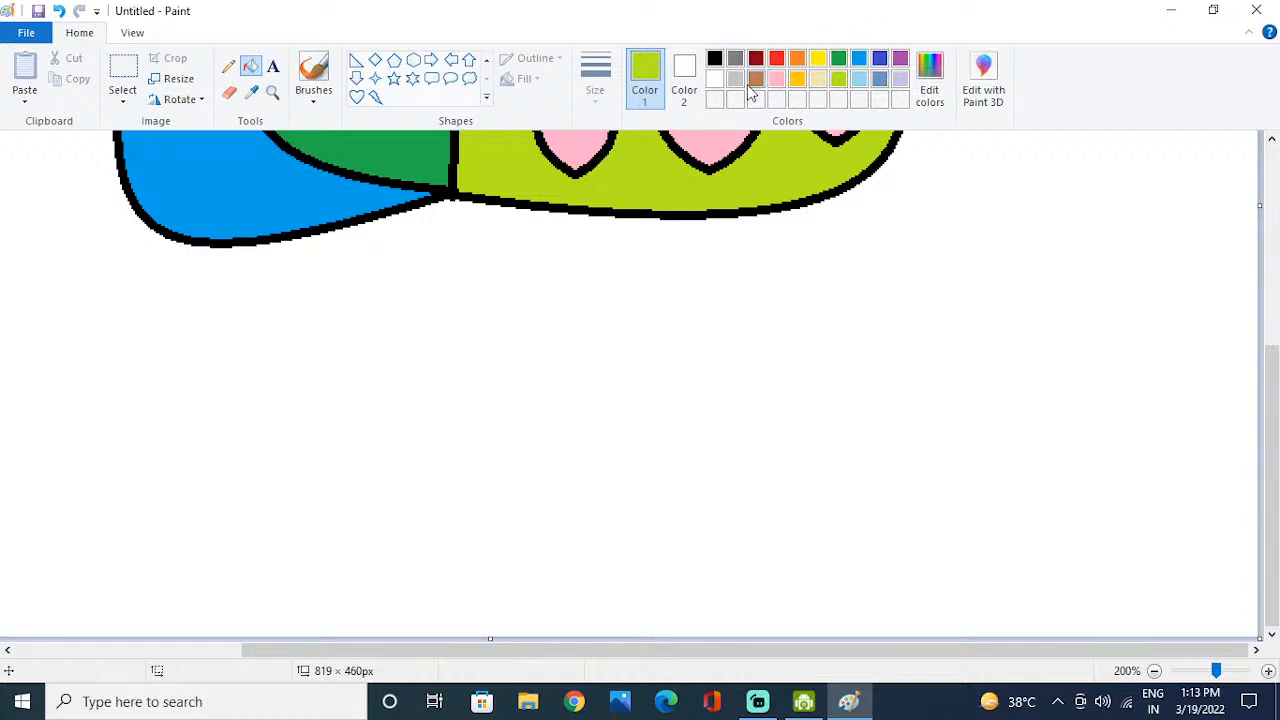
pyautogui.moveTo(798, 79)
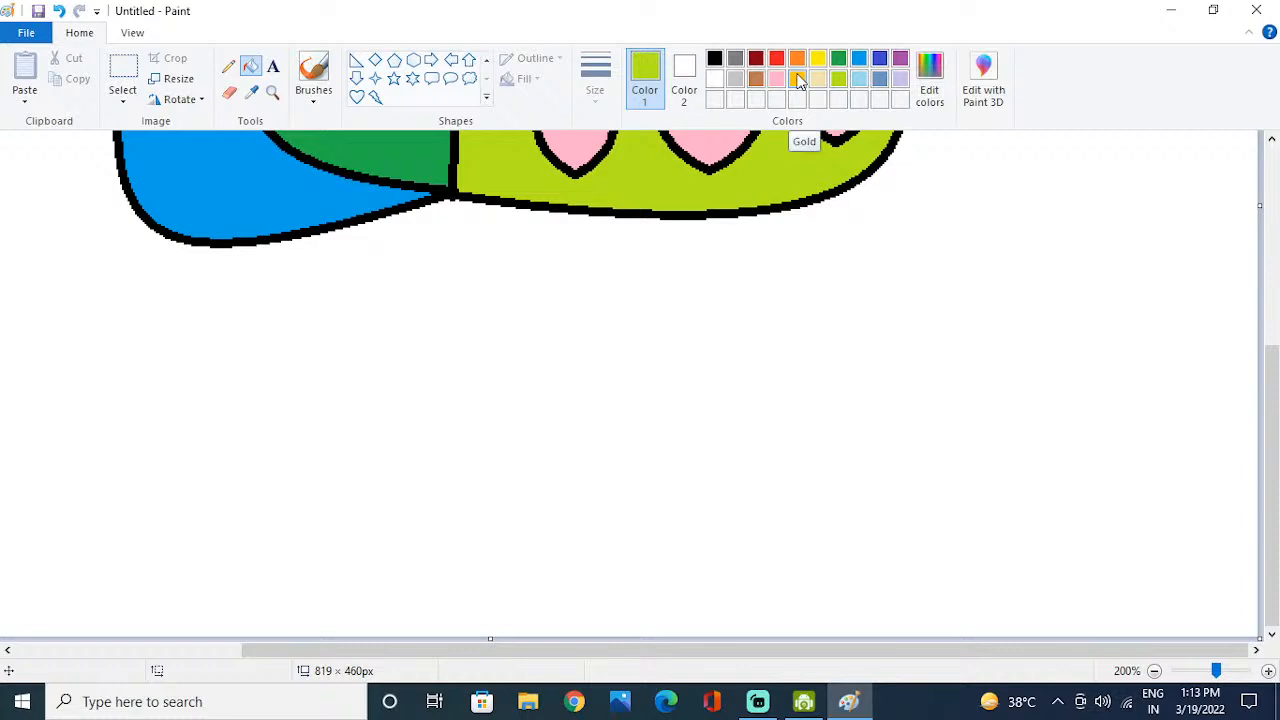
pyautogui.moveTo(800, 85)
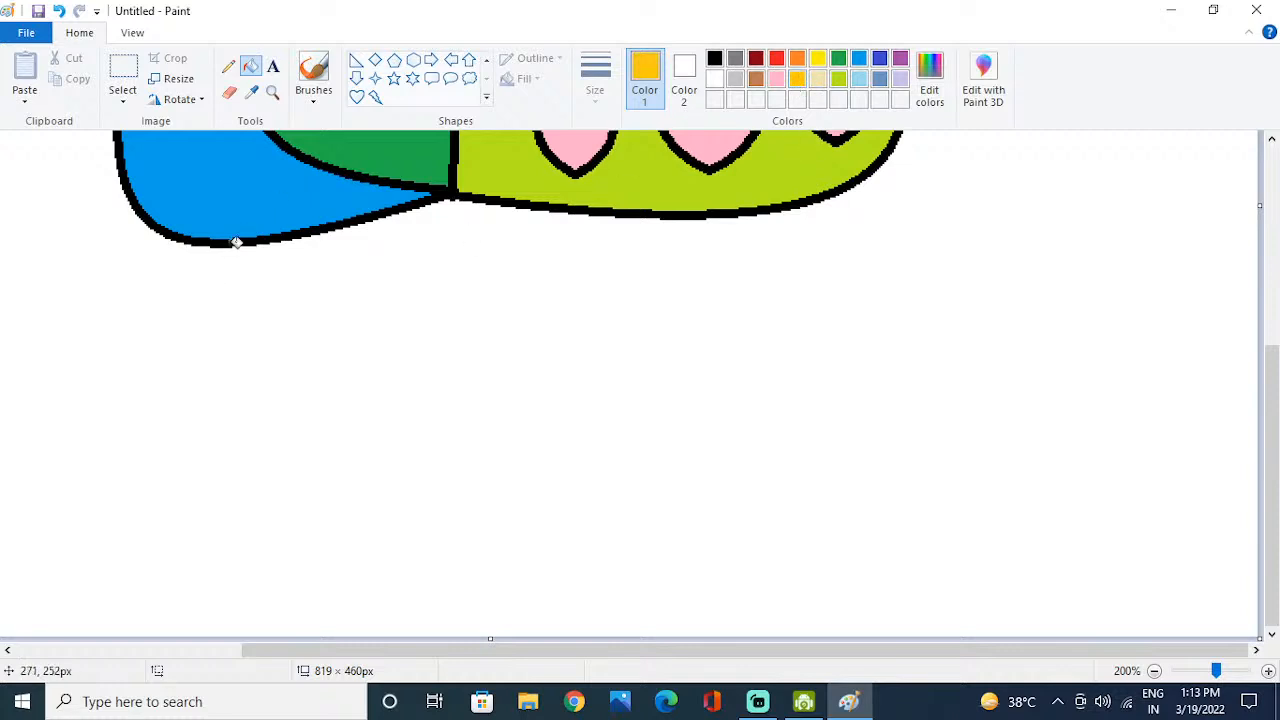
pyautogui.click(625, 157)
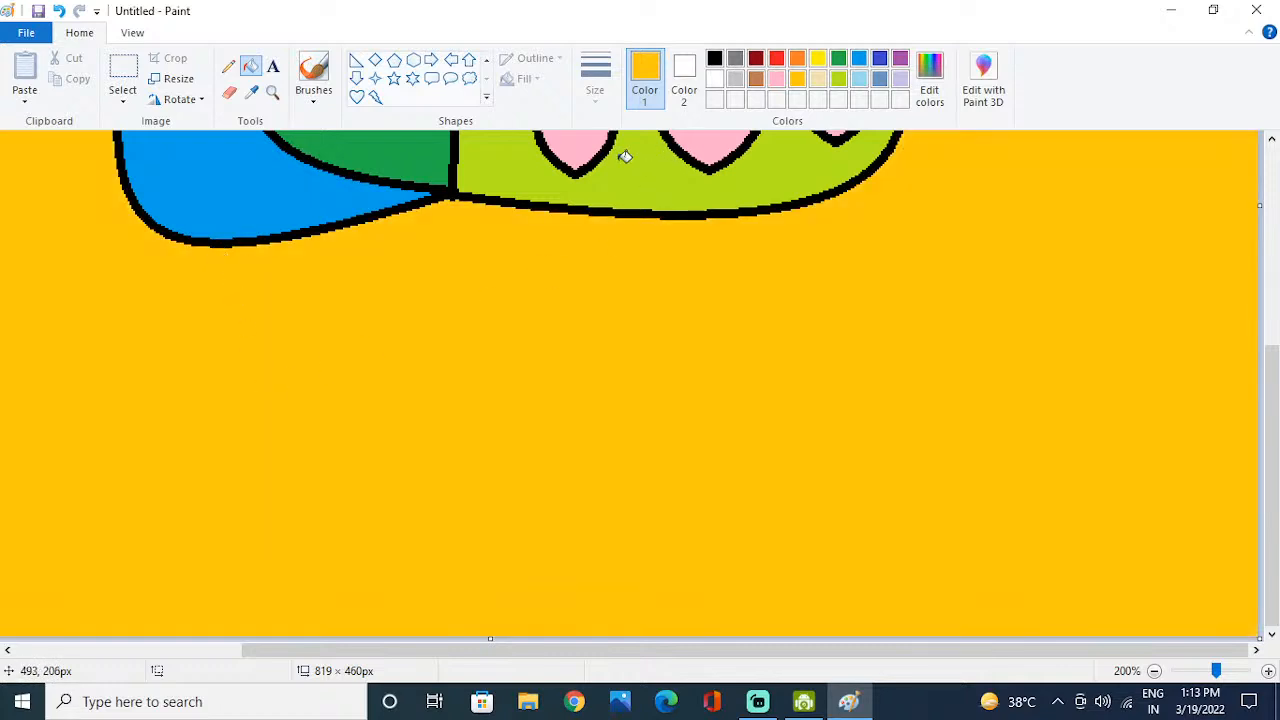
pyautogui.scroll(3)
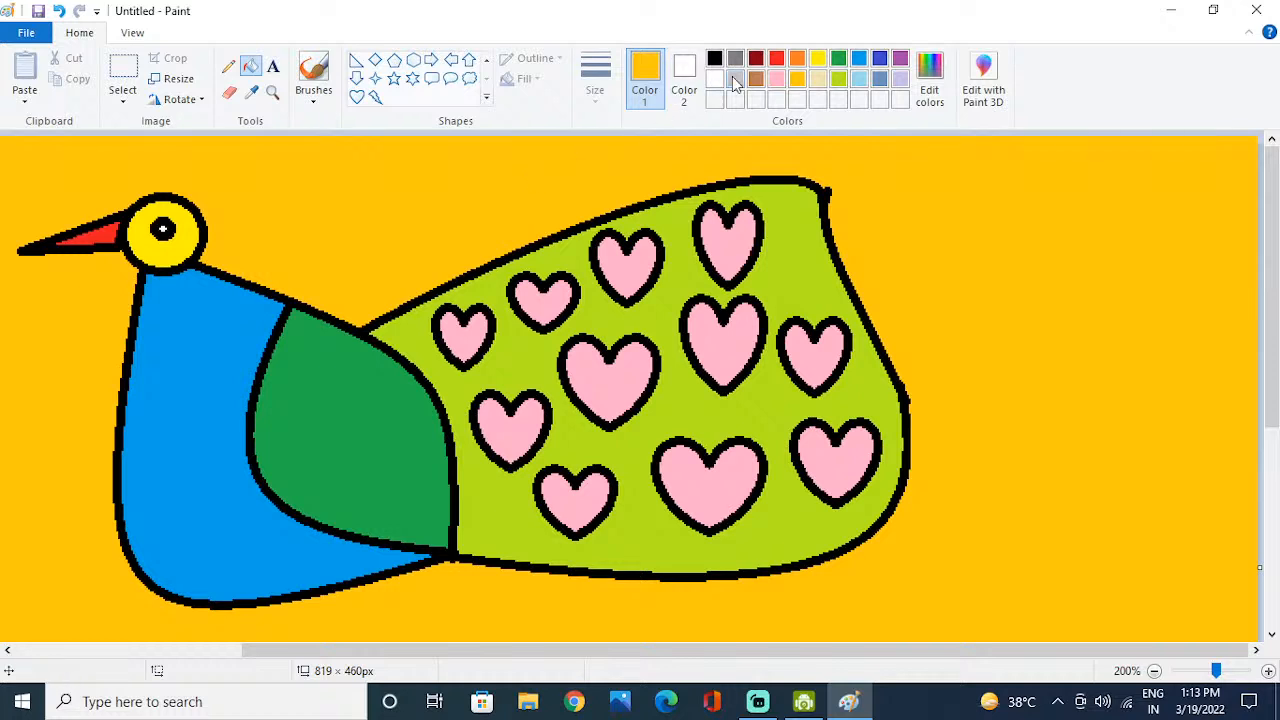
pyautogui.moveTo(735, 83)
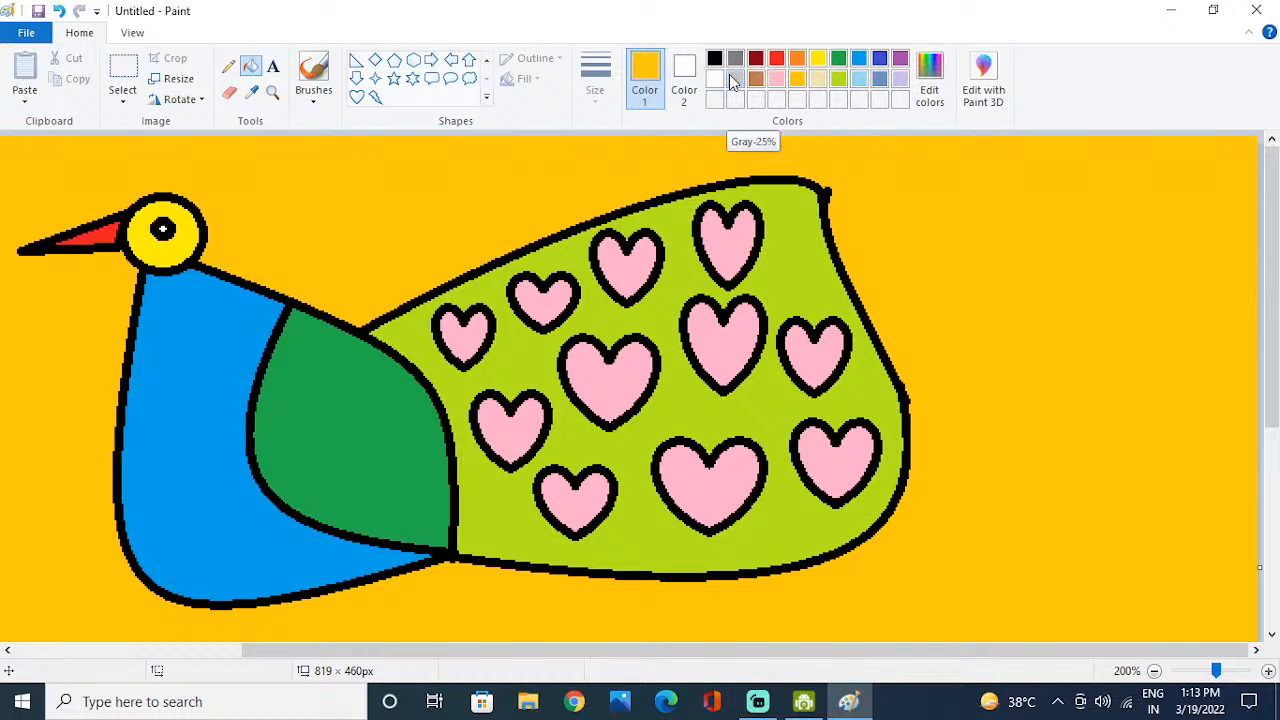
pyautogui.moveTo(985, 110)
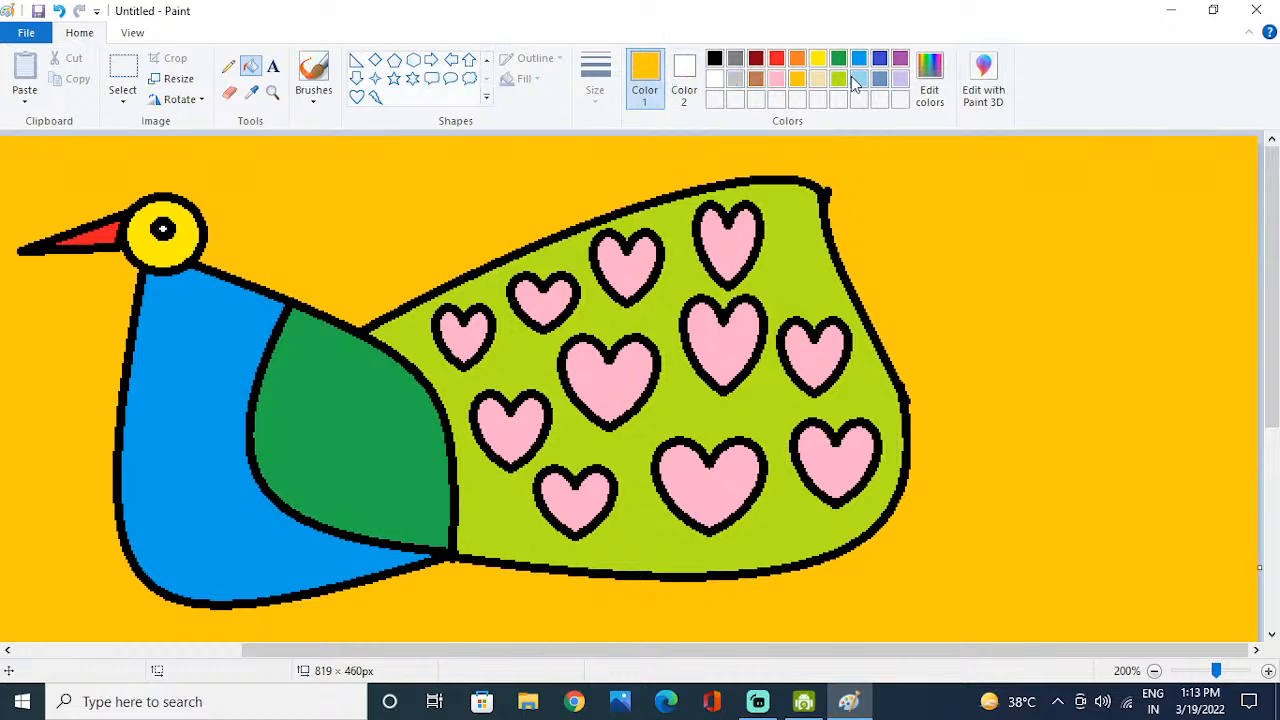
# Step: Pick lime green for the backdrop, then switch to the Streamlabs live dashboard
pyautogui.click(132, 33)
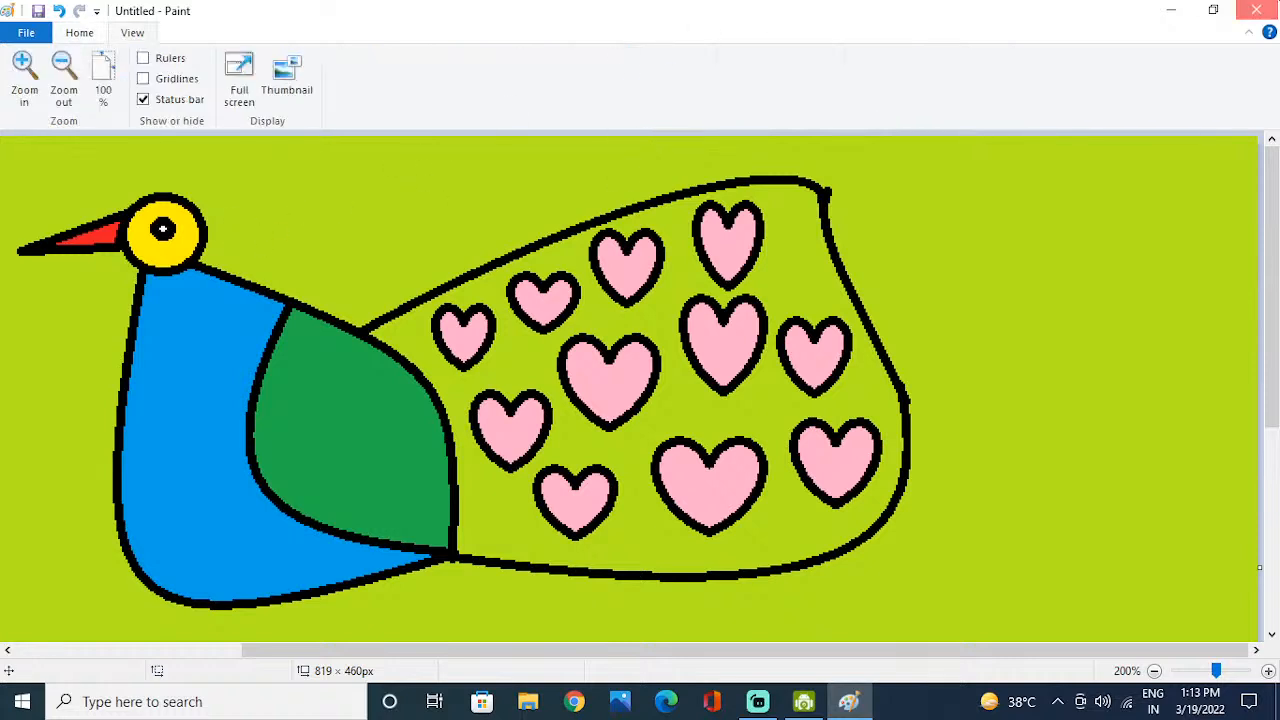
pyautogui.click(1256, 10)
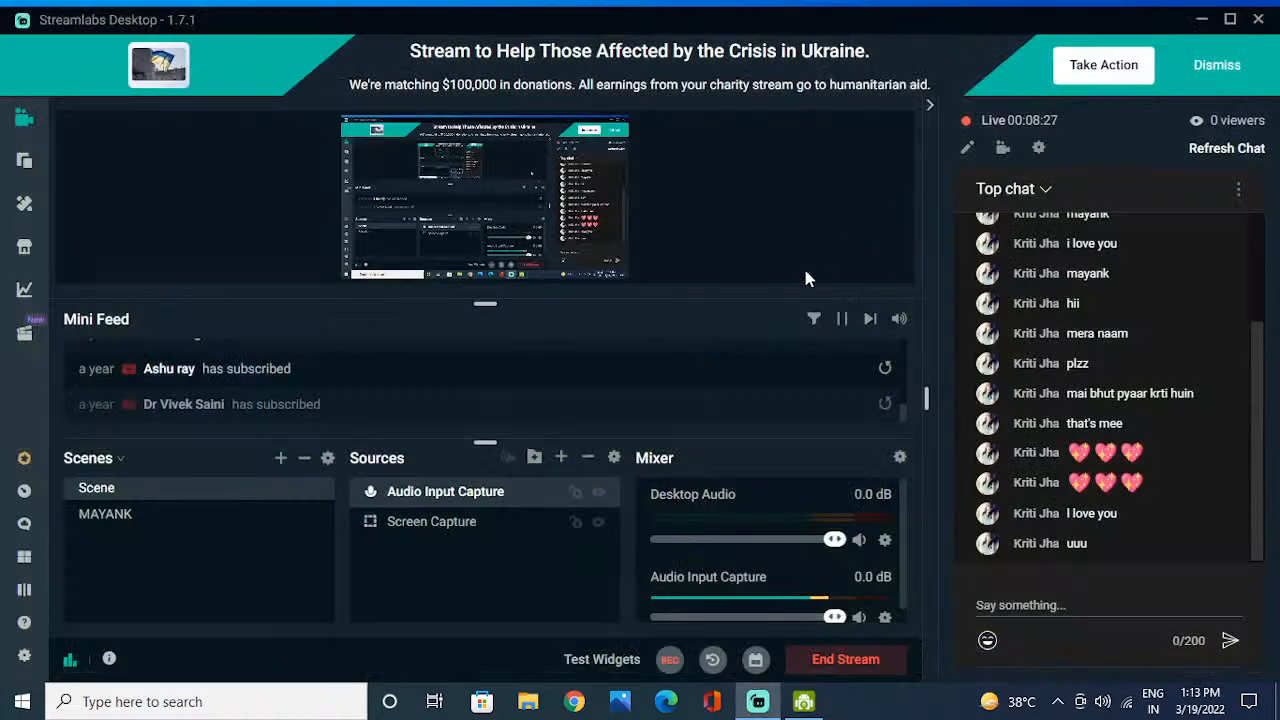
pyautogui.moveTo(868, 665)
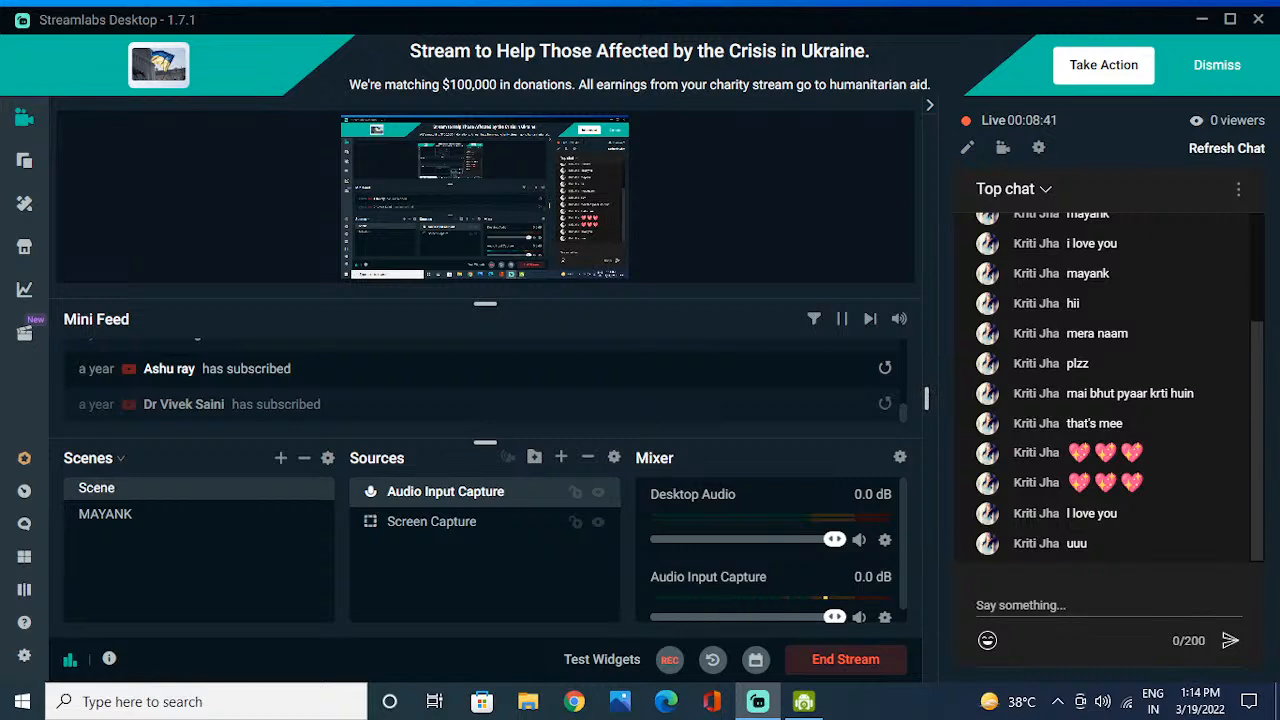
pyautogui.moveTo(897, 675)
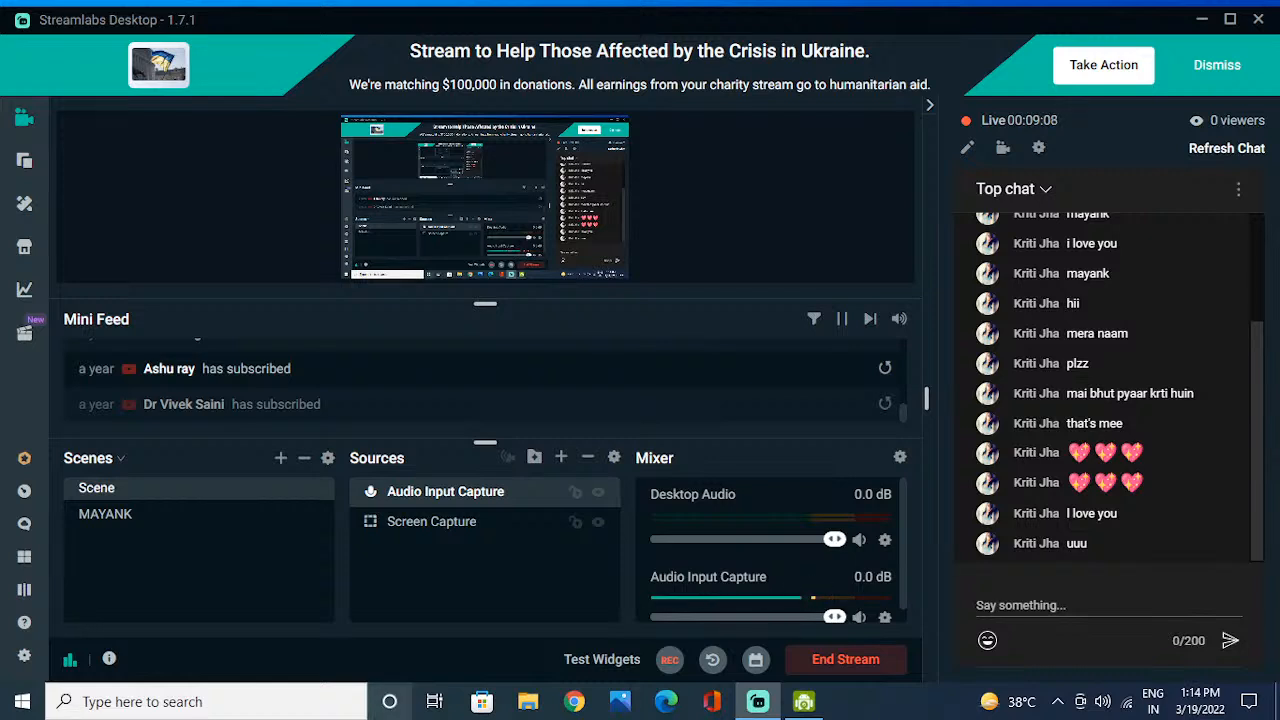
pyautogui.moveTo(884, 676)
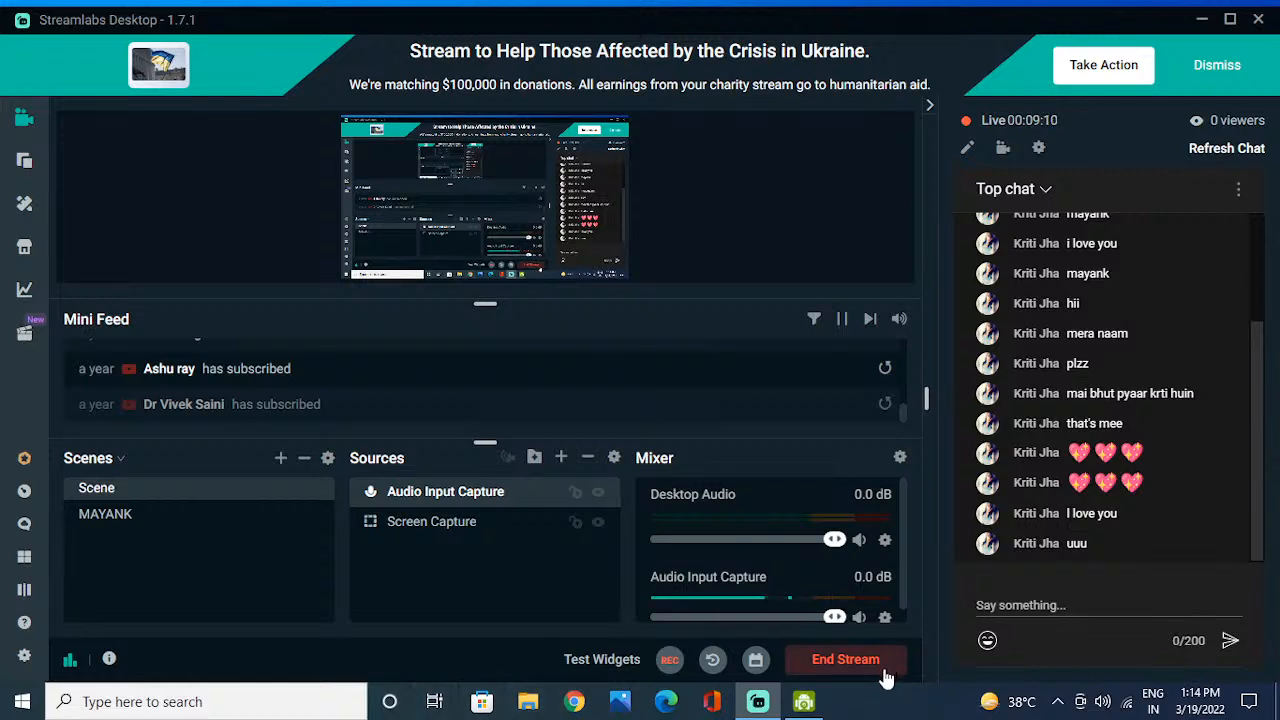